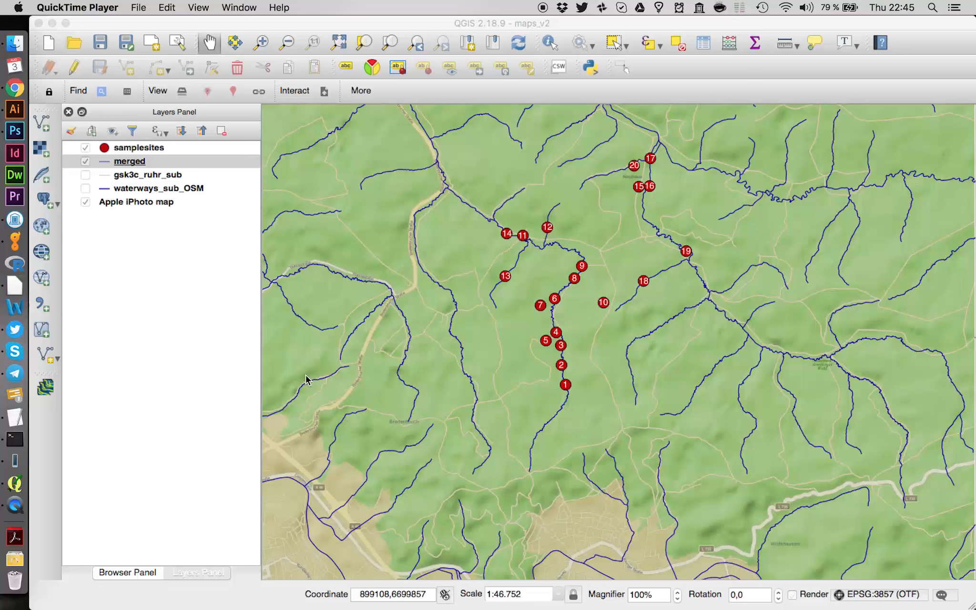
pyautogui.moveTo(407, 204)
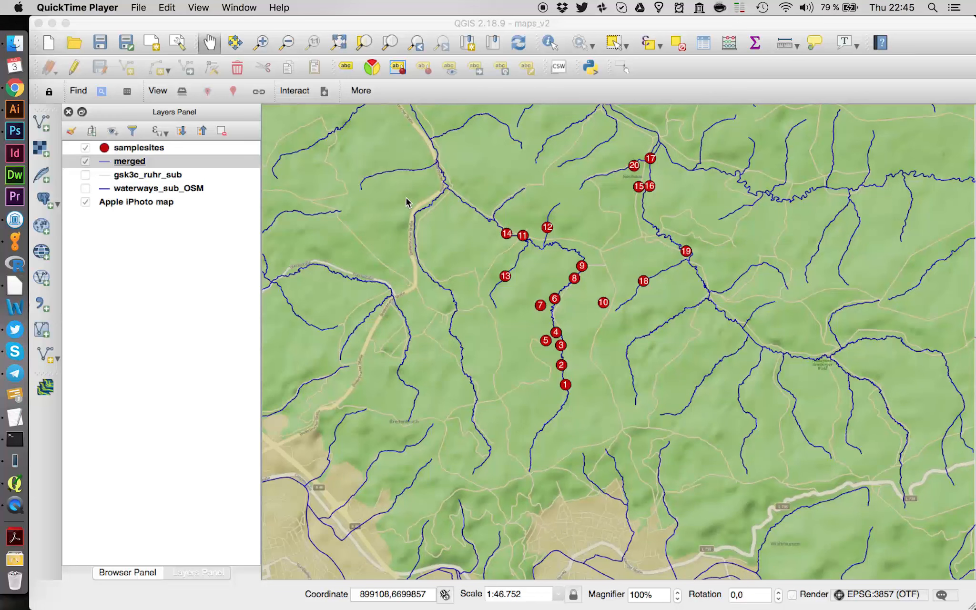
pyautogui.moveTo(404, 204)
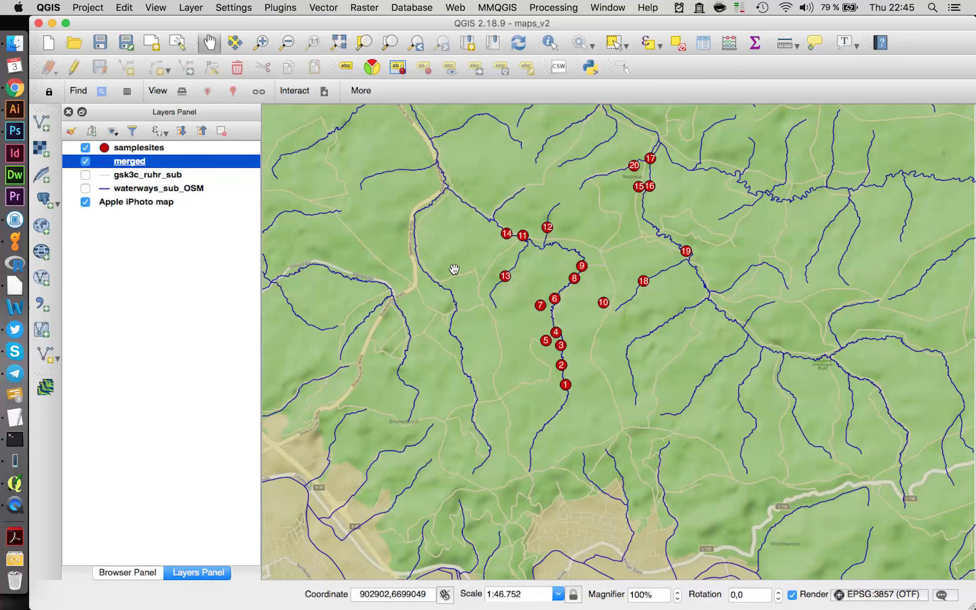
pyautogui.moveTo(529, 238)
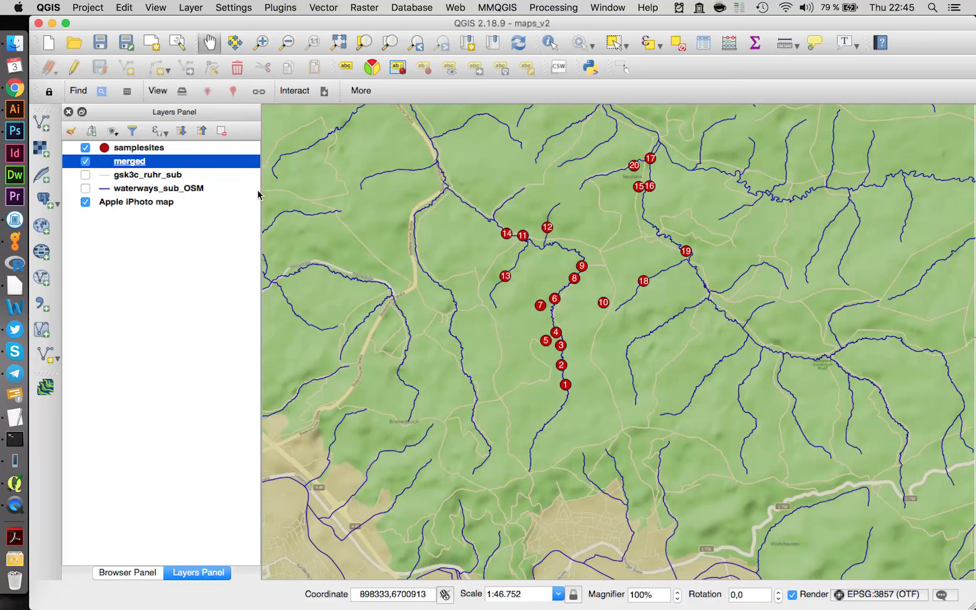
pyautogui.moveTo(541, 312)
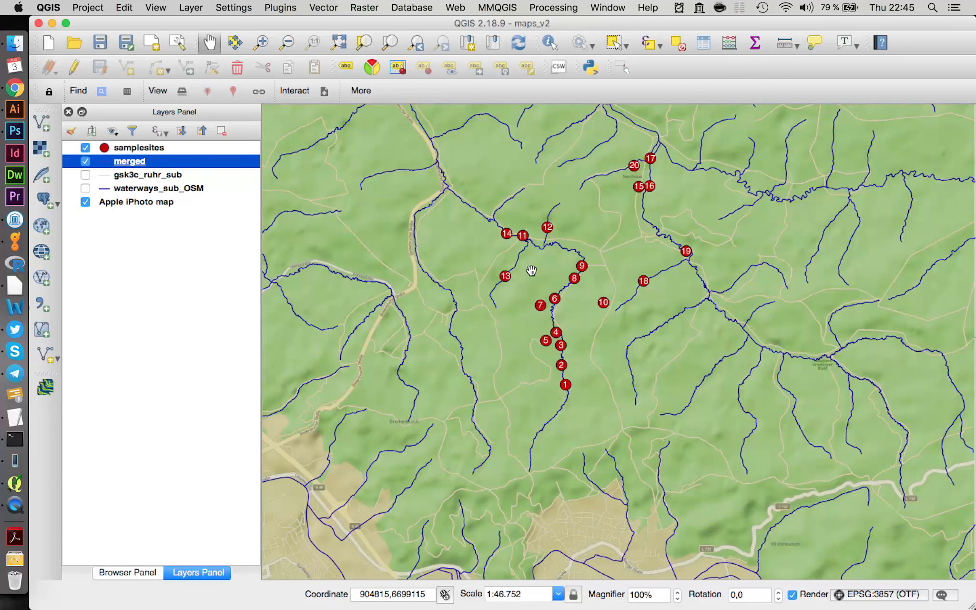
pyautogui.moveTo(553, 279)
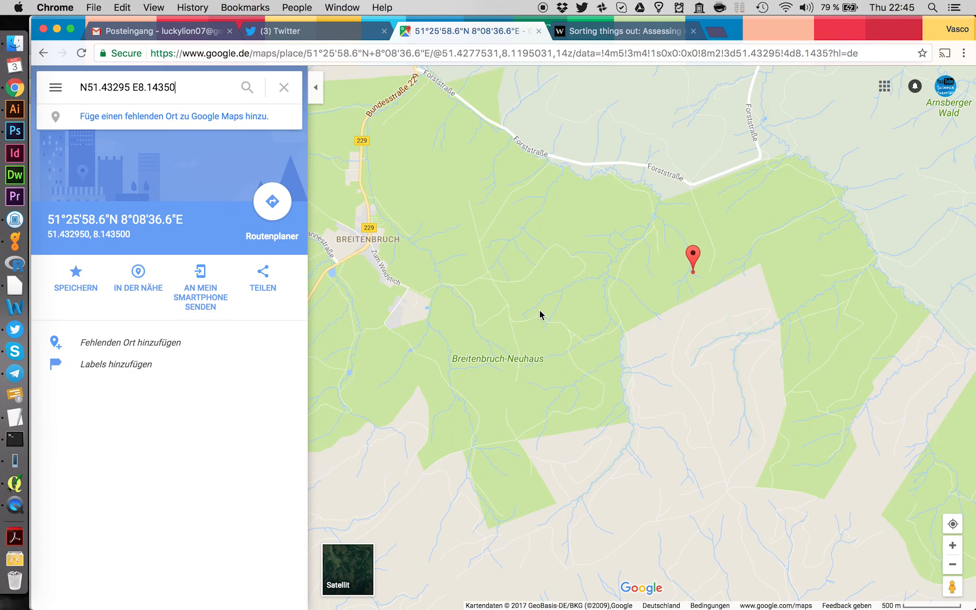
pyautogui.moveTo(595, 126)
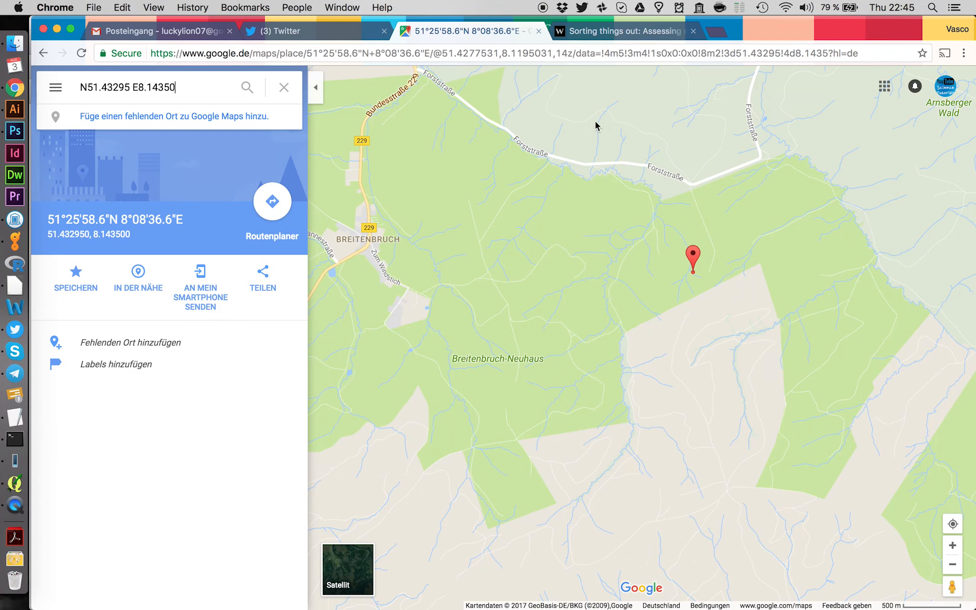
pyautogui.moveTo(693, 221)
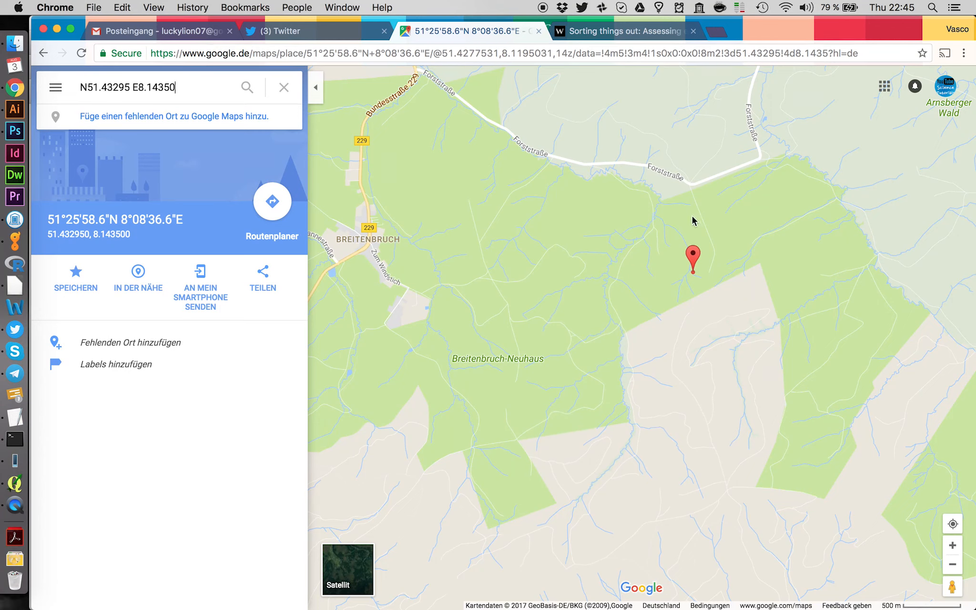
pyautogui.moveTo(585, 322)
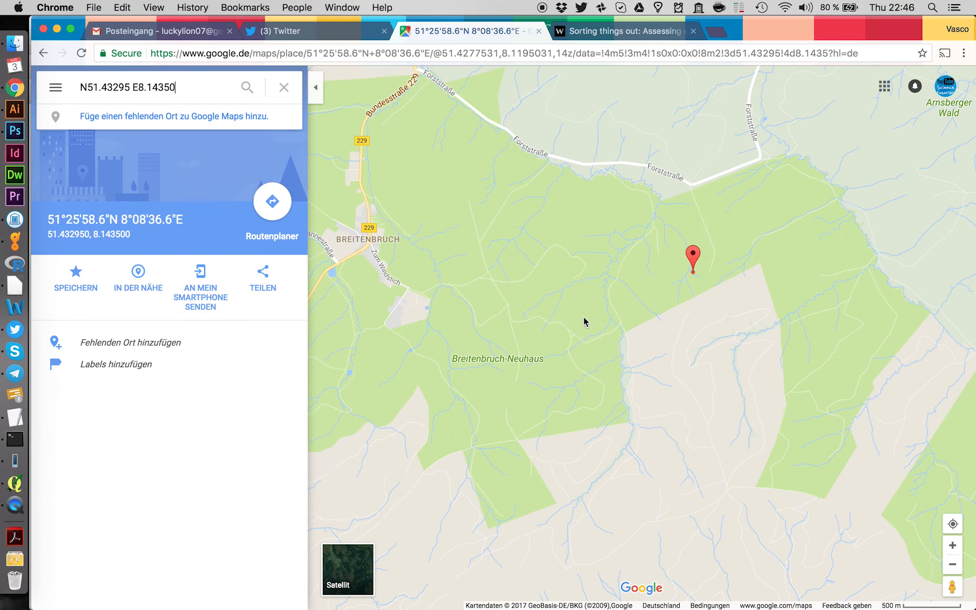
pyautogui.moveTo(480, 209)
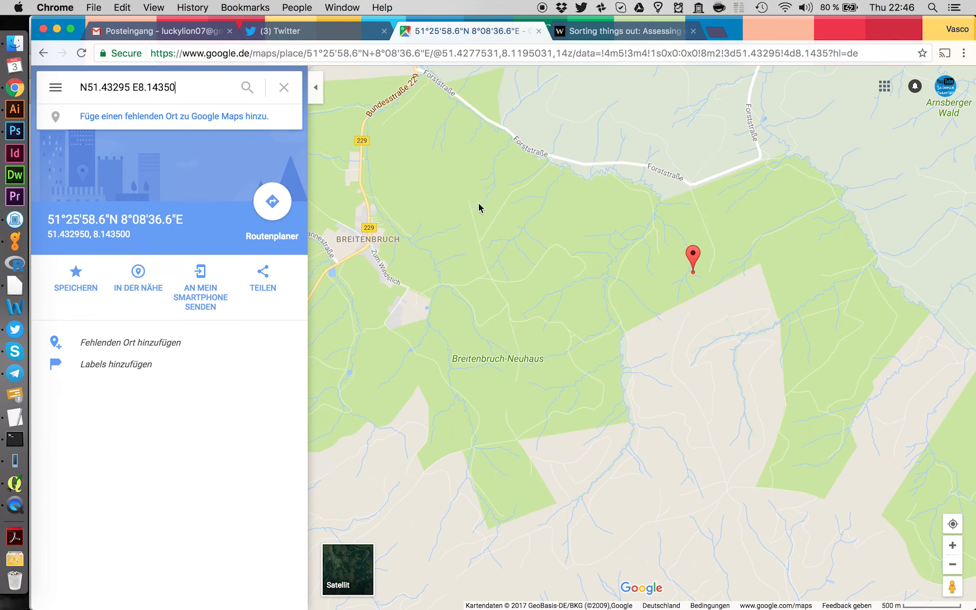
pyautogui.moveTo(284, 88)
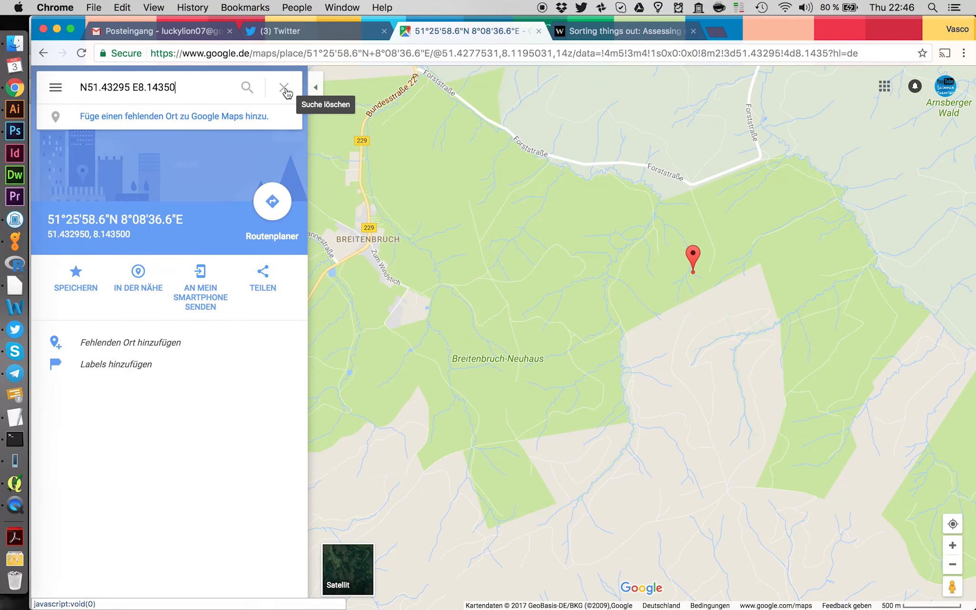
# Step: Clear the coordinate search so the Breitenbruch forest map shows without the pin
pyautogui.click(285, 87)
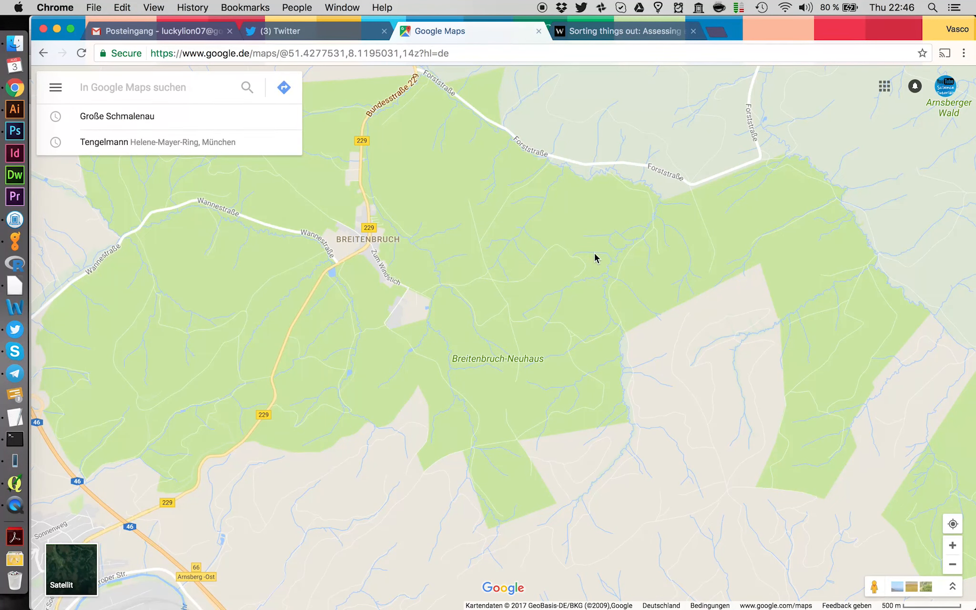
pyautogui.moveTo(779, 351)
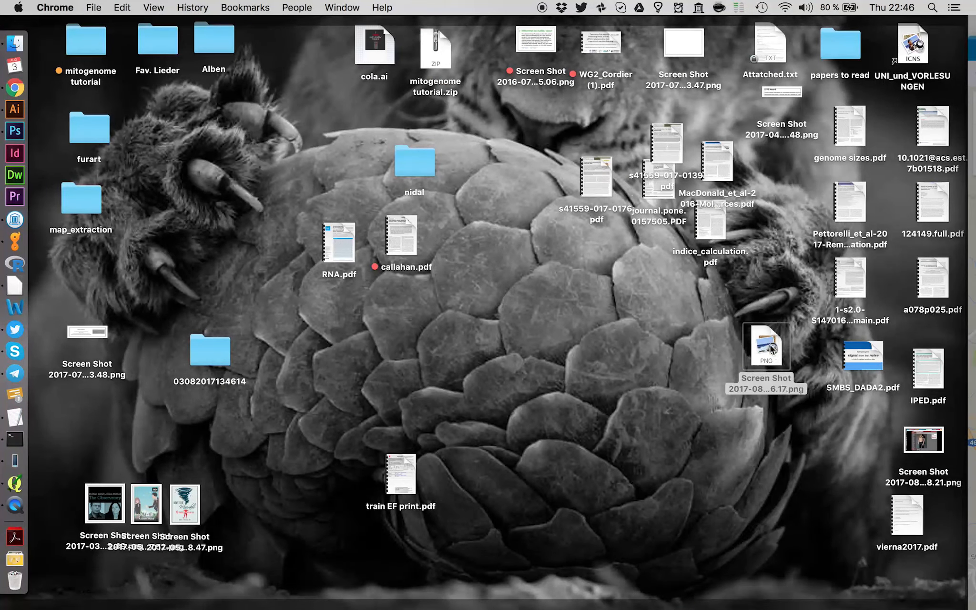
# Step: Duplicate the map screenshot and name the desktop files stream_gray.png and stream_color.png
pyautogui.doubleClick(766, 347)
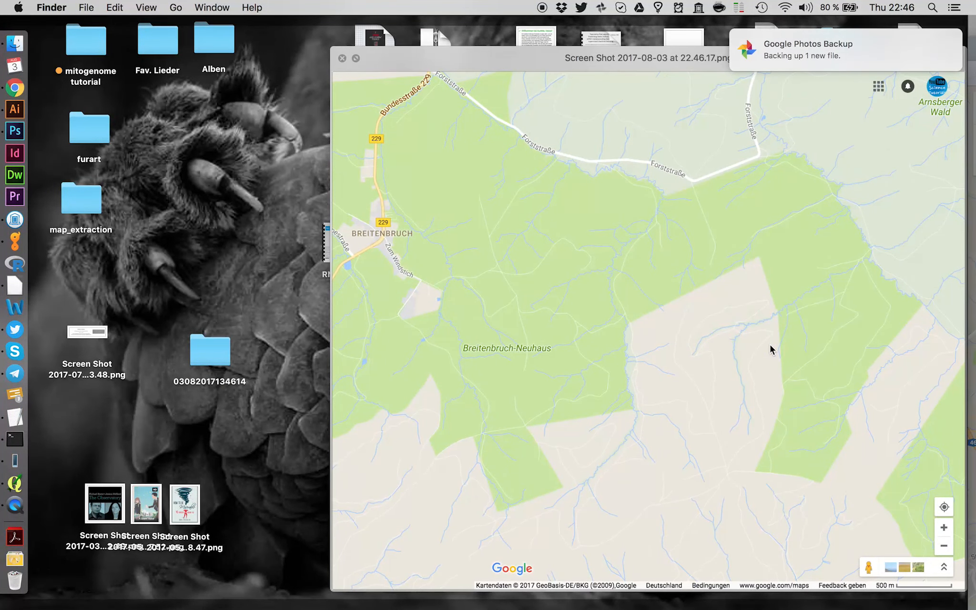
pyautogui.rightClick(779, 362)
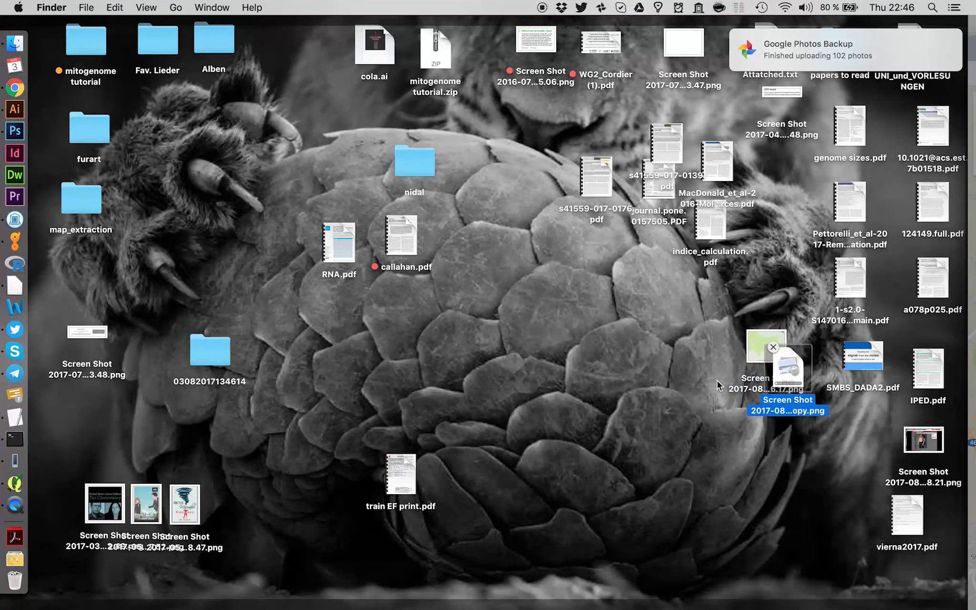
pyautogui.moveTo(775, 364); pyautogui.dragTo(660, 359)
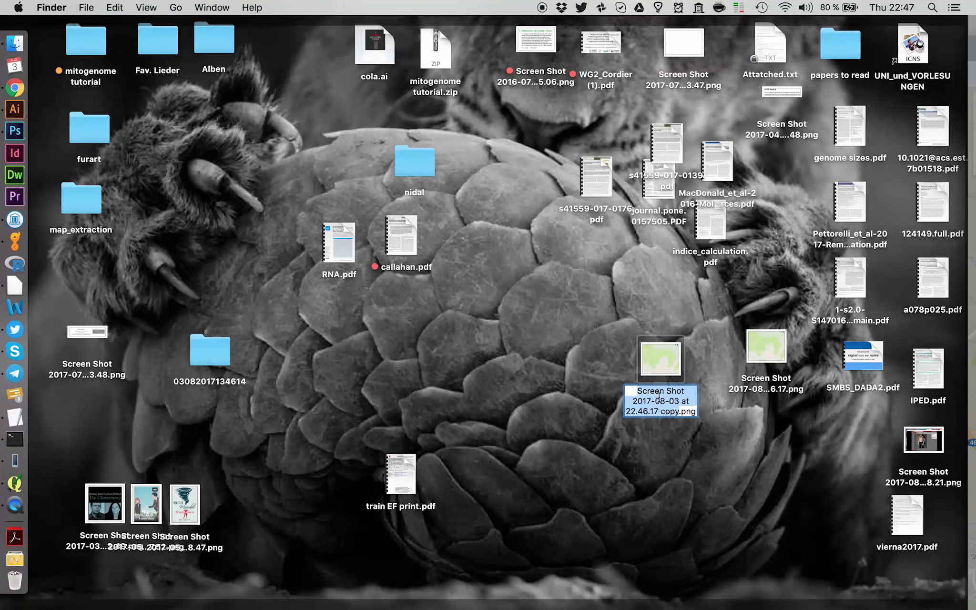
pyautogui.moveTo(661, 400)
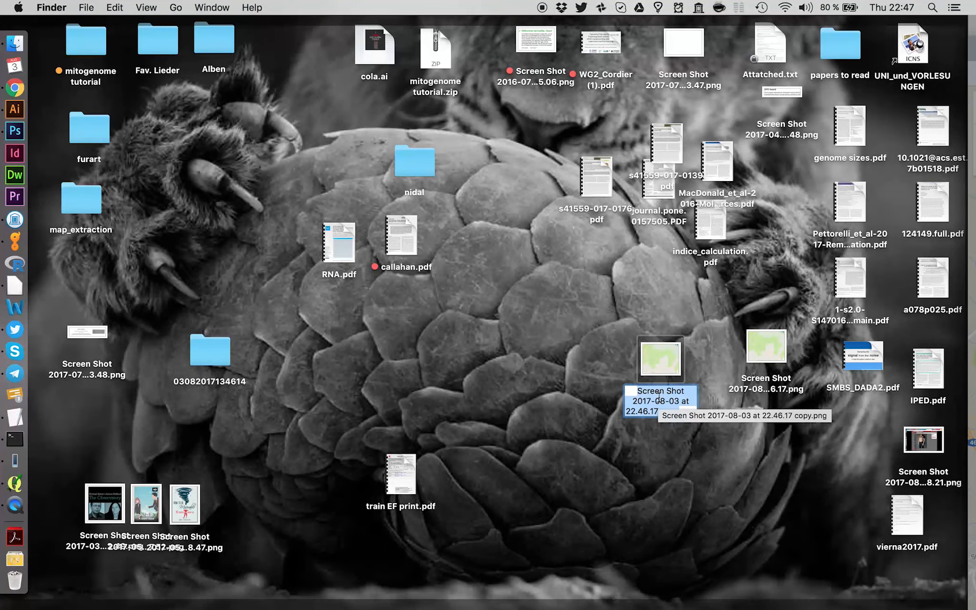
pyautogui.write('strea.png')
pyautogui.click(766, 383)
pyautogui.write('stream_color')
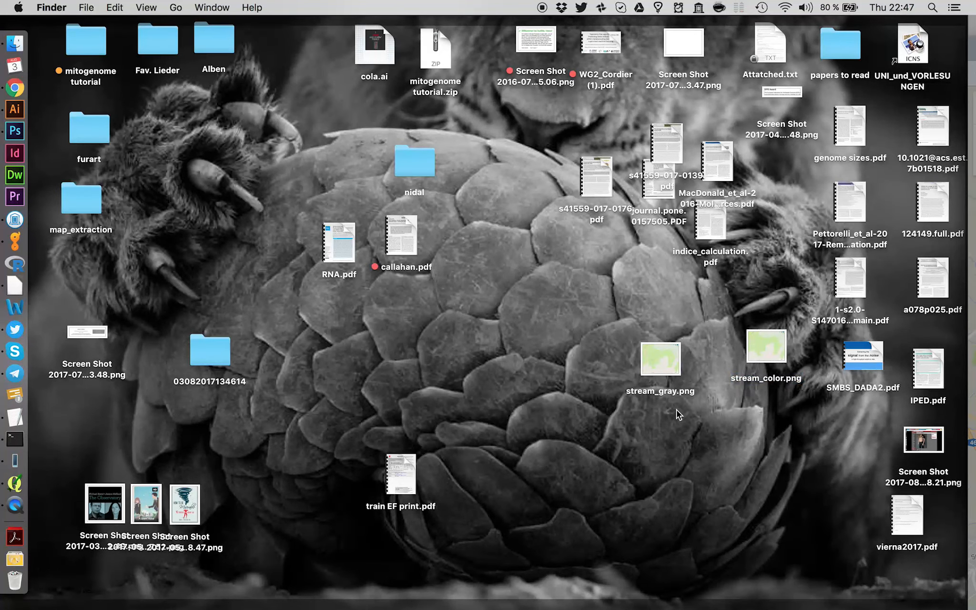
pyautogui.moveTo(16, 131)
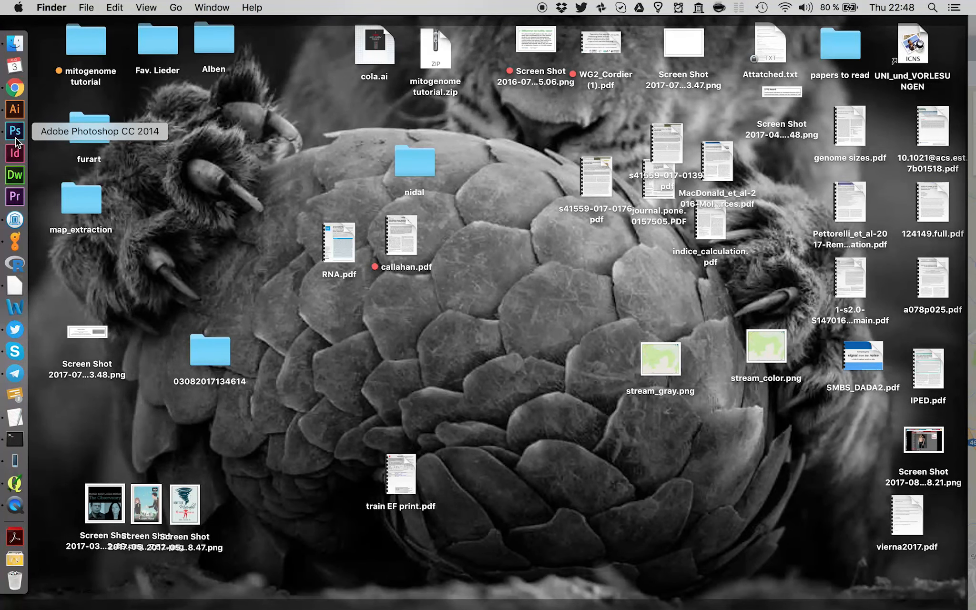
# Step: Launch Photoshop, open stream_gray.png and zoom in on the streams near Breitenbruch-Neuhaus
pyautogui.click(17, 128)
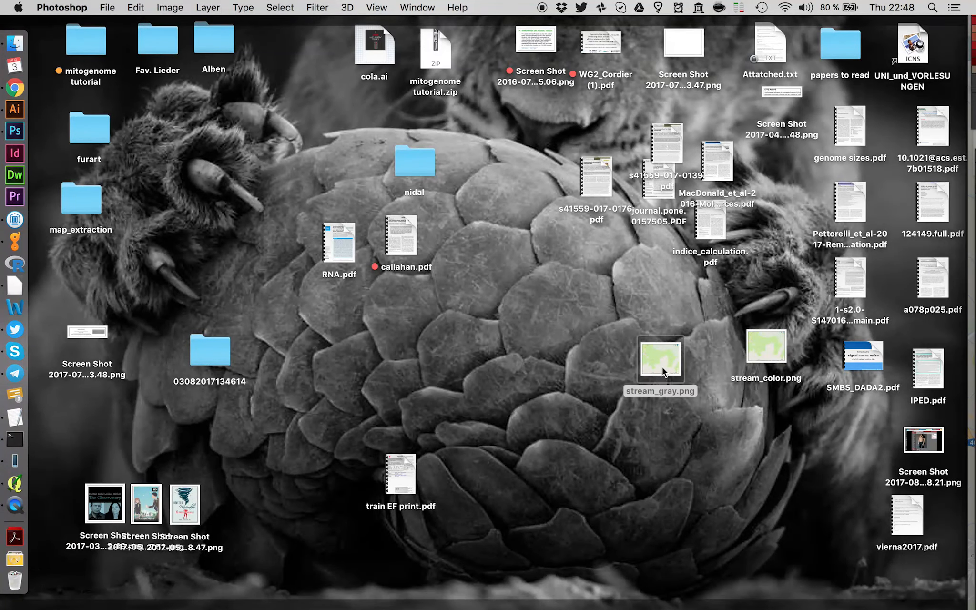
pyautogui.doubleClick(663, 363)
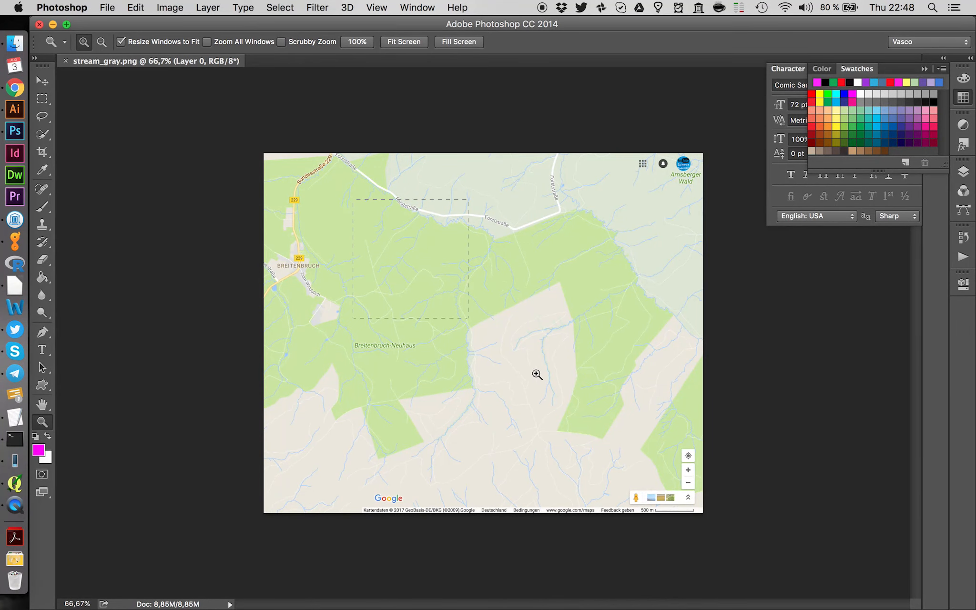
pyautogui.click(536, 375)
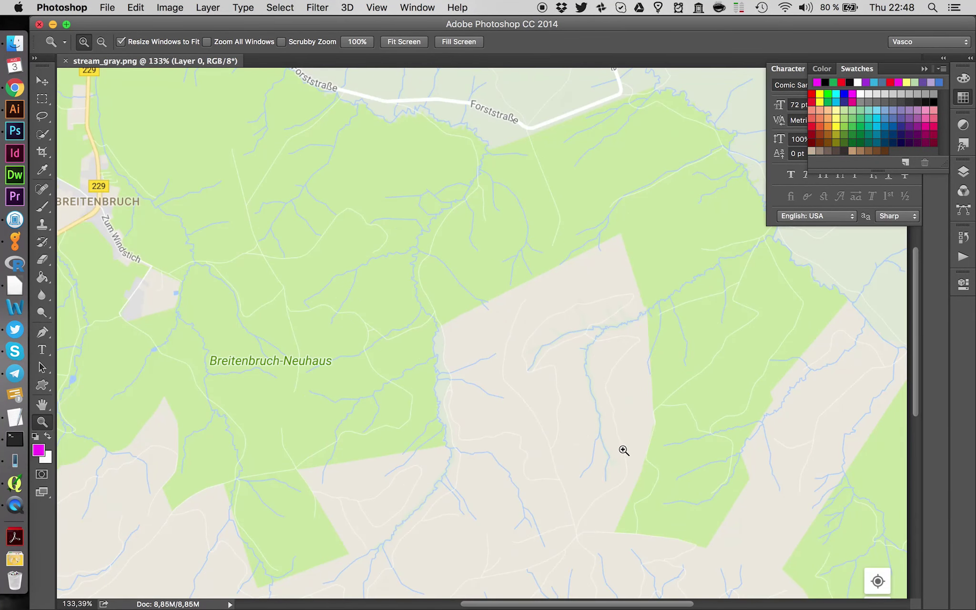
pyautogui.moveTo(403, 220)
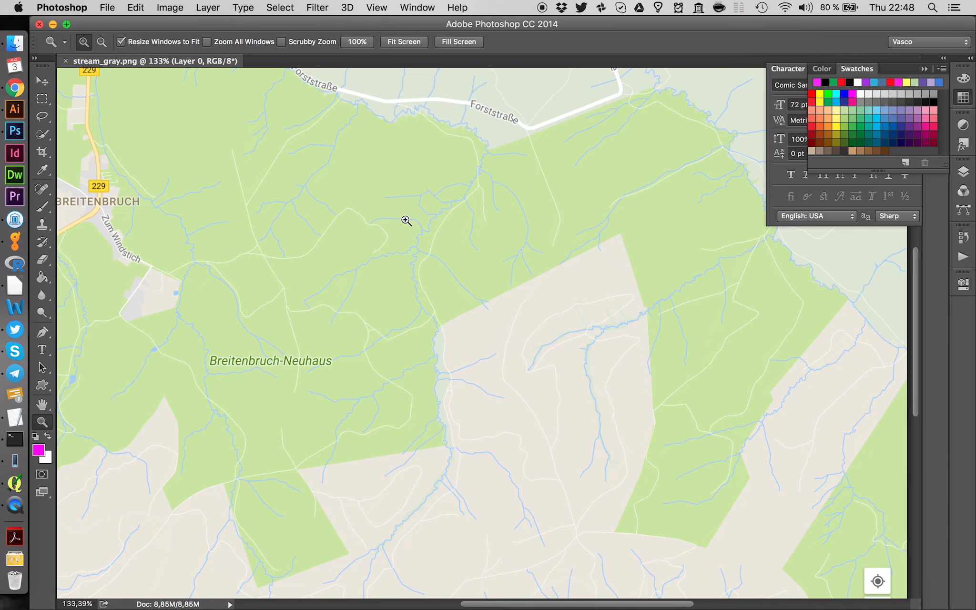
pyautogui.moveTo(398, 274)
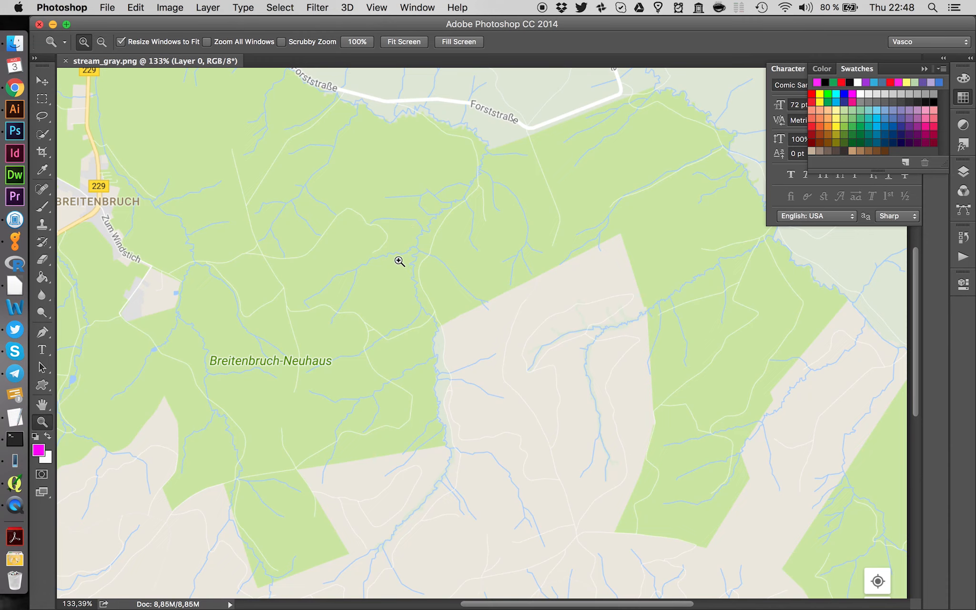
pyautogui.moveTo(423, 254)
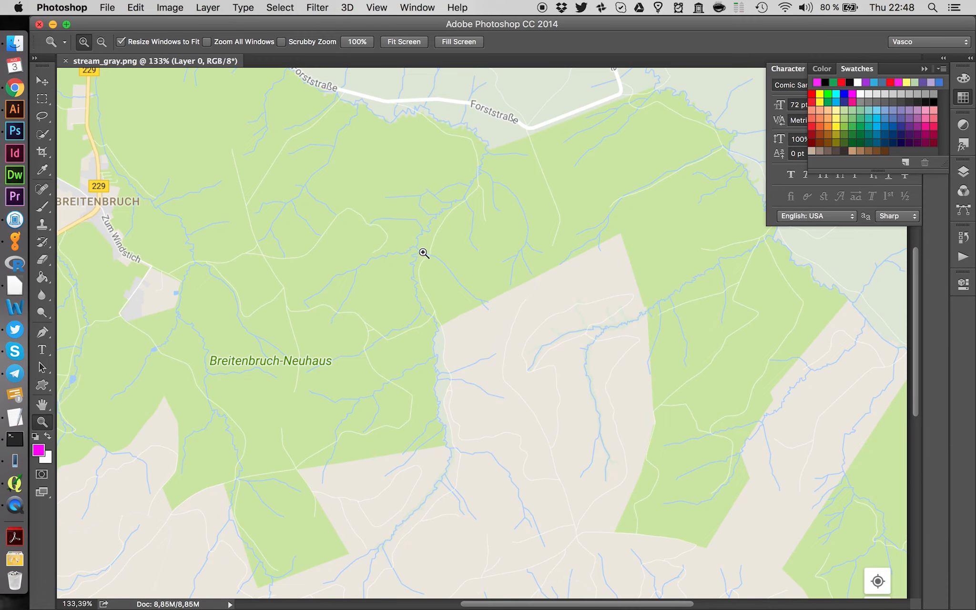
pyautogui.moveTo(408, 249)
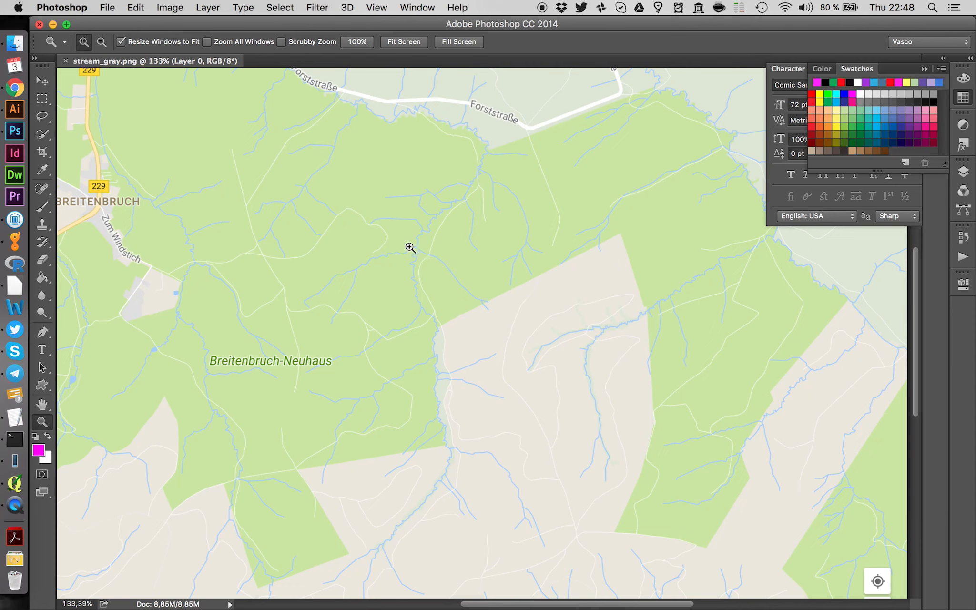
pyautogui.moveTo(293, 104)
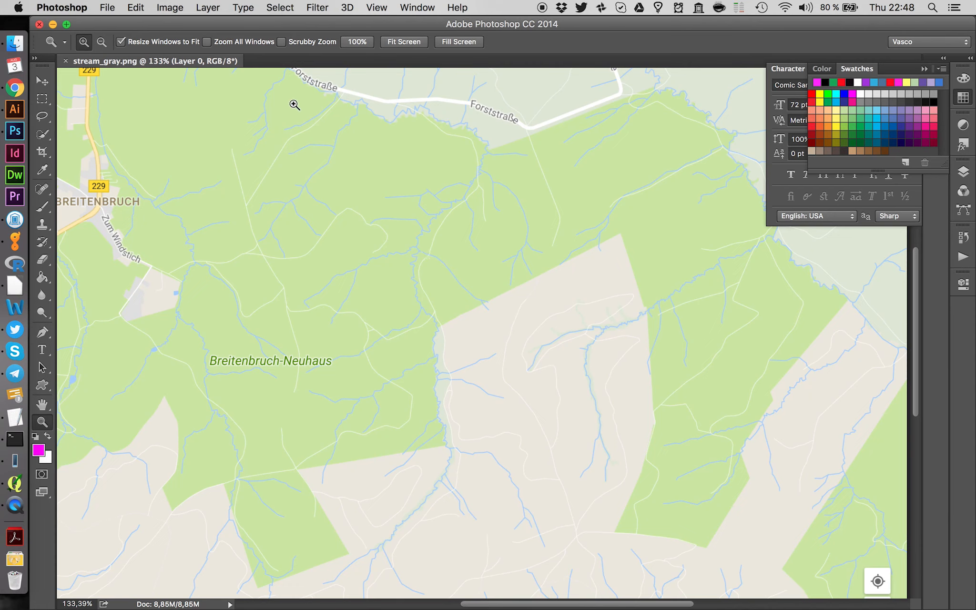
# Step: Apply a Black and White adjustment with Reds/Yellows/Greens/Magentas 300 and Cyans/Blues -200
pyautogui.click(170, 7)
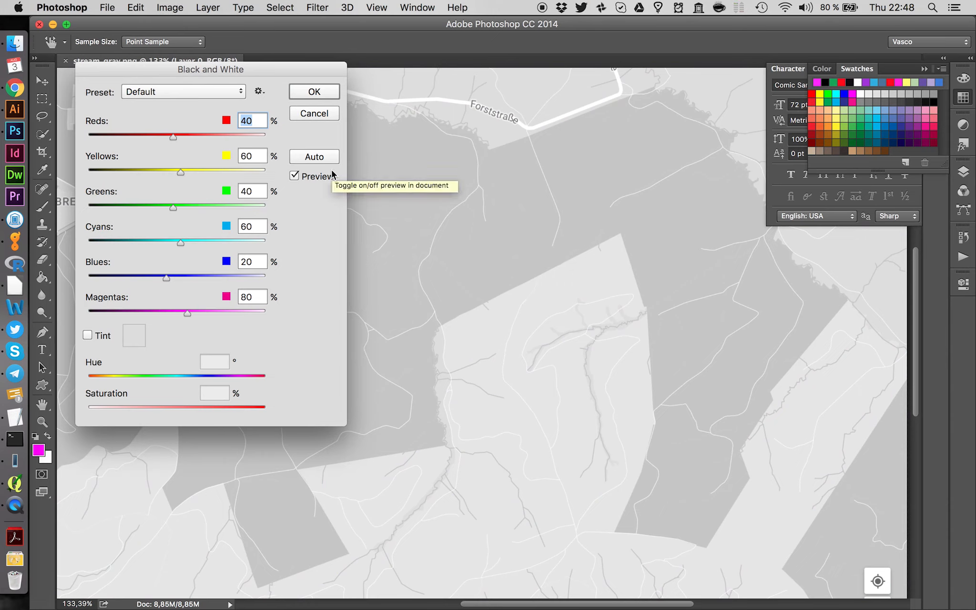
pyautogui.moveTo(162, 136)
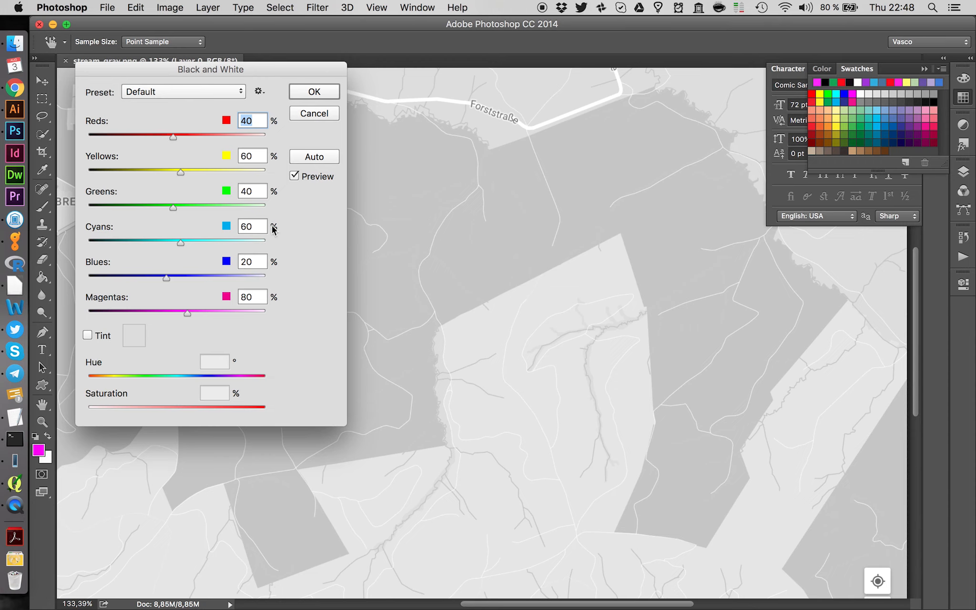
pyautogui.moveTo(270, 243)
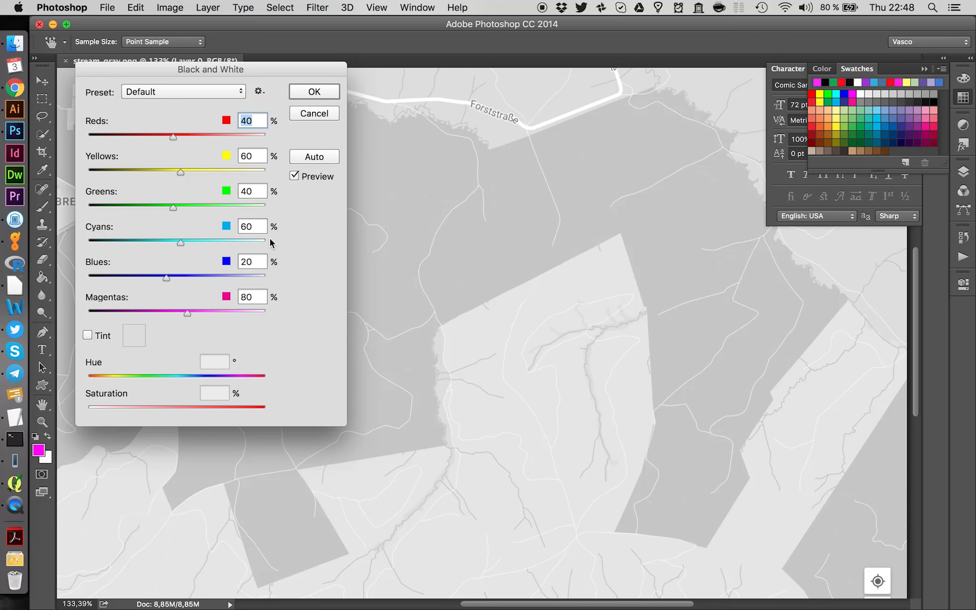
pyautogui.moveTo(166, 278); pyautogui.dragTo(149, 277)
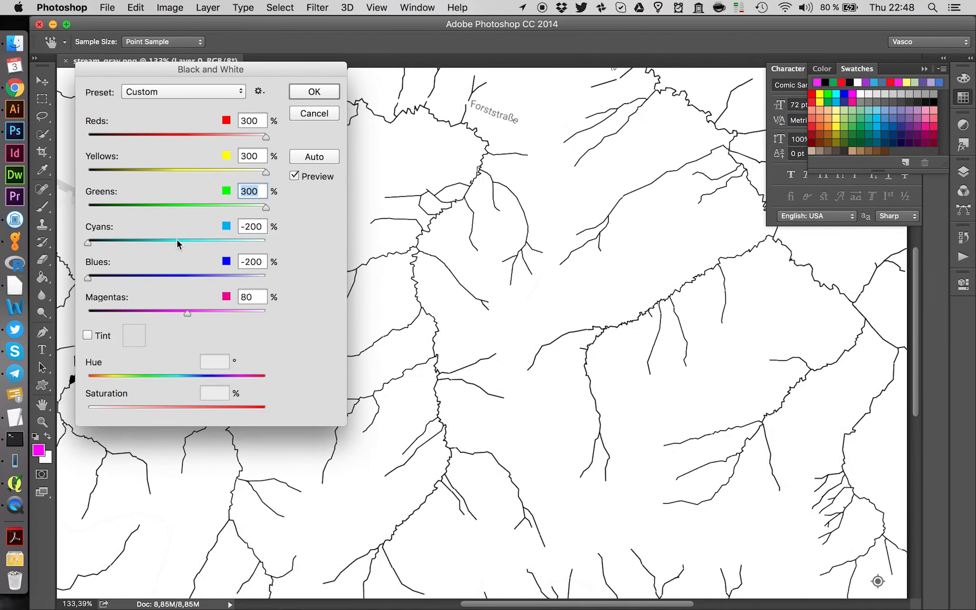
pyautogui.moveTo(187, 311); pyautogui.dragTo(268, 312)
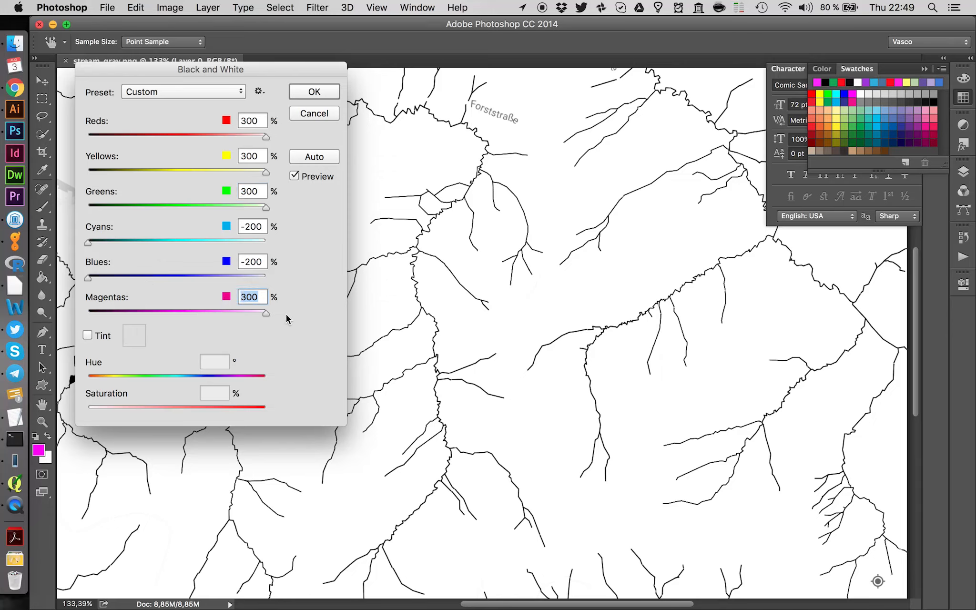
pyautogui.moveTo(295, 321)
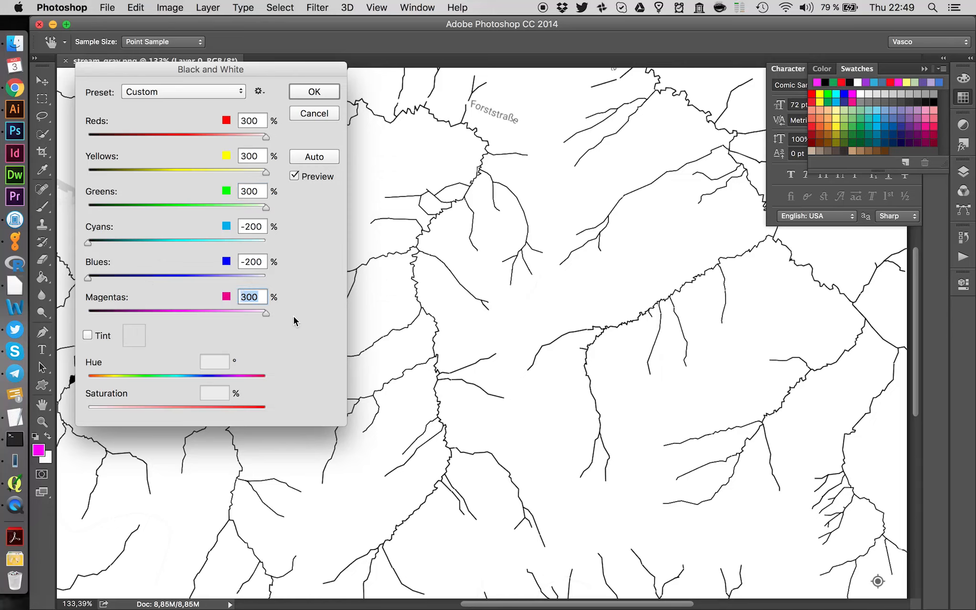
pyautogui.moveTo(123, 268)
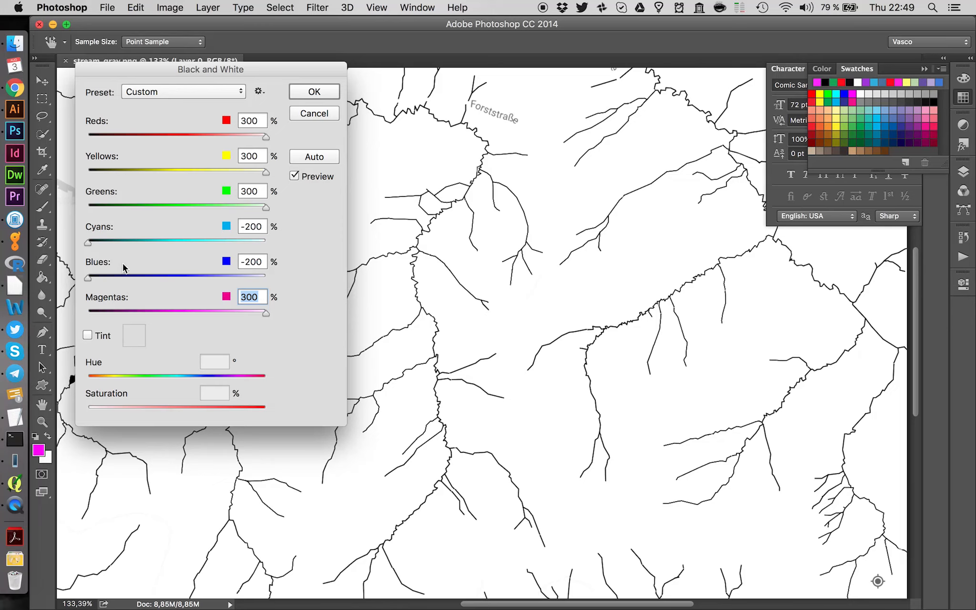
pyautogui.moveTo(96, 241); pyautogui.dragTo(115, 241)
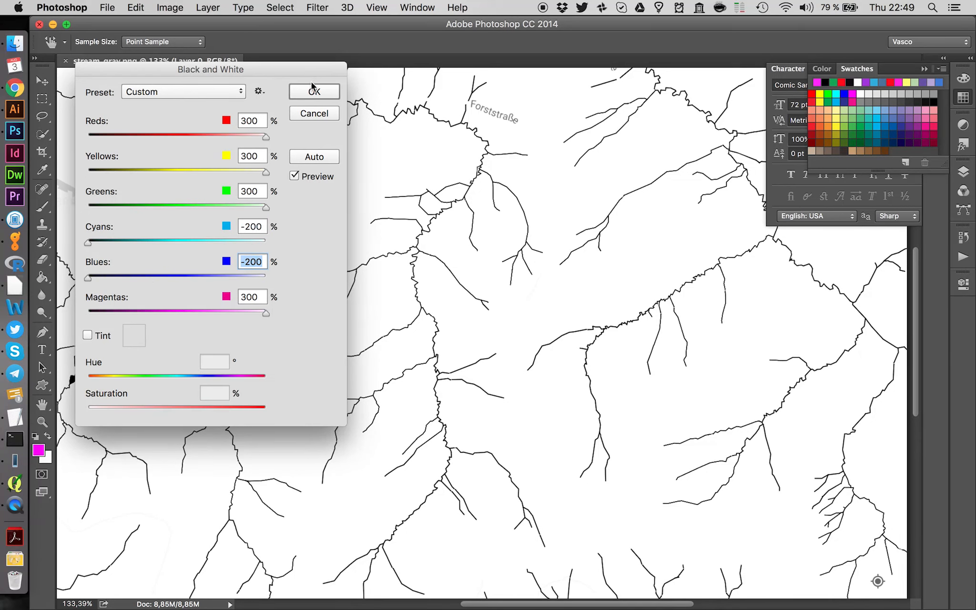
# Step: Confirm the conversion, save stream_gray.png, then open it from the desktop in Illustrator
pyautogui.click(314, 92)
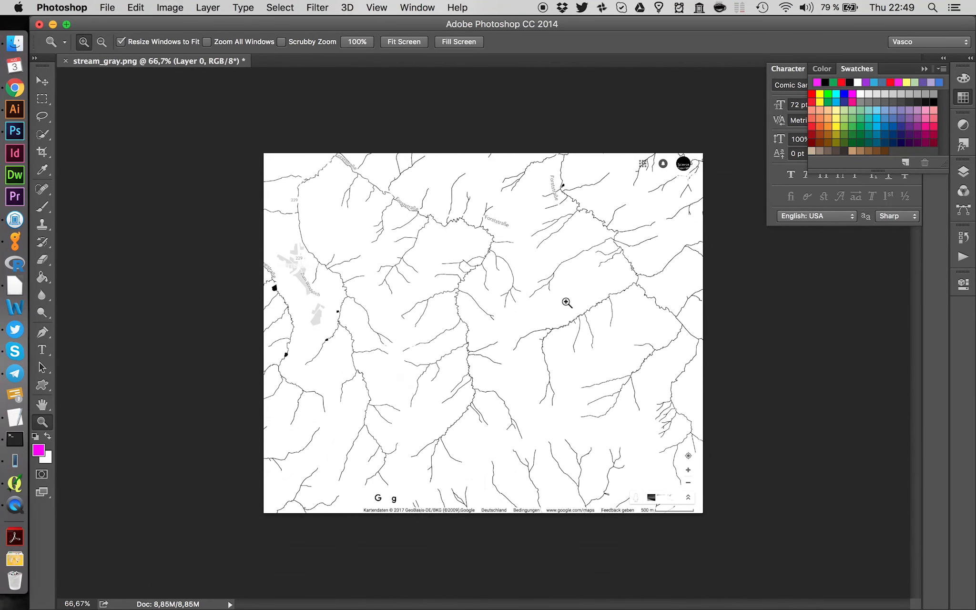
pyautogui.moveTo(417, 483)
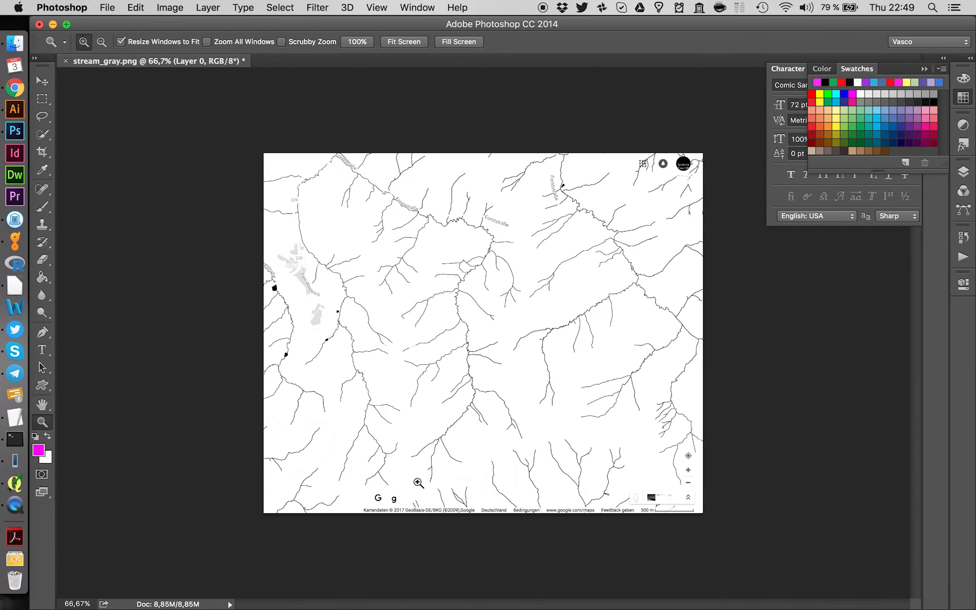
pyautogui.moveTo(422, 530)
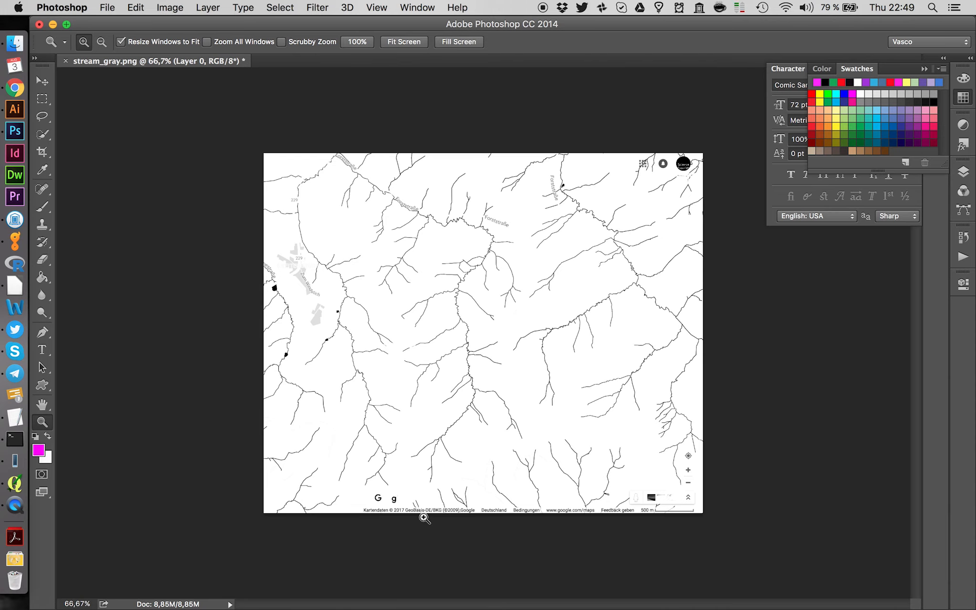
pyautogui.moveTo(332, 405)
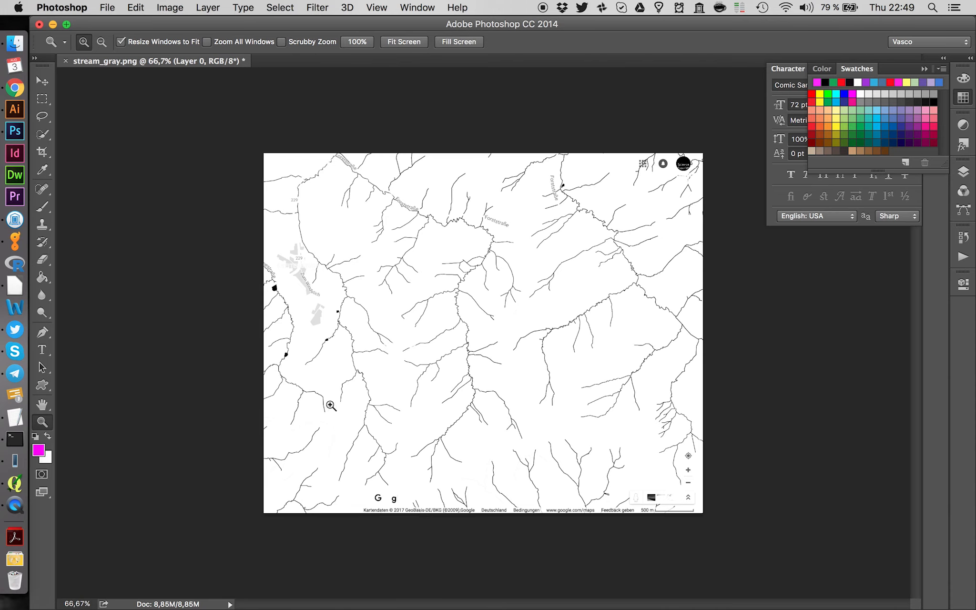
pyautogui.click(108, 7)
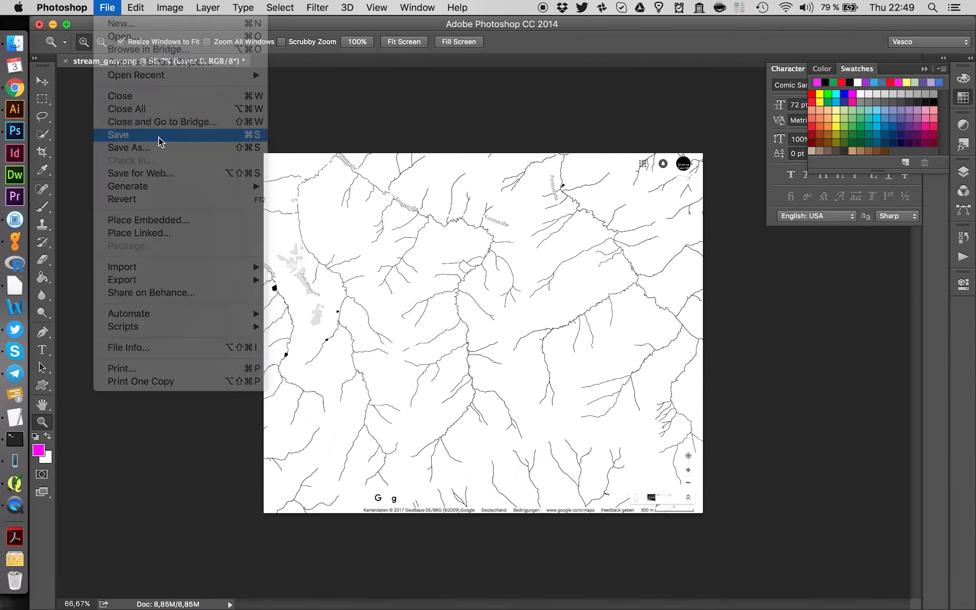
pyautogui.click(118, 136)
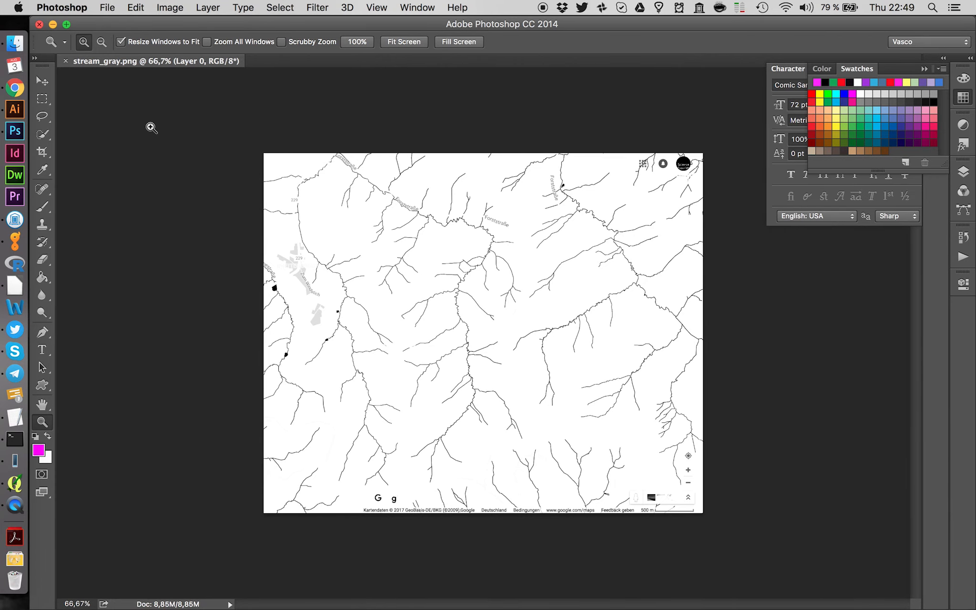
pyautogui.click(14, 110)
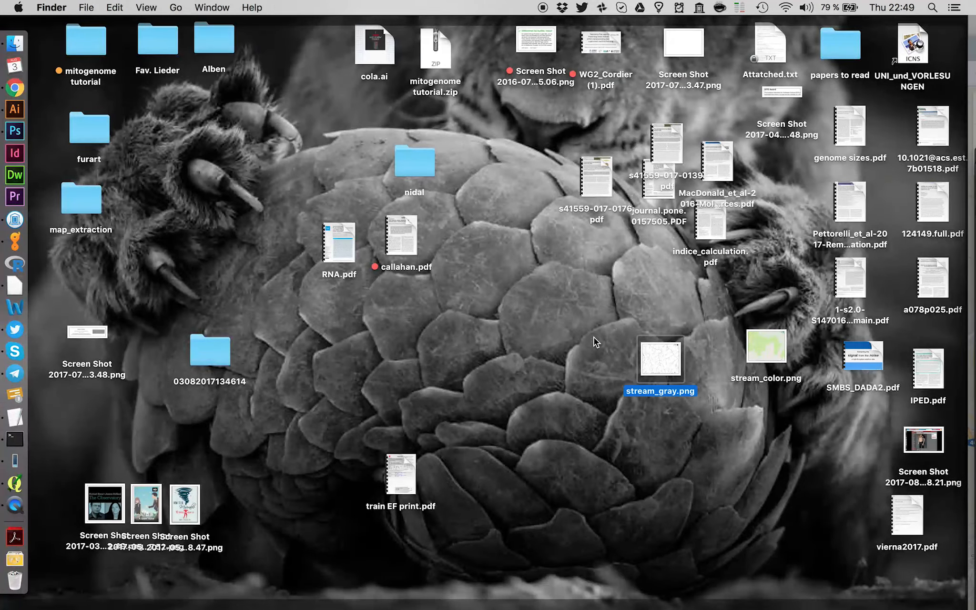
pyautogui.doubleClick(659, 360)
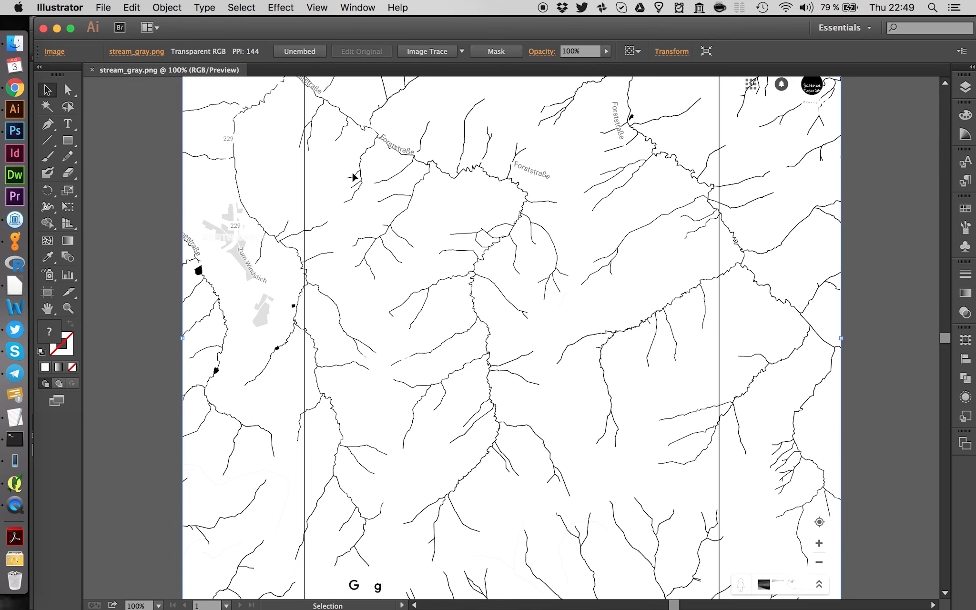
pyautogui.moveTo(429, 62)
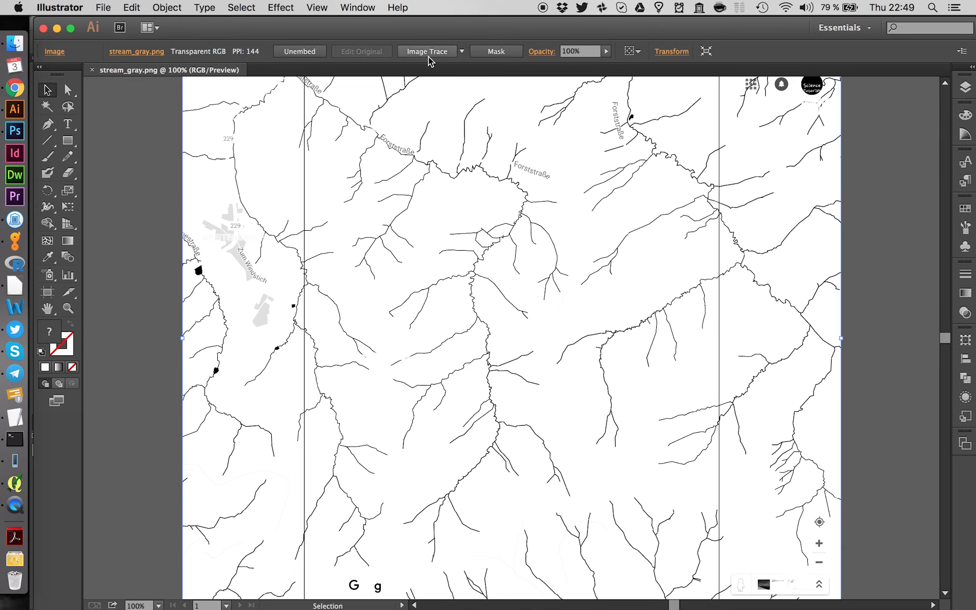
pyautogui.moveTo(424, 60)
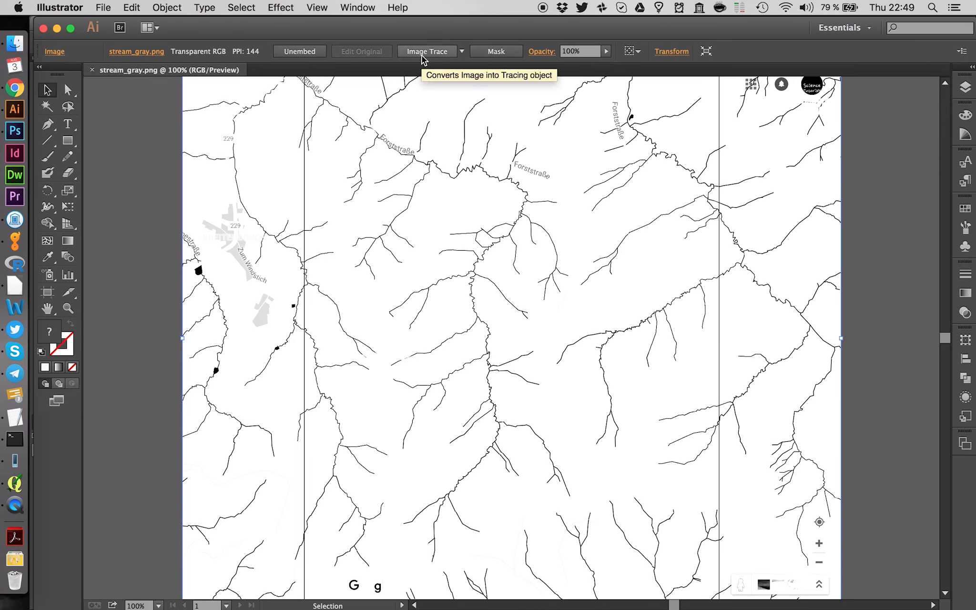
# Step: Run Image Trace on the placed stream map to turn it into vector paths
pyautogui.click(427, 51)
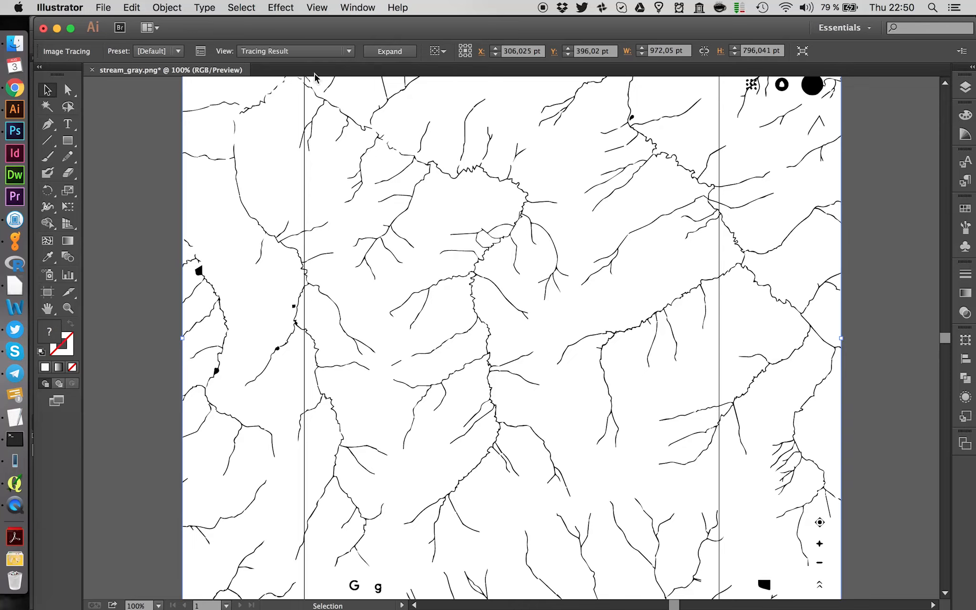
pyautogui.moveTo(520, 290)
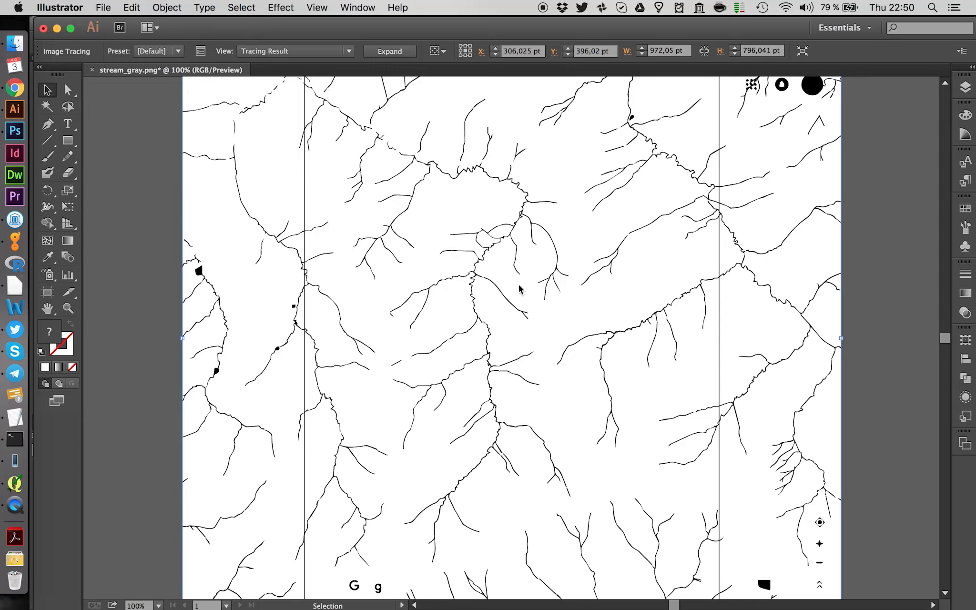
pyautogui.moveTo(465, 307)
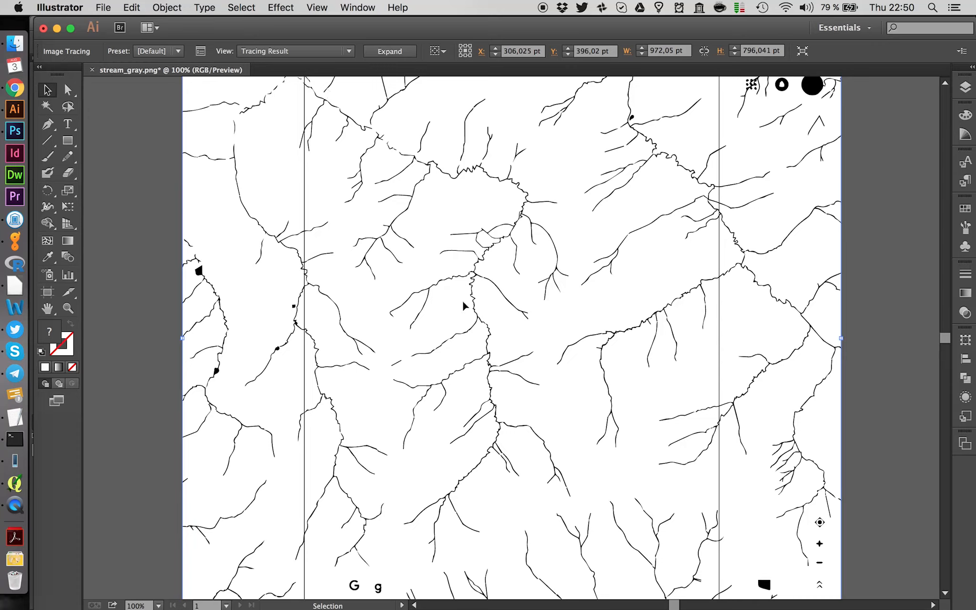
# Step: Re-trace with the Sketched Art preset, Strokes ticked and Fills unticked in the advanced settings
pyautogui.click(200, 52)
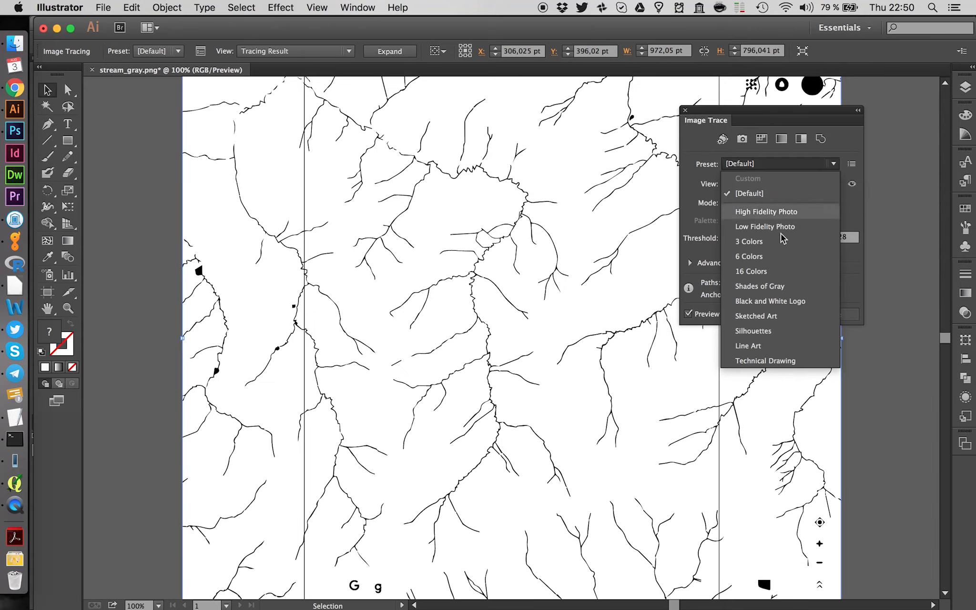
pyautogui.click(754, 316)
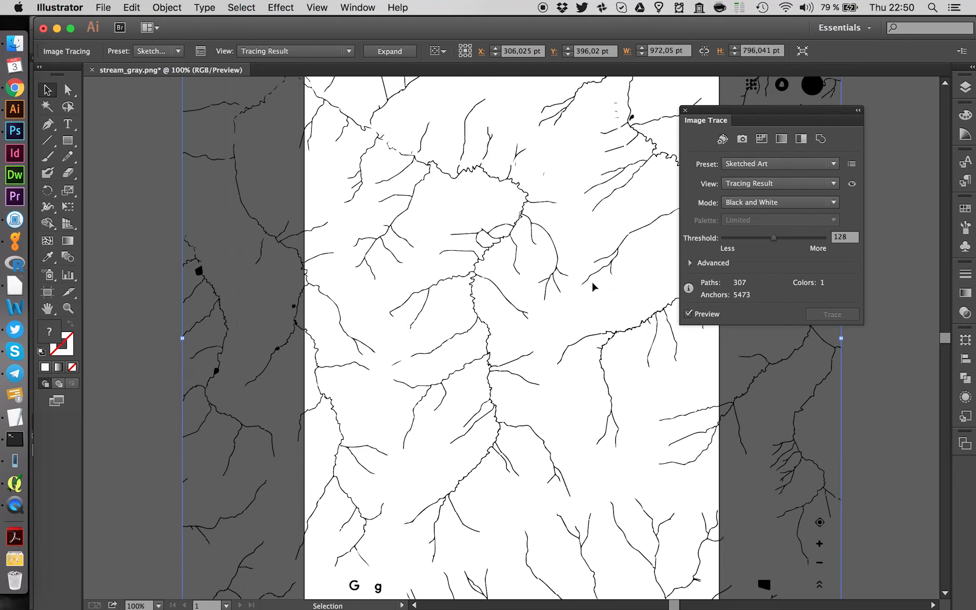
pyautogui.moveTo(554, 293)
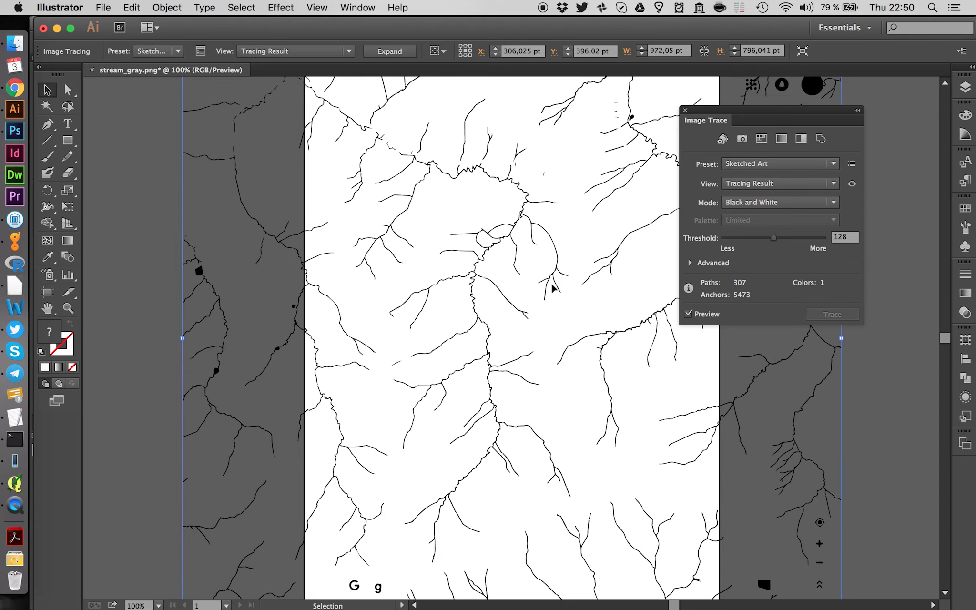
pyautogui.moveTo(741, 263)
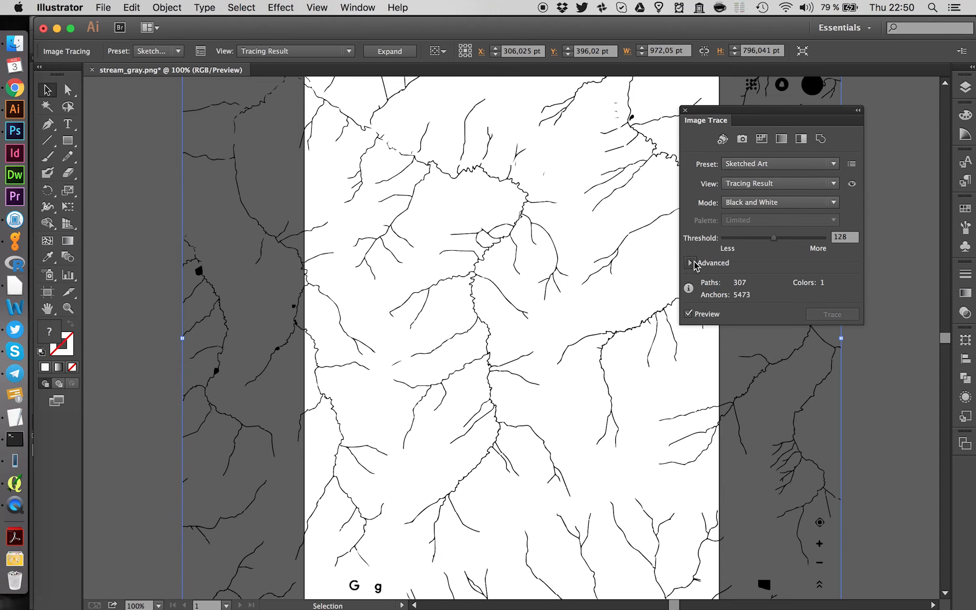
pyautogui.click(690, 263)
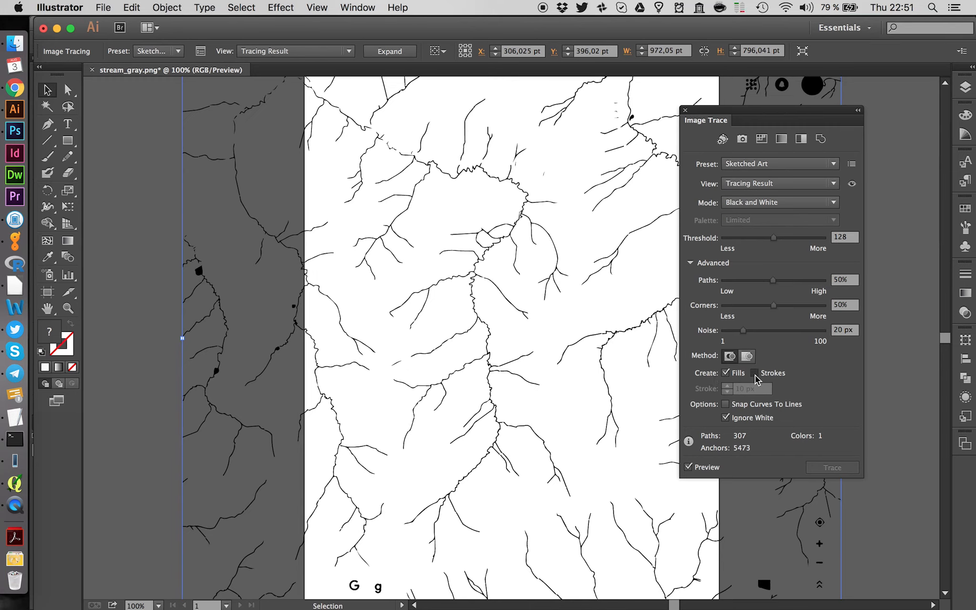
pyautogui.click(755, 372)
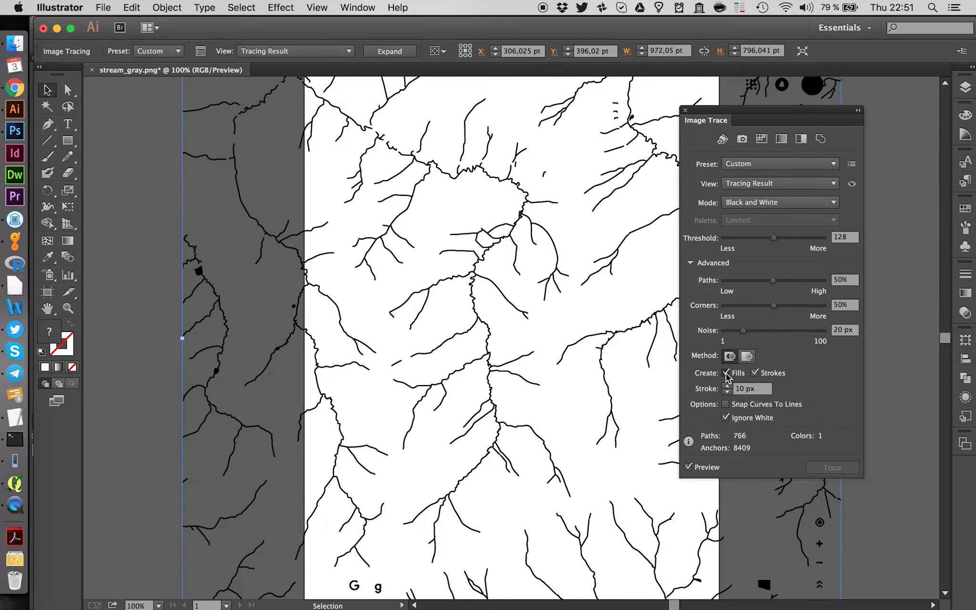
pyautogui.click(726, 373)
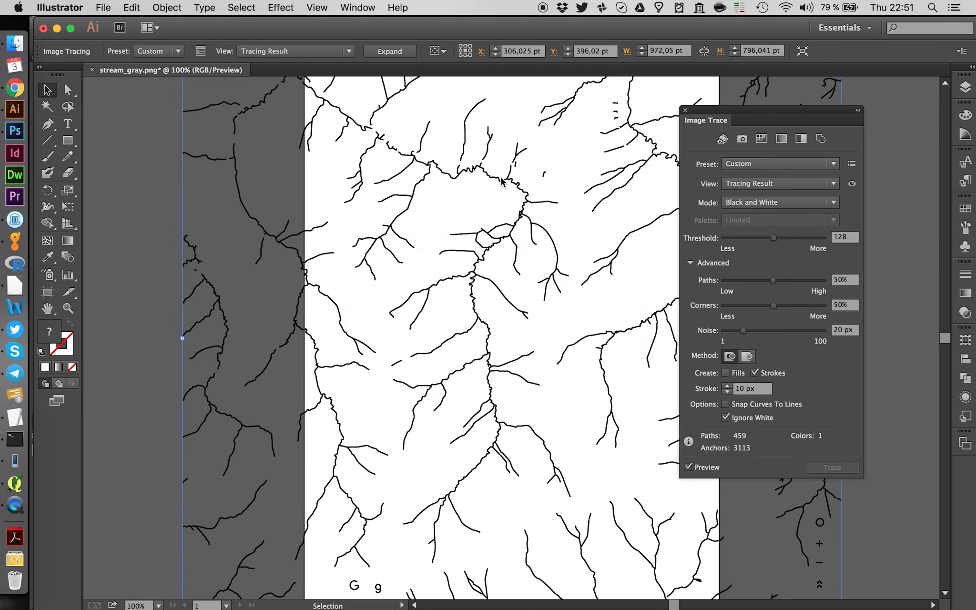
pyautogui.moveTo(535, 337)
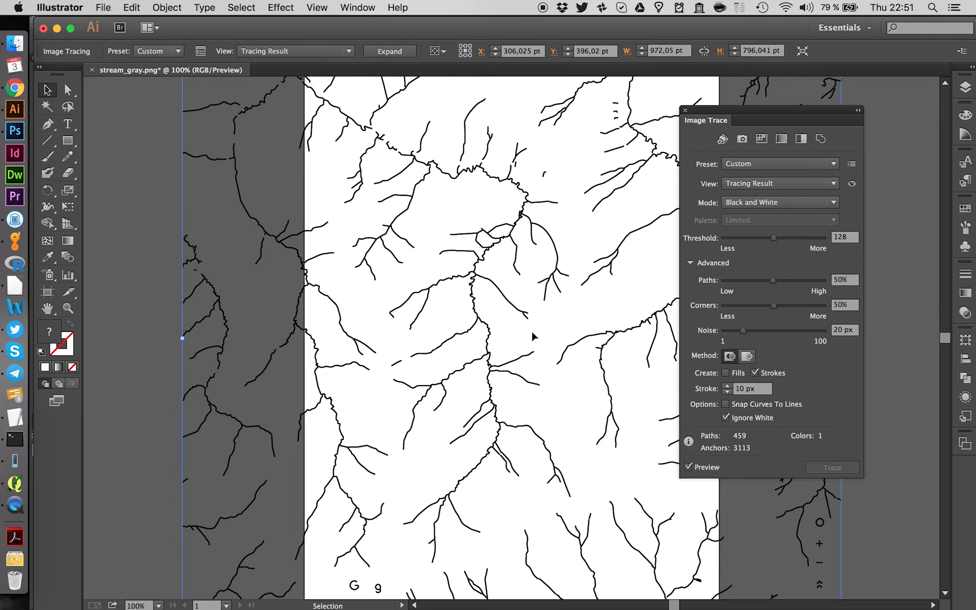
pyautogui.moveTo(491, 330)
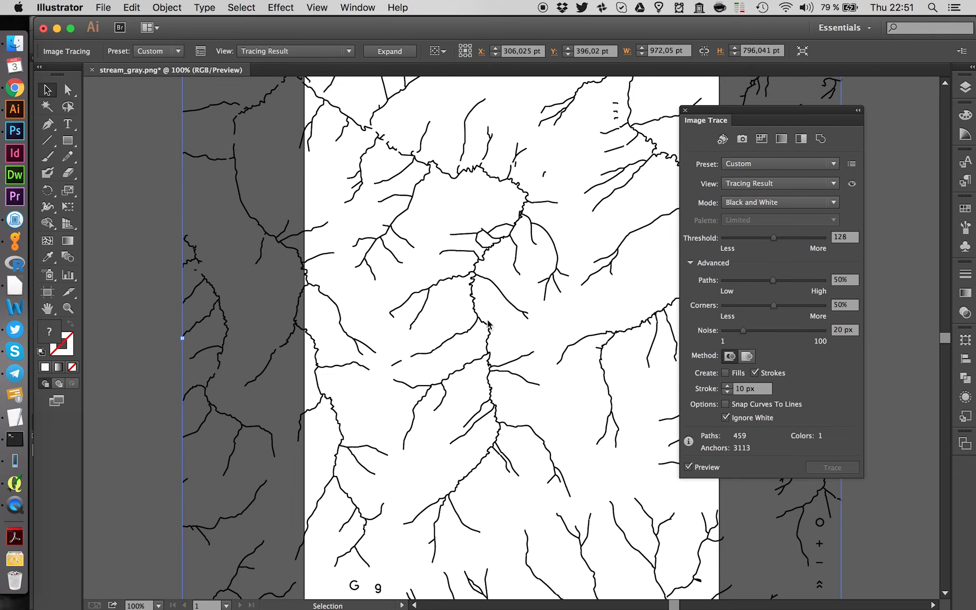
pyautogui.moveTo(528, 387)
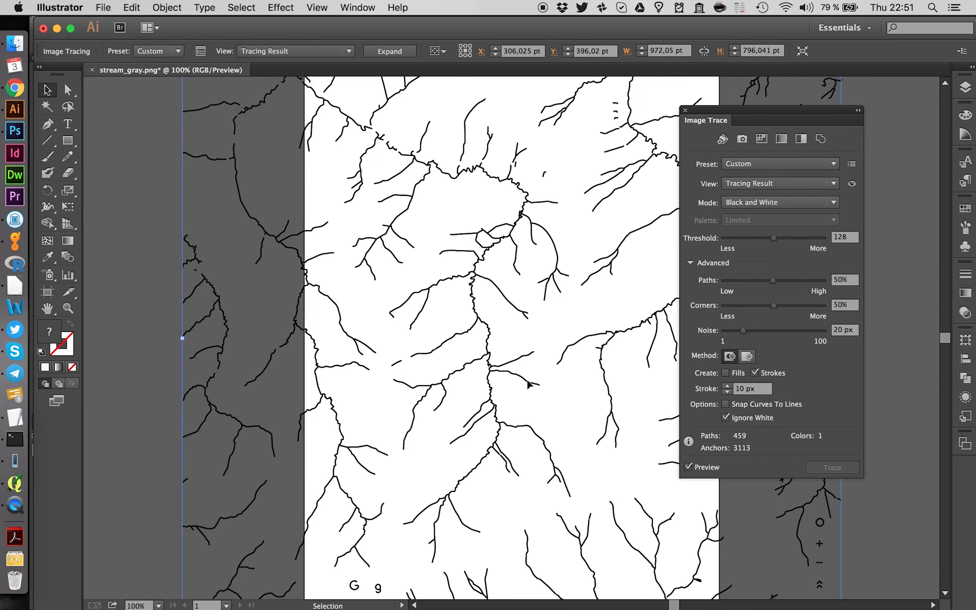
pyautogui.moveTo(764, 346)
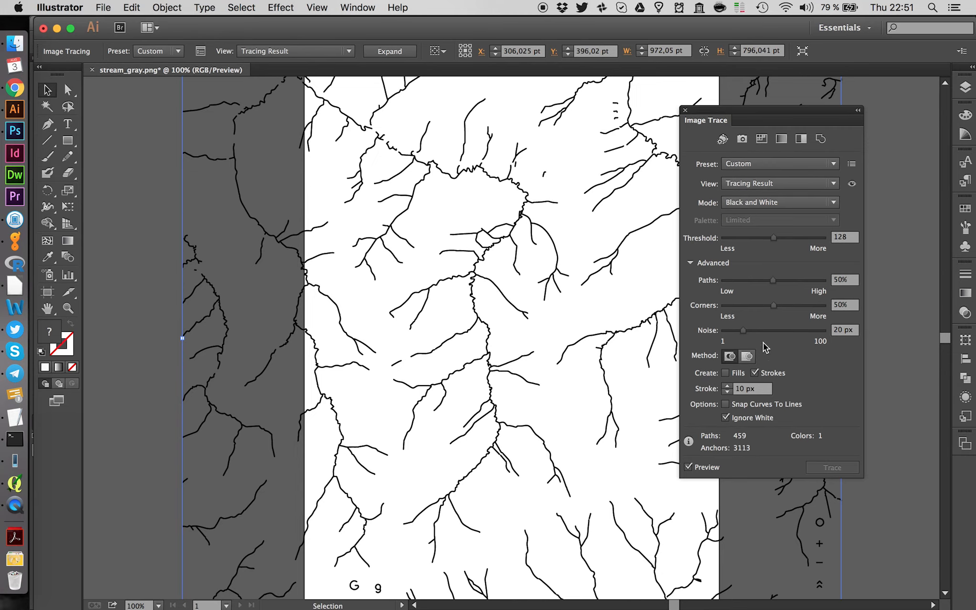
pyautogui.moveTo(783, 285)
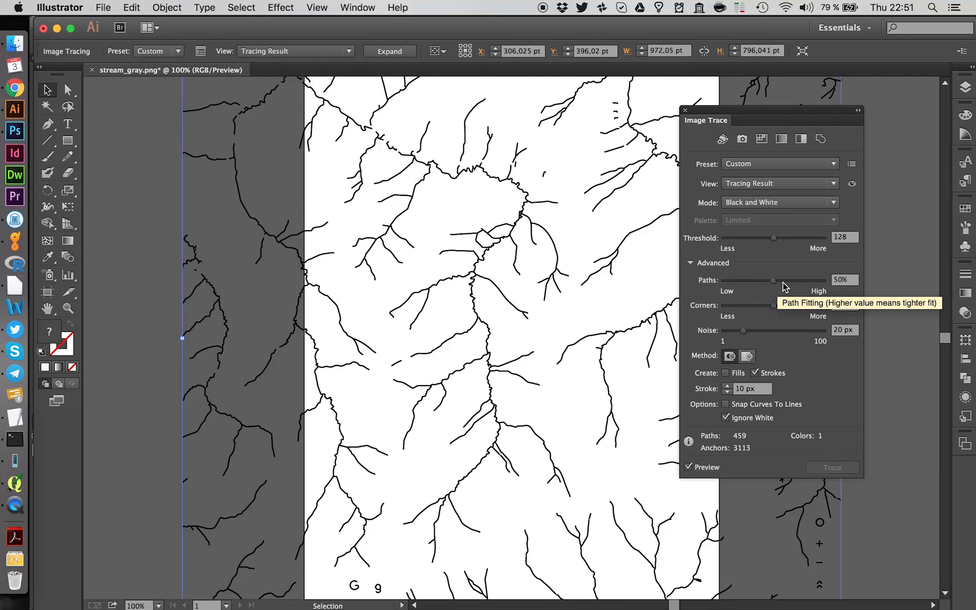
pyautogui.moveTo(791, 285)
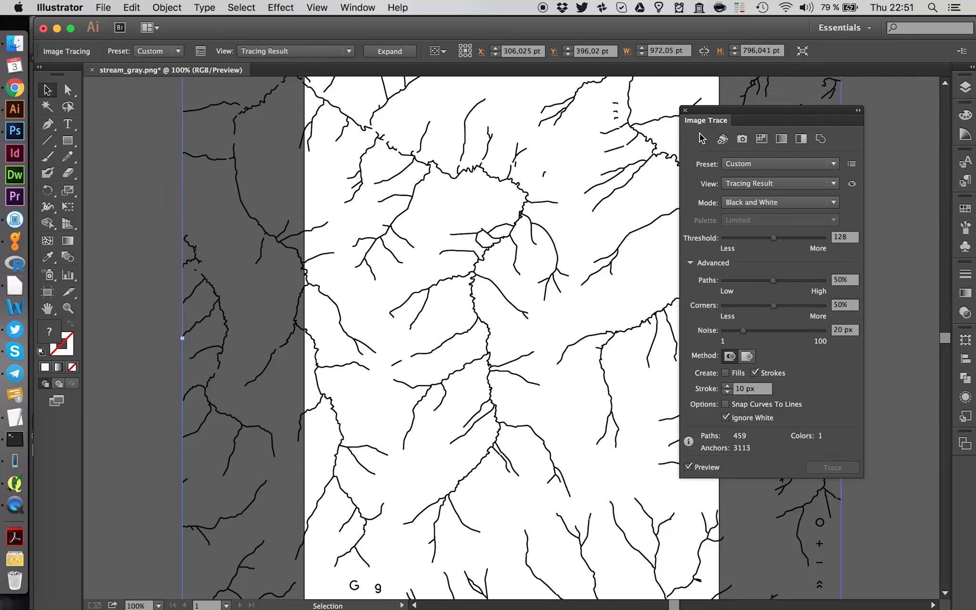
pyautogui.click(685, 110)
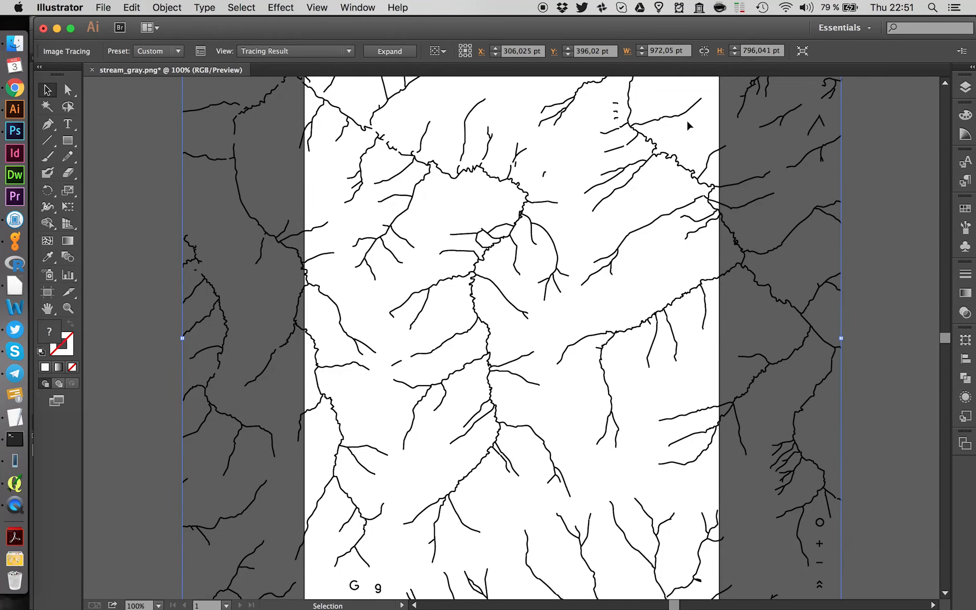
pyautogui.click(389, 51)
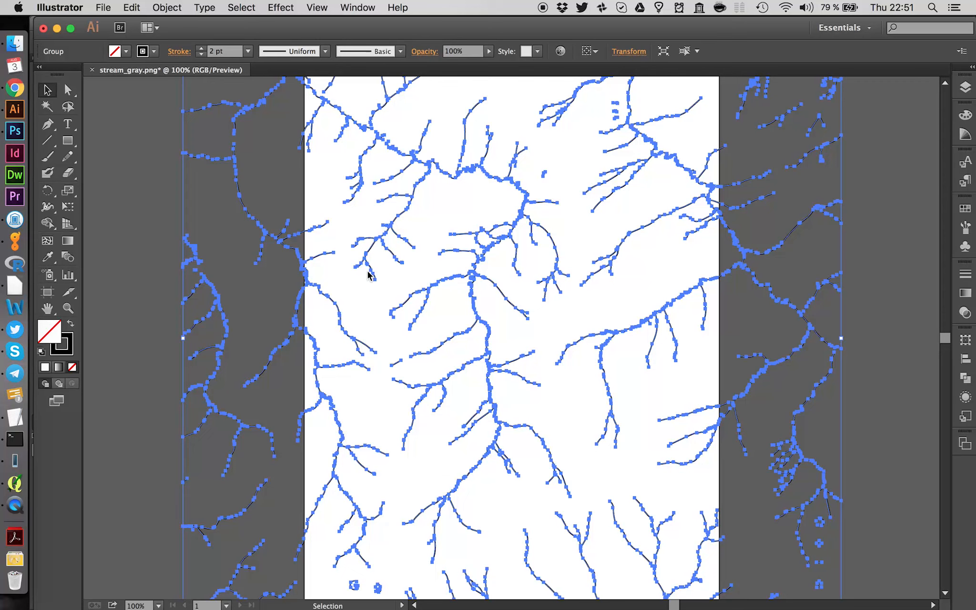
pyautogui.moveTo(341, 239)
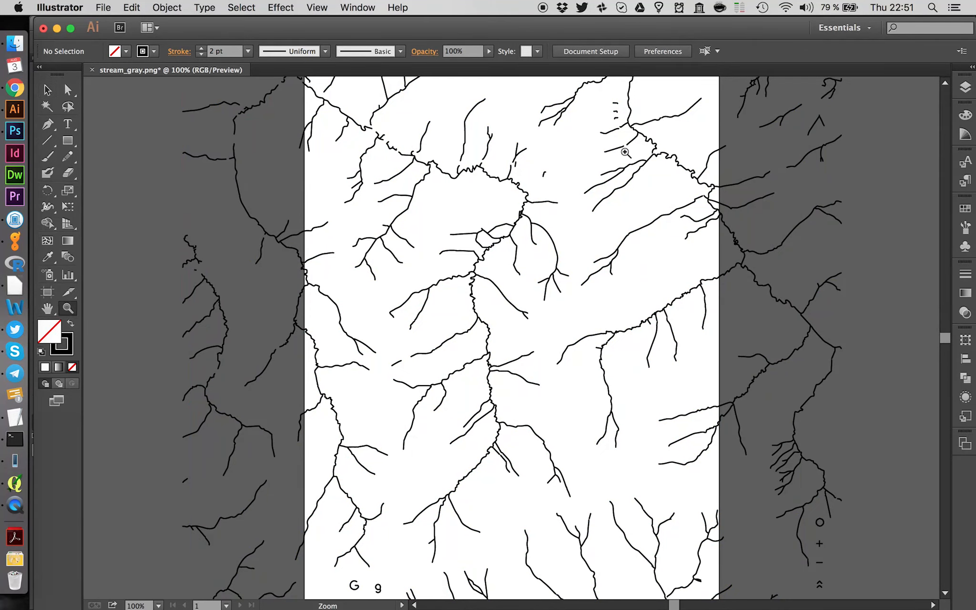
# Step: Extend the open tributary paths with the Pen tool until they join the main stream
pyautogui.click(624, 152)
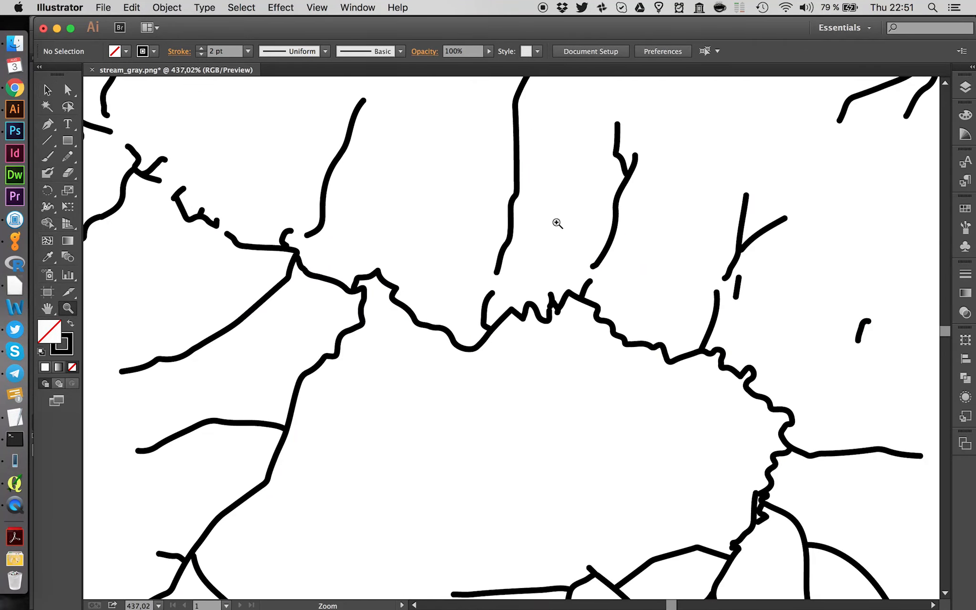
pyautogui.moveTo(374, 244)
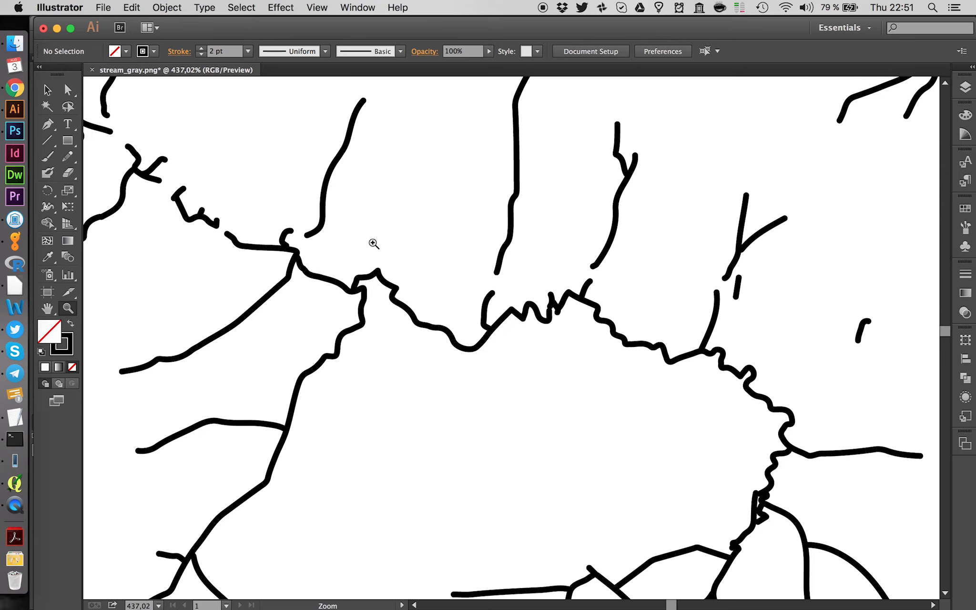
pyautogui.moveTo(153, 164)
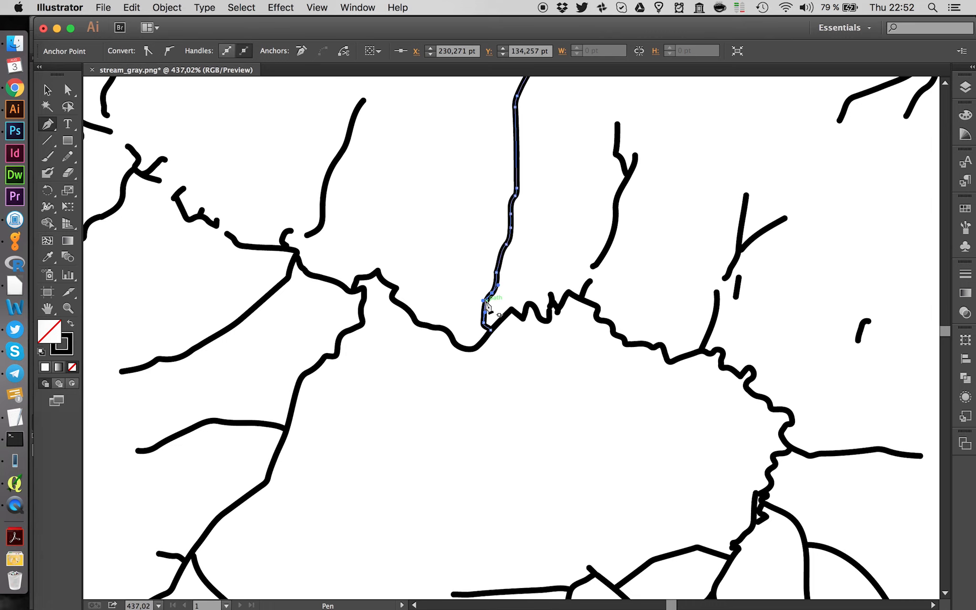
pyautogui.click(593, 269)
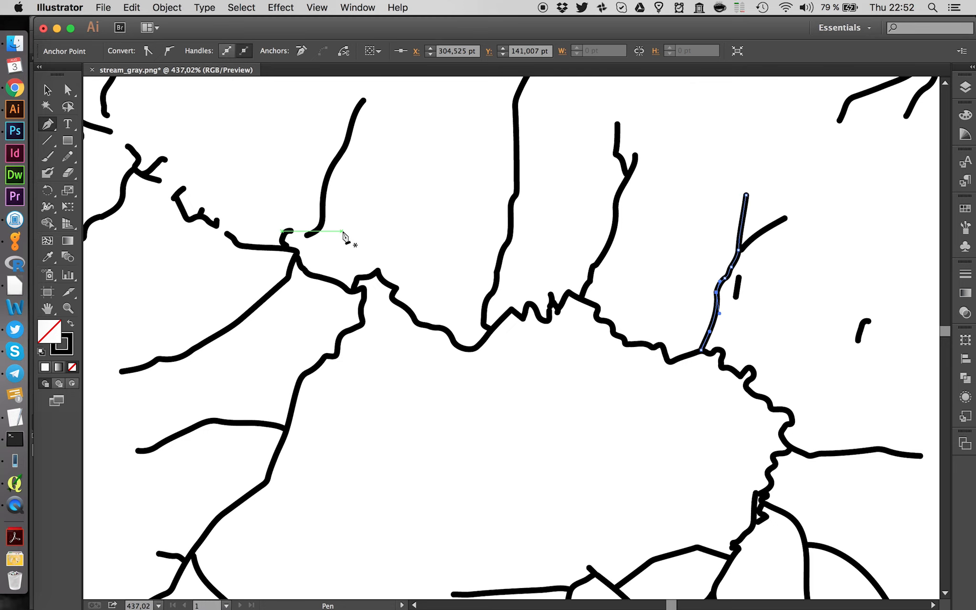
pyautogui.moveTo(331, 236)
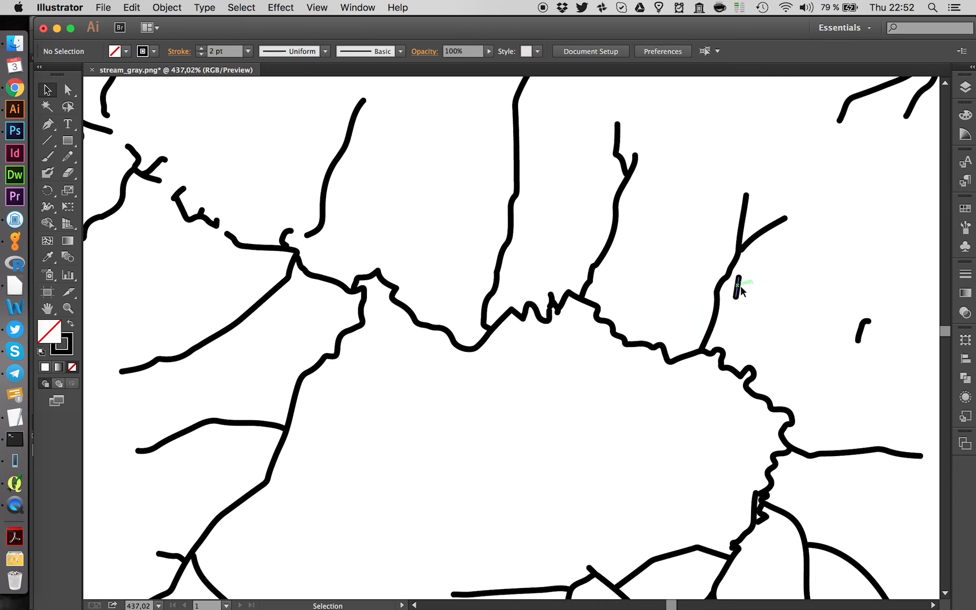
pyautogui.click(737, 290)
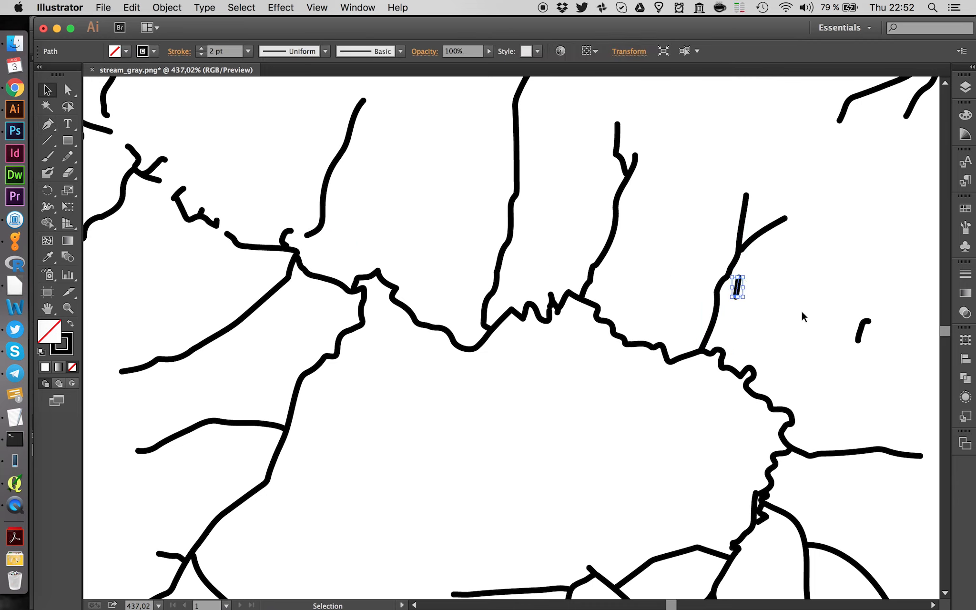
pyautogui.moveTo(736, 288); pyautogui.dragTo(863, 331)
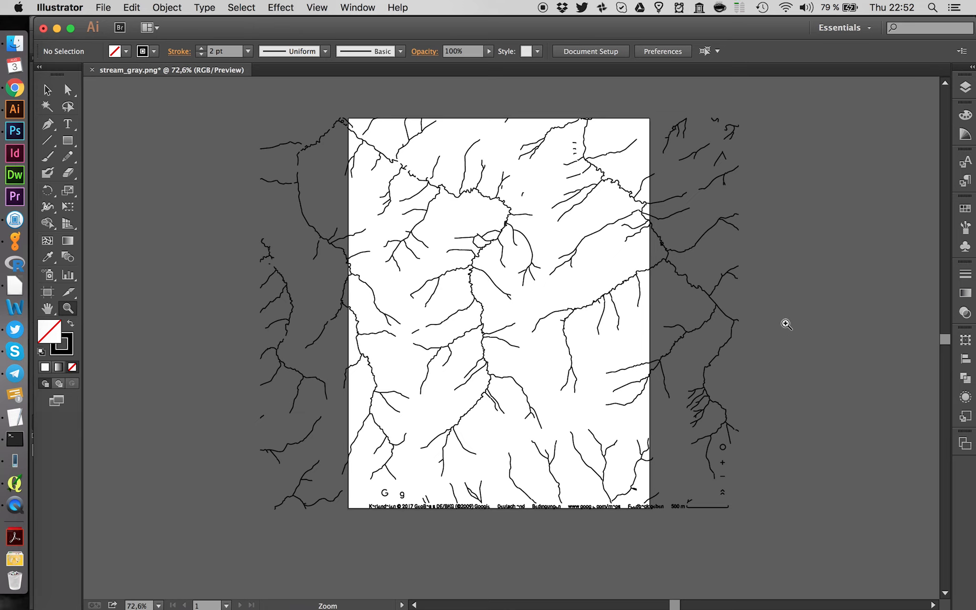
# Step: Create Layer 2 holding the colour map beneath the streams and align it with the stream drawing
pyautogui.click(964, 86)
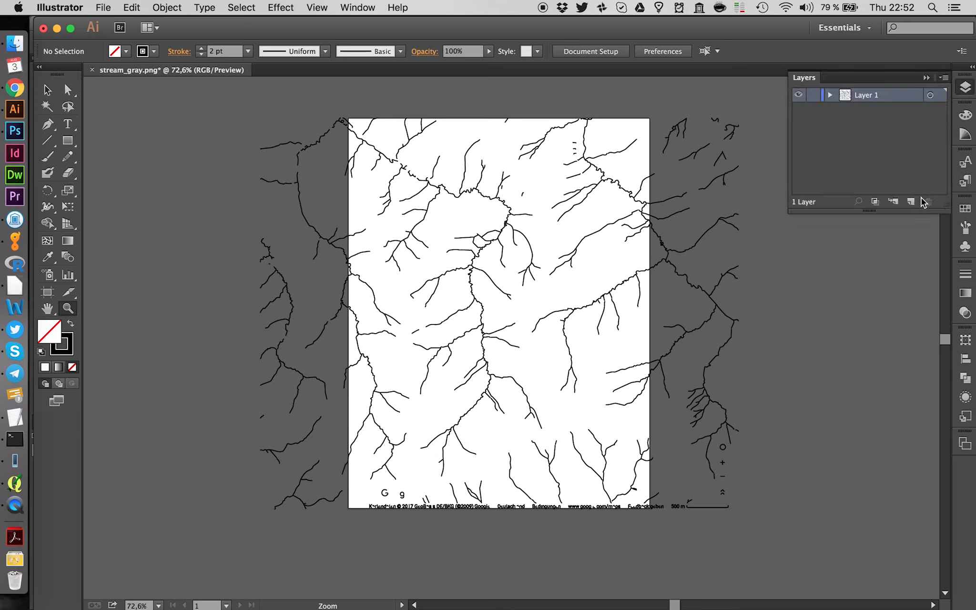
pyautogui.click(910, 202)
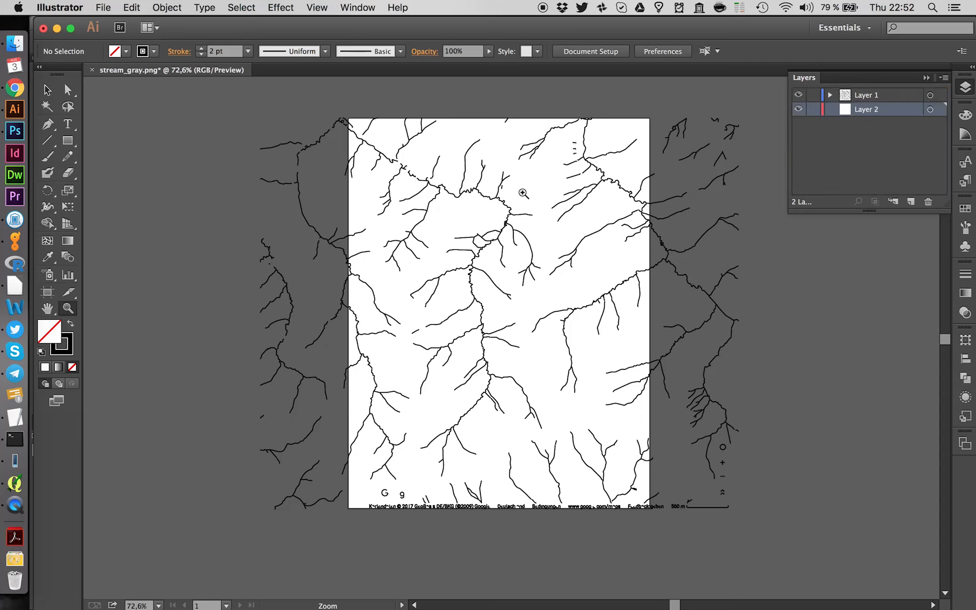
pyautogui.moveTo(573, 246)
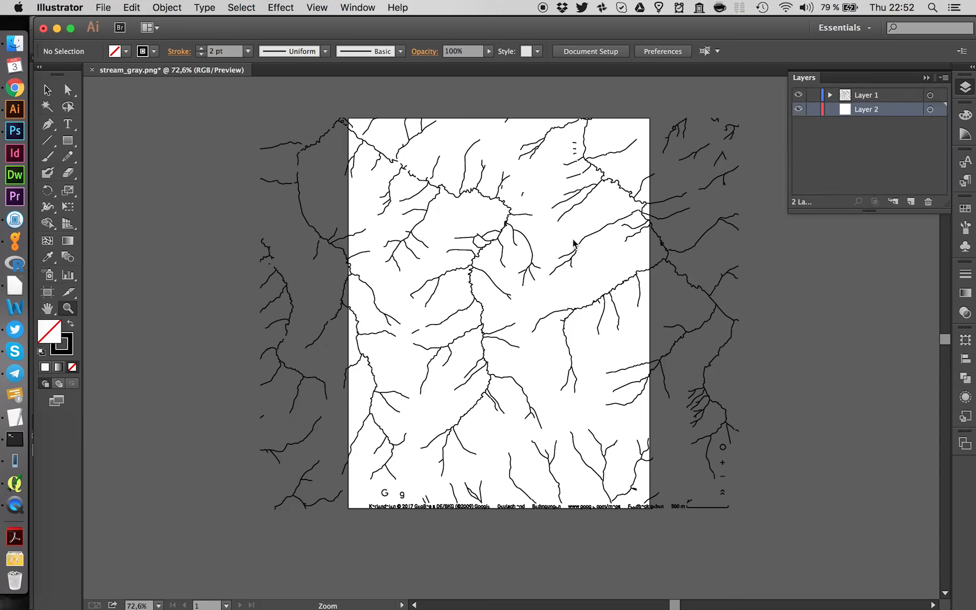
pyautogui.moveTo(83, 99)
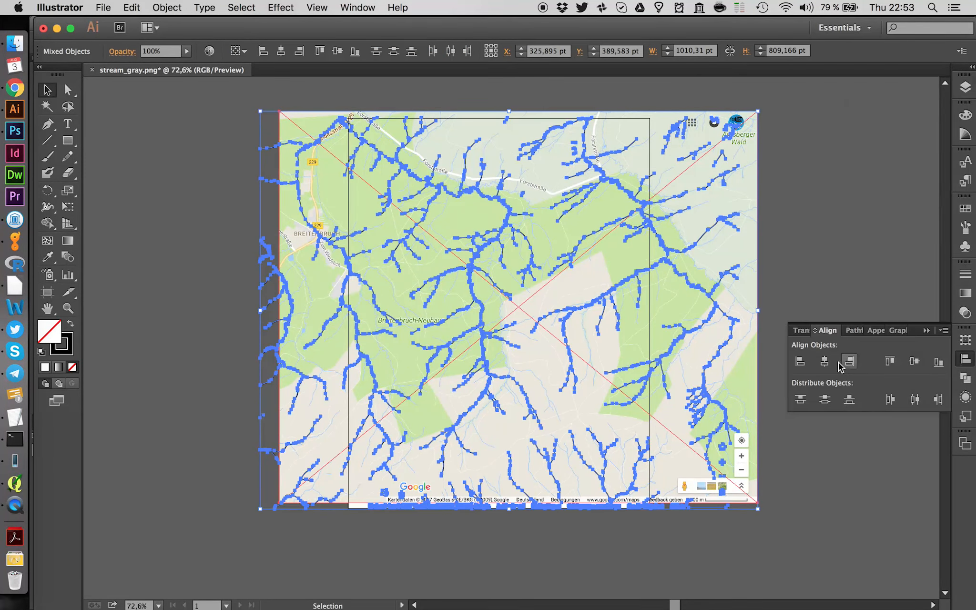
pyautogui.click(914, 361)
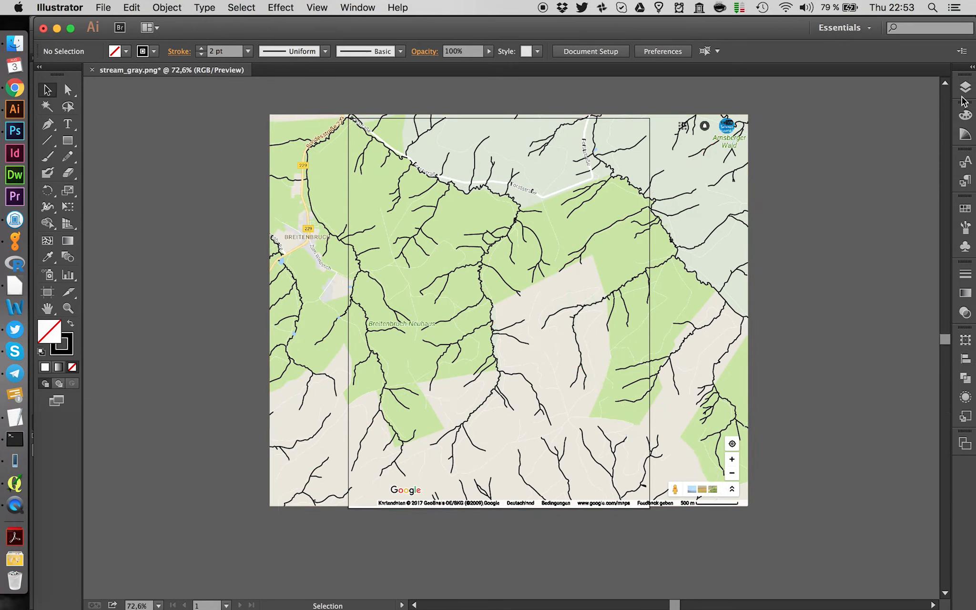
pyautogui.click(964, 87)
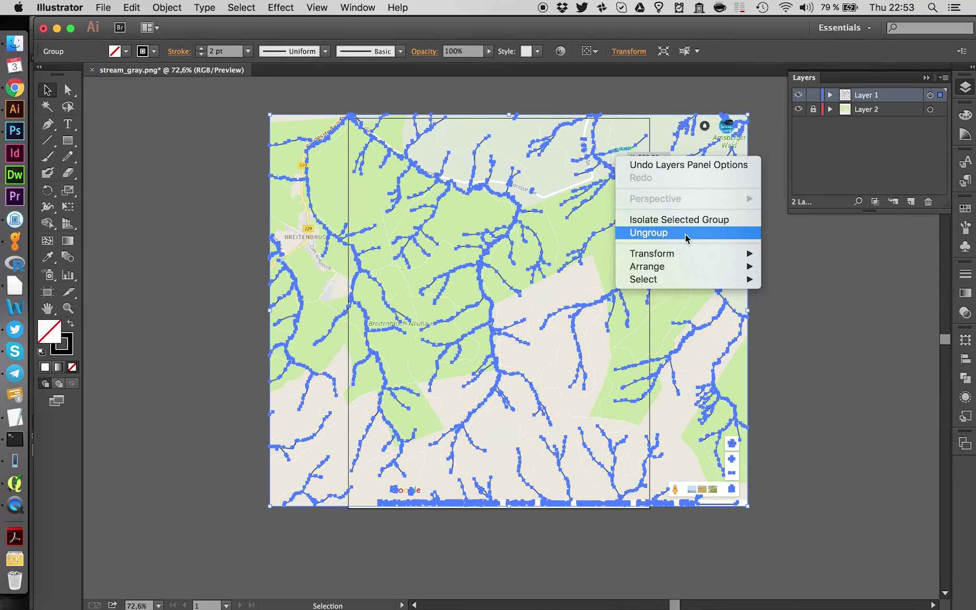
# Step: Ungroup the stream lines and select every stream path
pyautogui.click(647, 233)
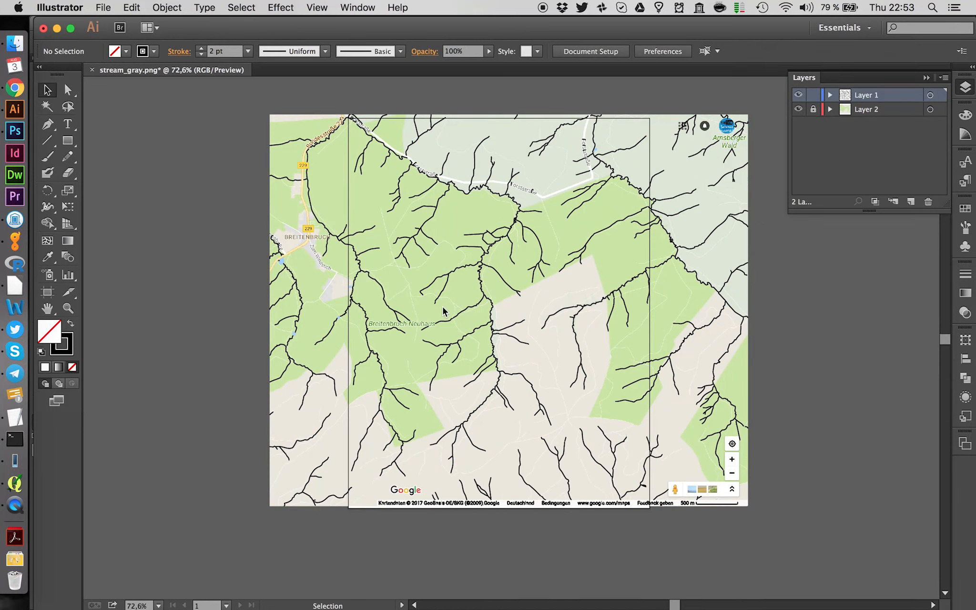
pyautogui.moveTo(691, 221)
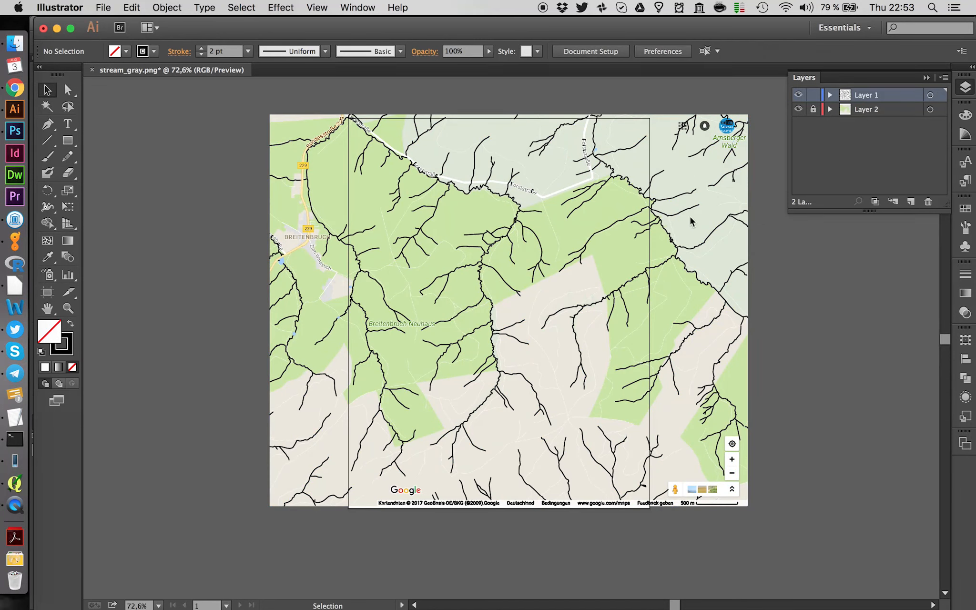
pyautogui.press('cmd+a')
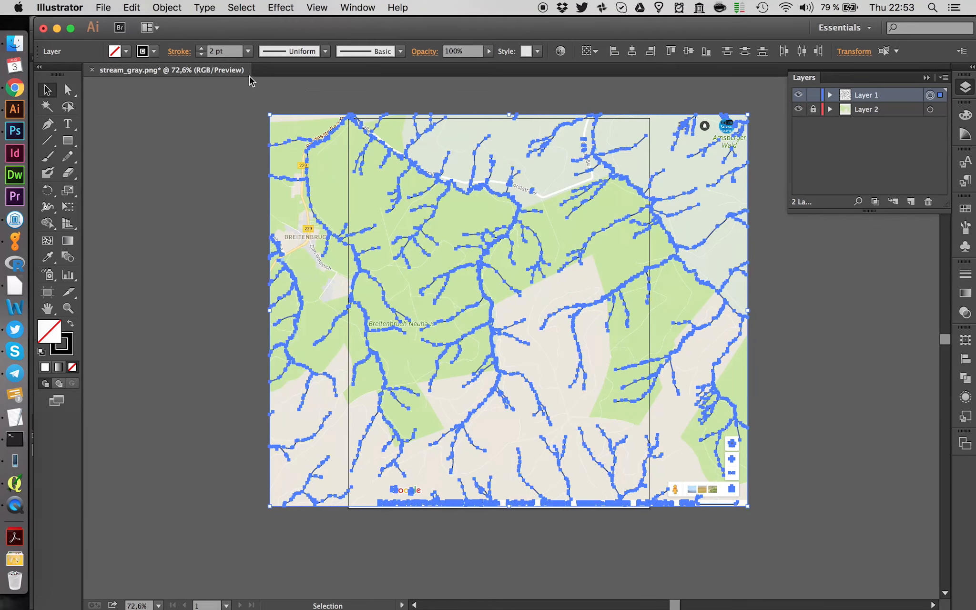
pyautogui.moveTo(157, 52)
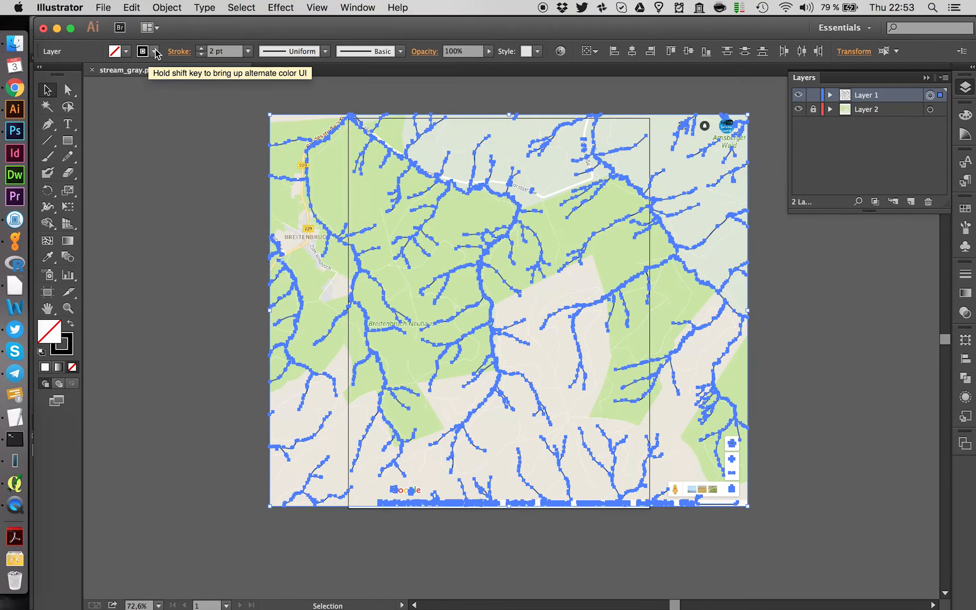
pyautogui.moveTo(143, 64)
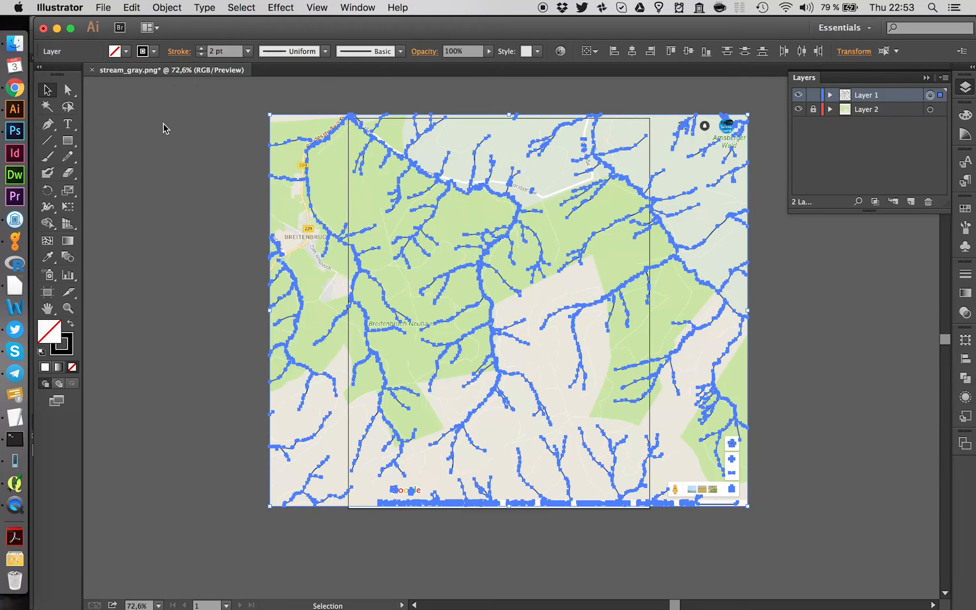
pyautogui.moveTo(649, 253)
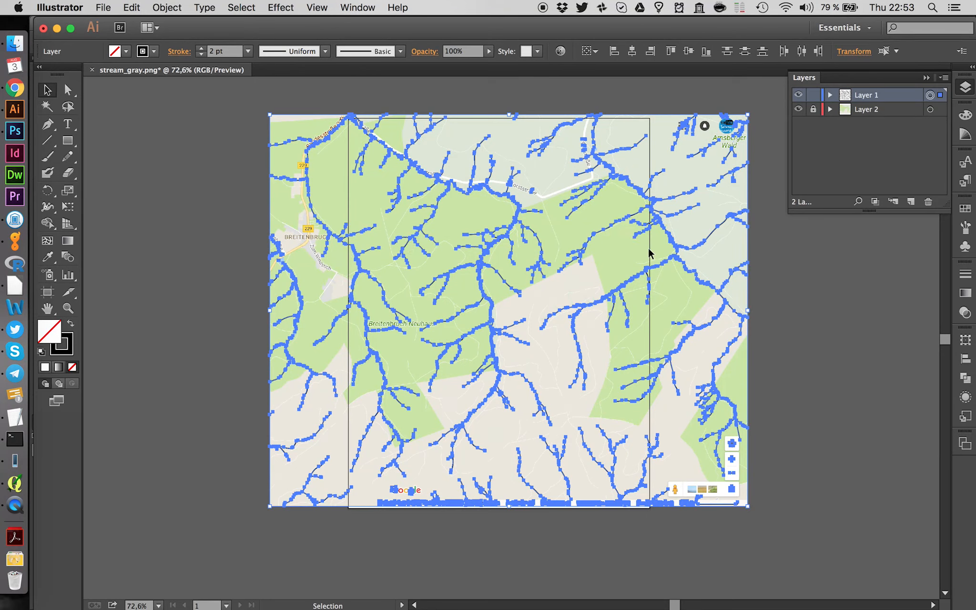
pyautogui.moveTo(965, 210)
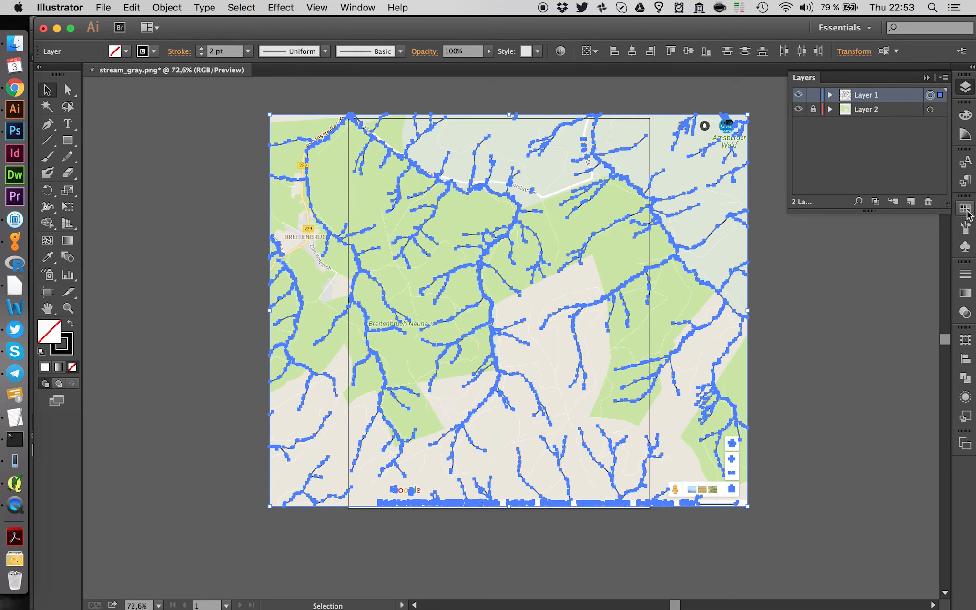
# Step: In the Color panel set fill to None and a blue RGB stroke for the stream paths
pyautogui.click(964, 133)
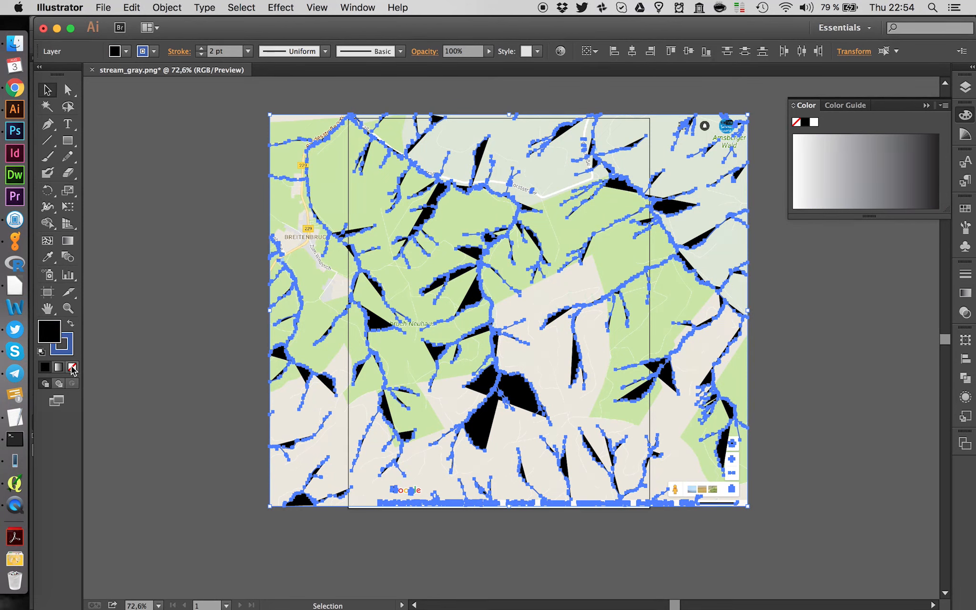
pyautogui.click(73, 367)
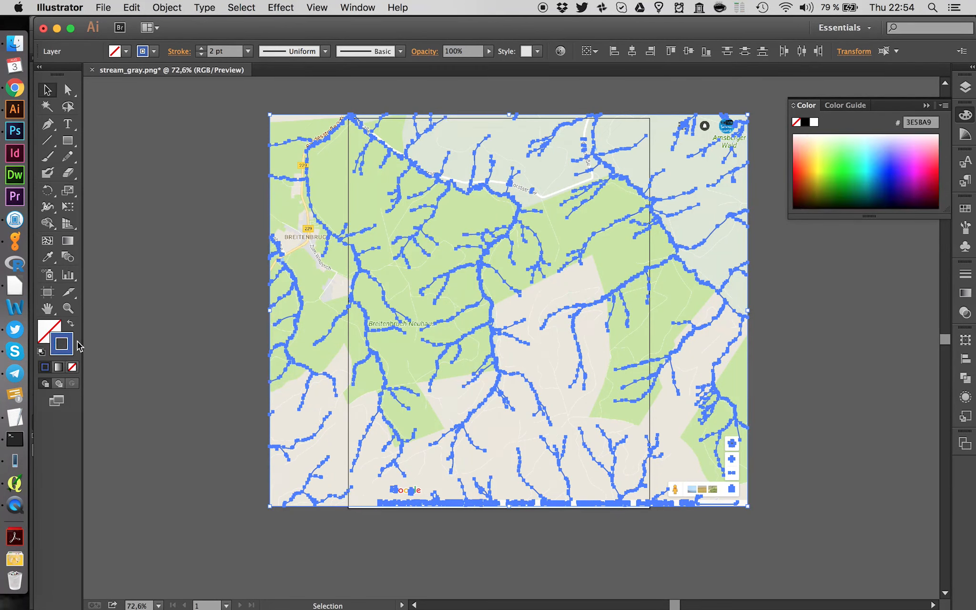
pyautogui.moveTo(859, 166)
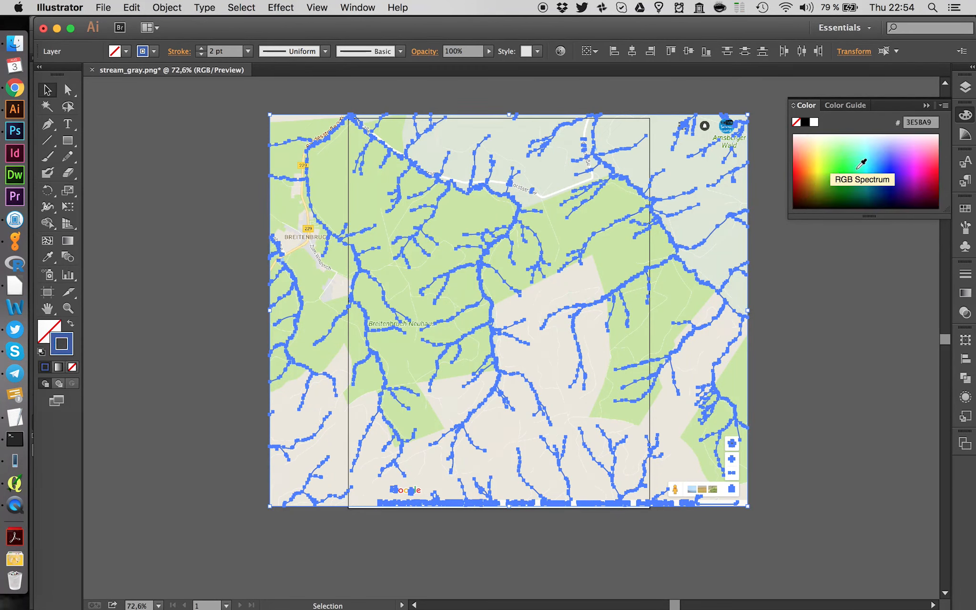
pyautogui.click(435, 285)
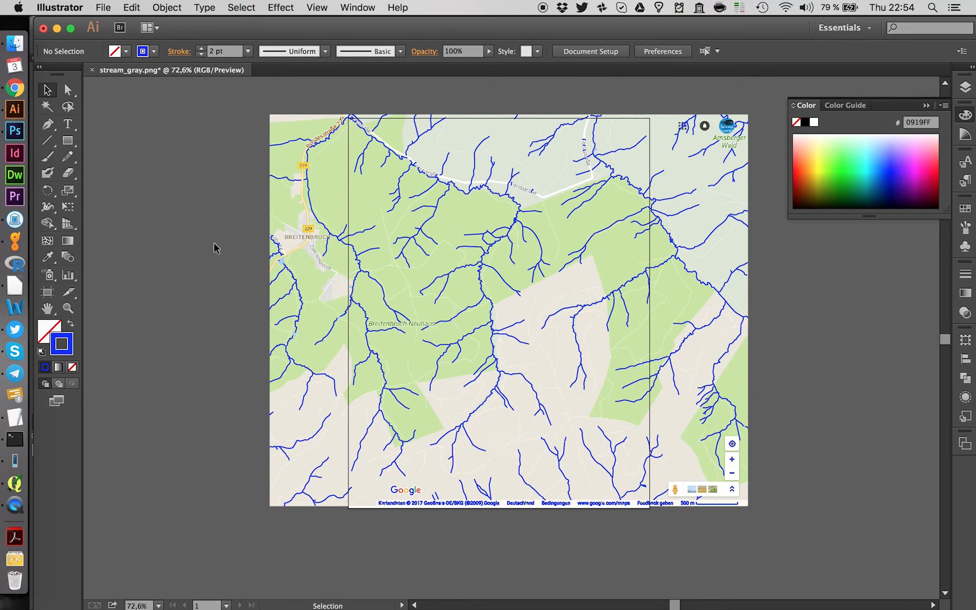
pyautogui.moveTo(458, 240)
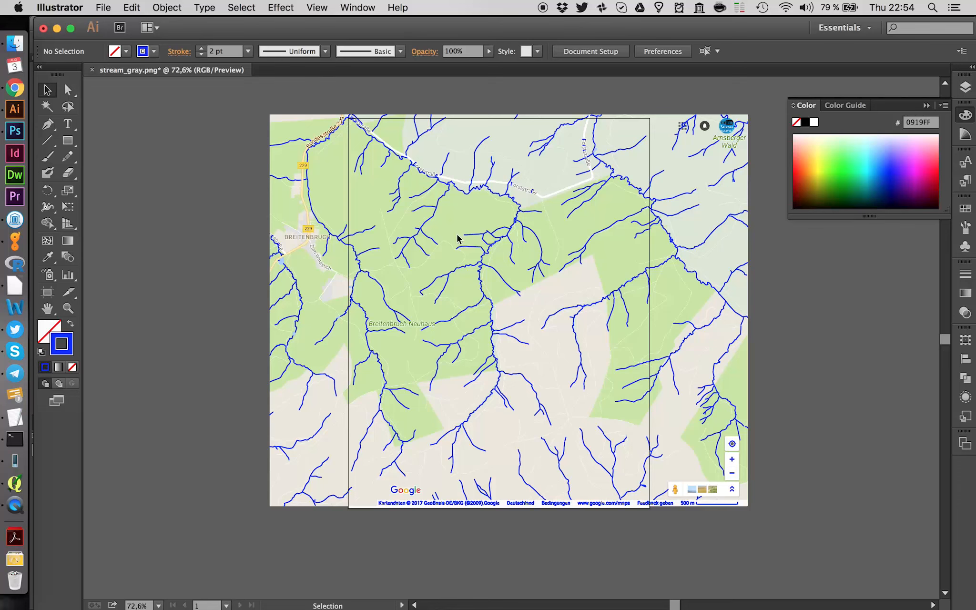
pyautogui.moveTo(244, 211)
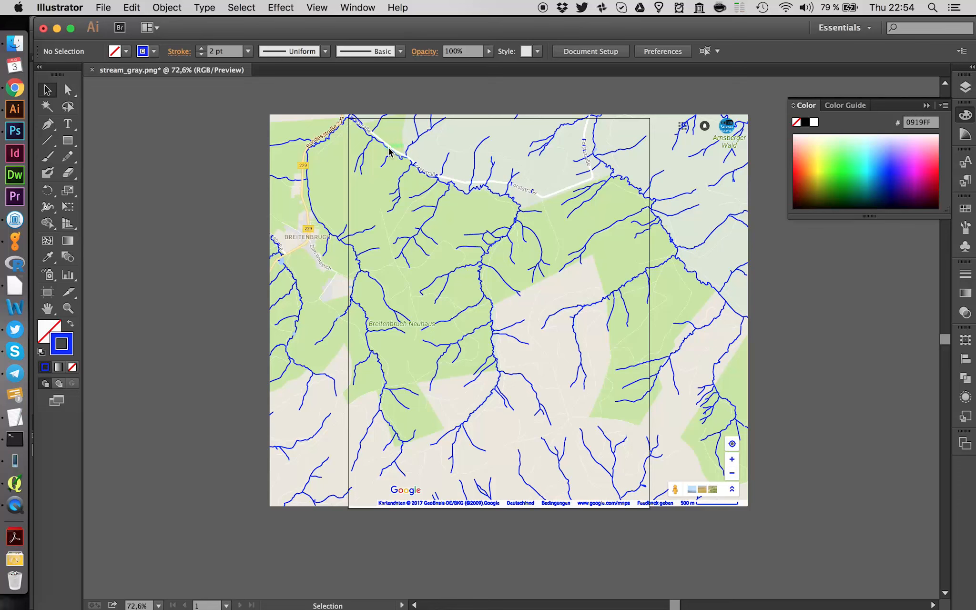
# Step: Select the stream paths and raise their stroke weight to 6 pt in the Control bar
pyautogui.click(389, 152)
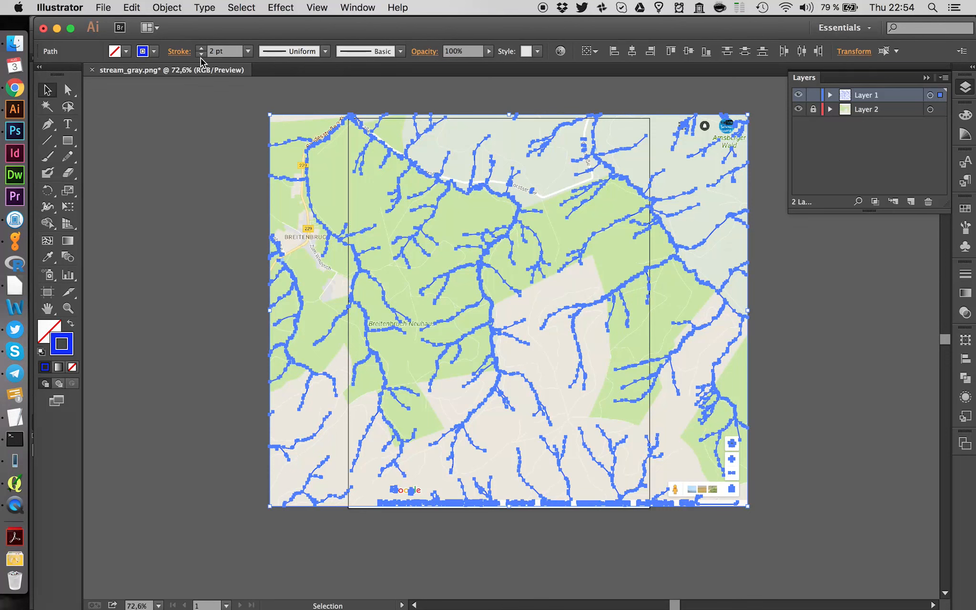
pyautogui.click(200, 48)
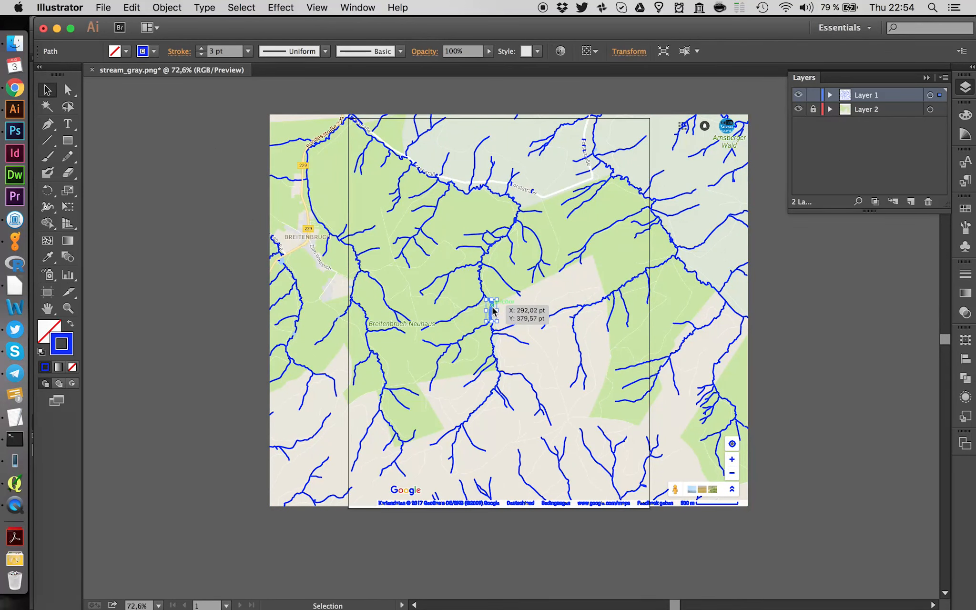
pyautogui.moveTo(492, 302); pyautogui.dragTo(491, 345)
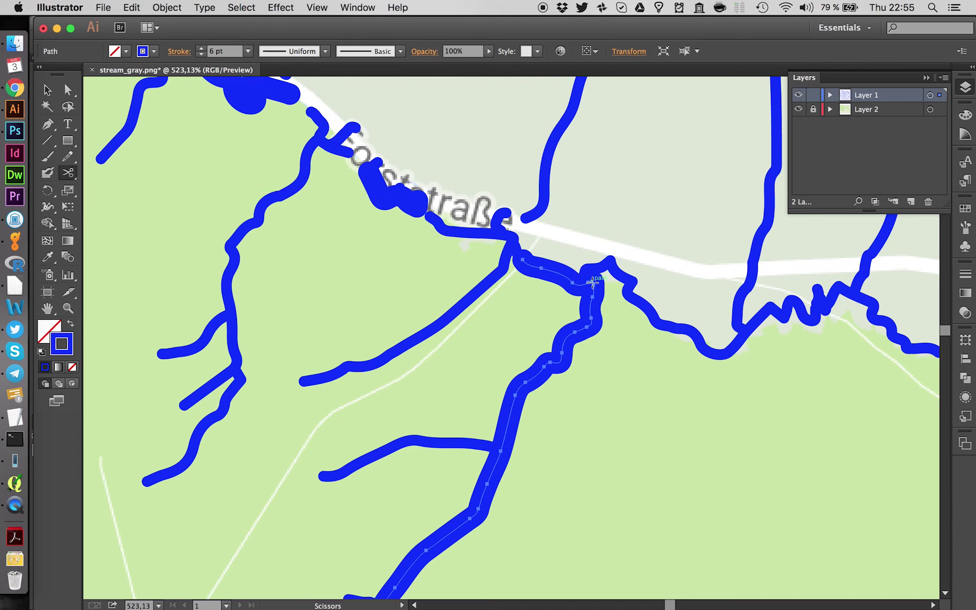
# Step: Cut the thick stream near the junction, set it to 3 pt, and select the short leftover piece
pyautogui.click(549, 266)
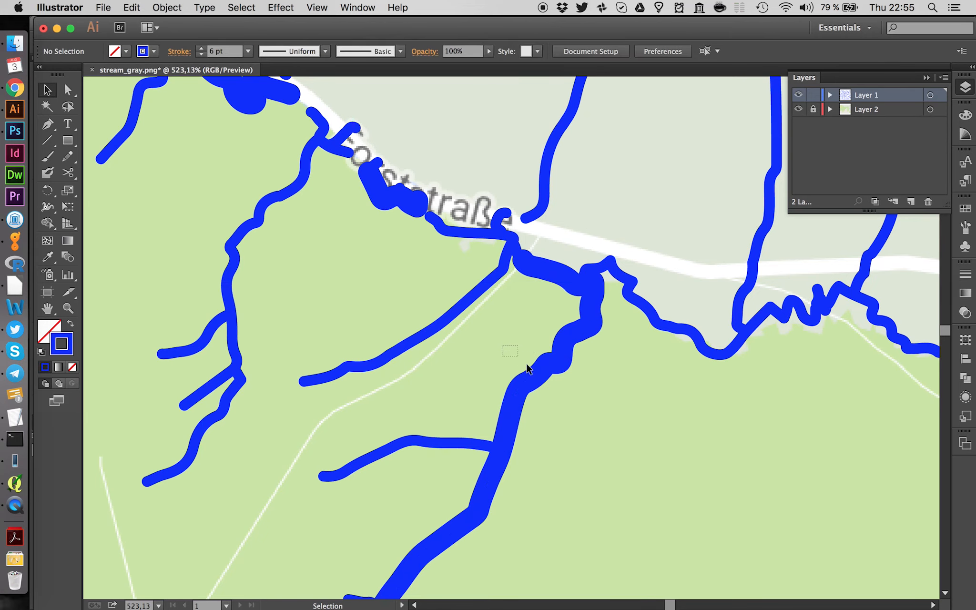
pyautogui.click(533, 378)
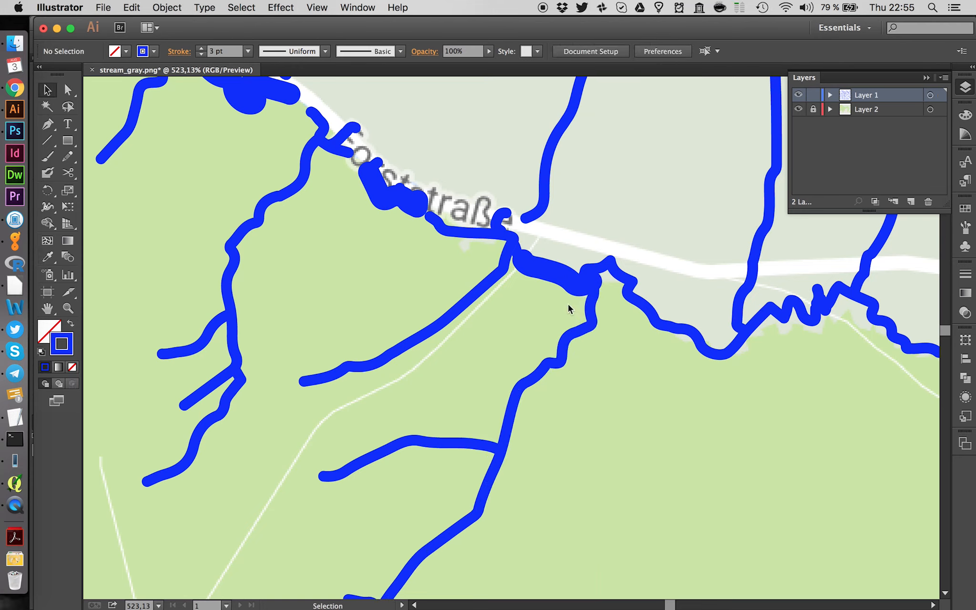
pyautogui.click(555, 273)
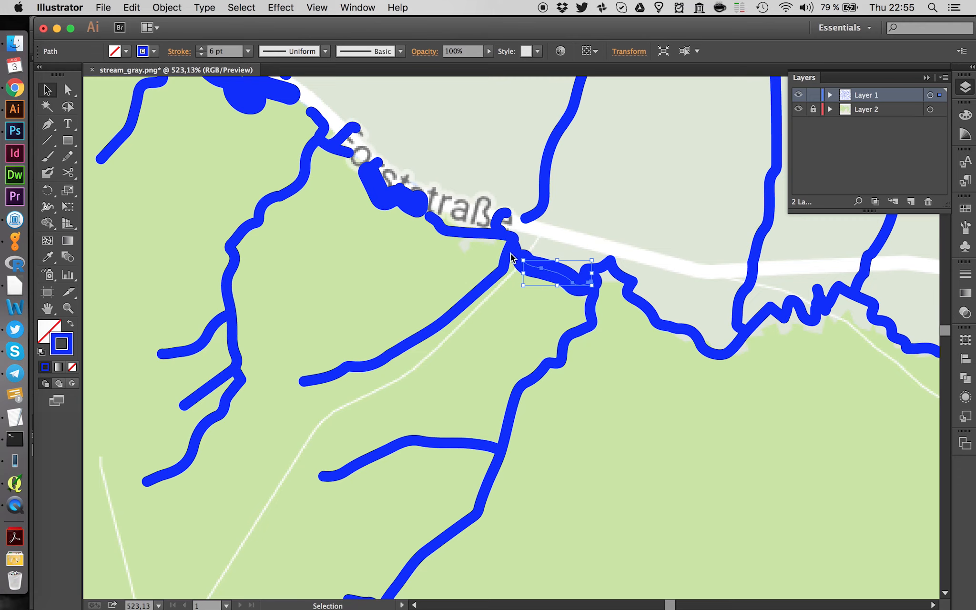
pyautogui.moveTo(376, 179)
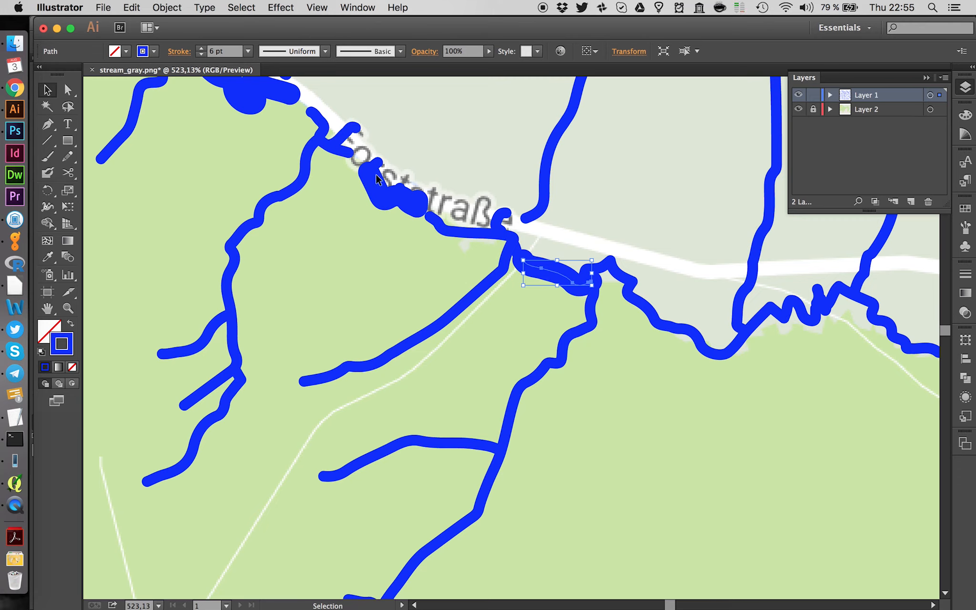
pyautogui.moveTo(659, 384)
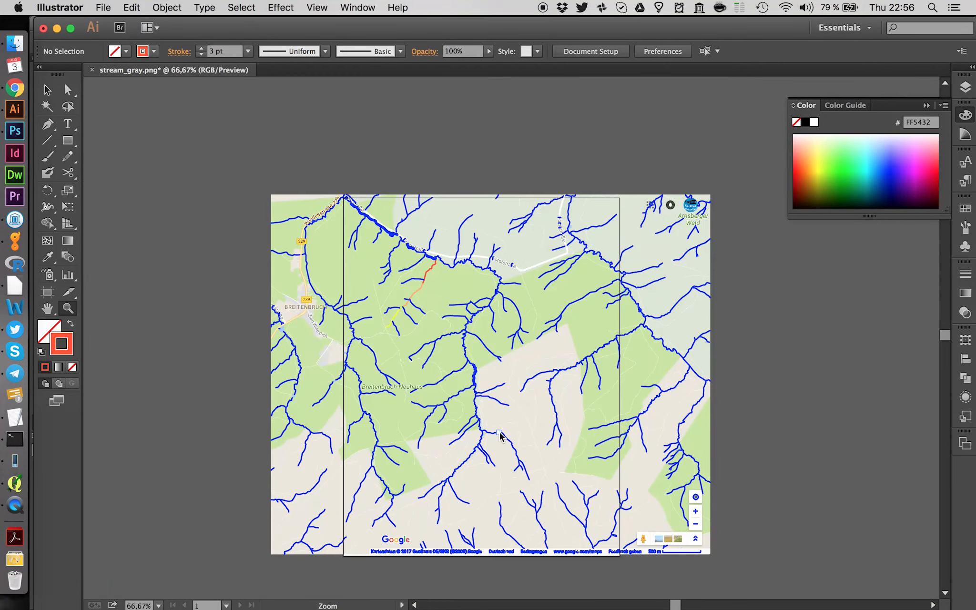
pyautogui.moveTo(407, 375)
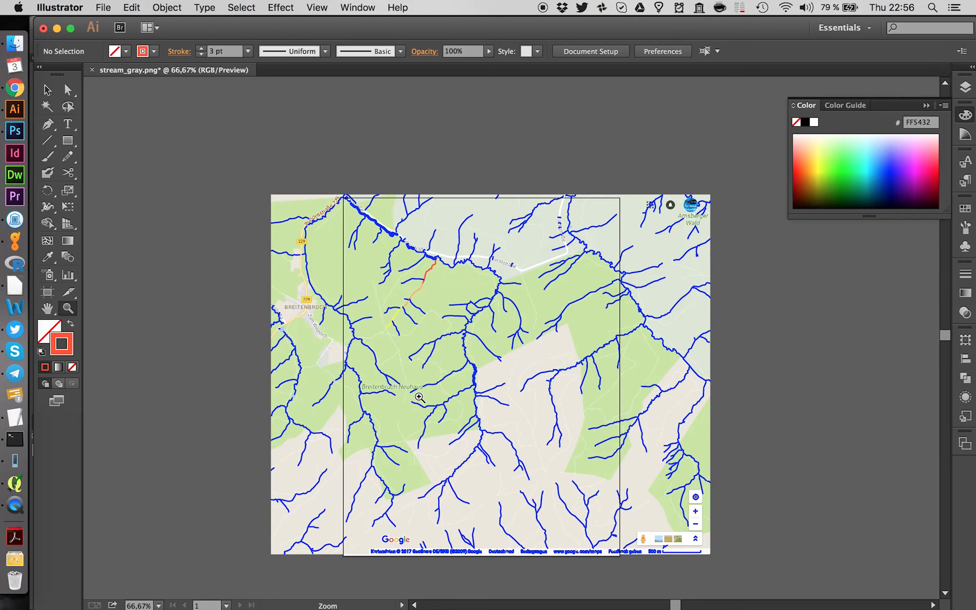
pyautogui.moveTo(491, 429)
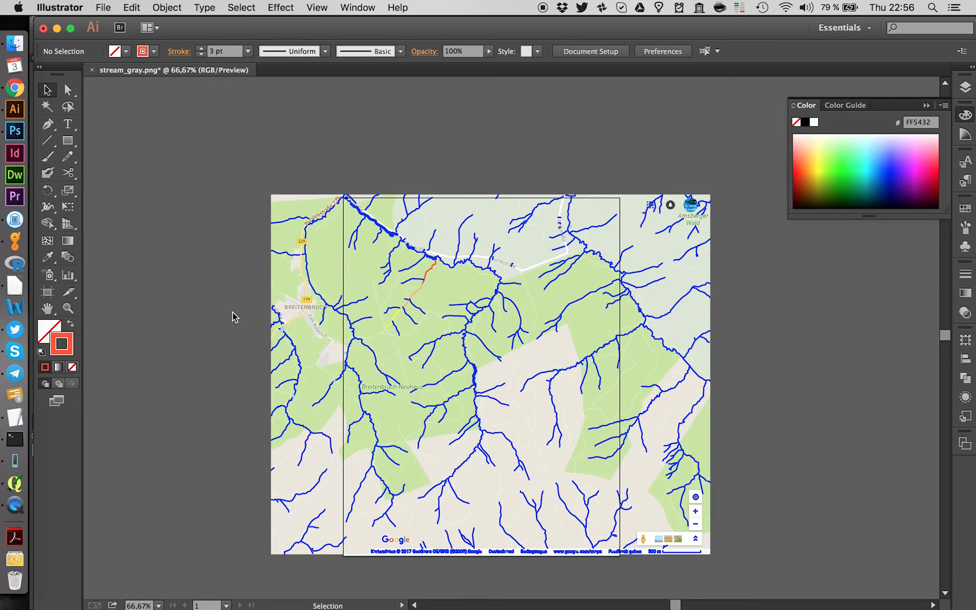
# Step: Bring up the Layers panel after reviewing the whole traced stream network
pyautogui.click(963, 86)
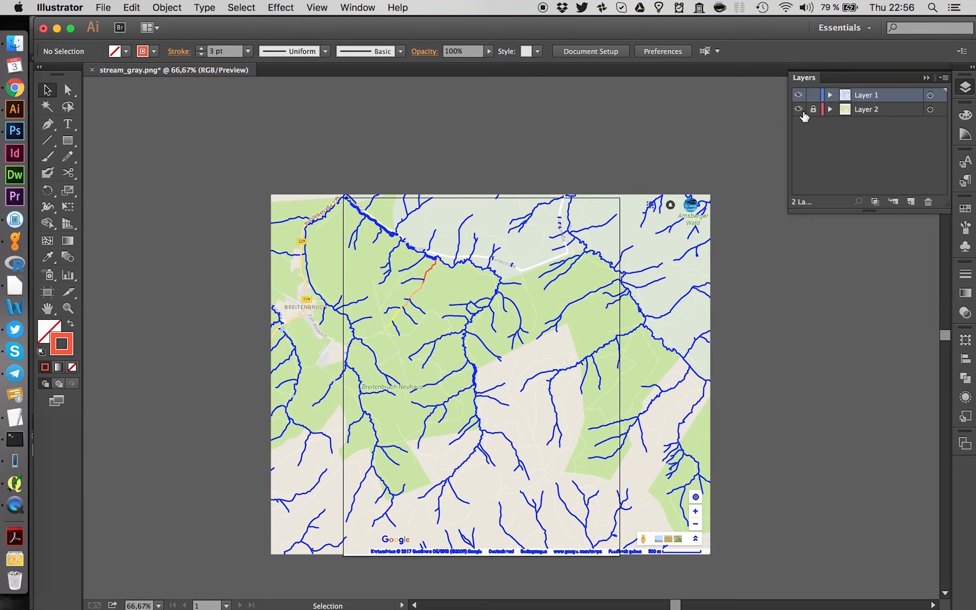
# Step: Zoom to the 500 m scale bar, hide Layer 1 and create a new third layer
pyautogui.click(813, 109)
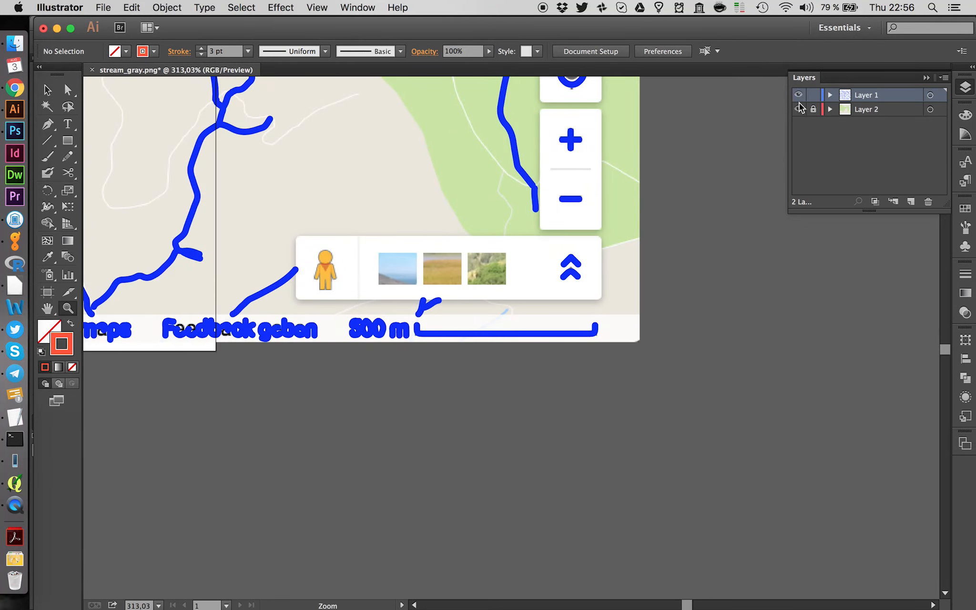
pyautogui.click(799, 96)
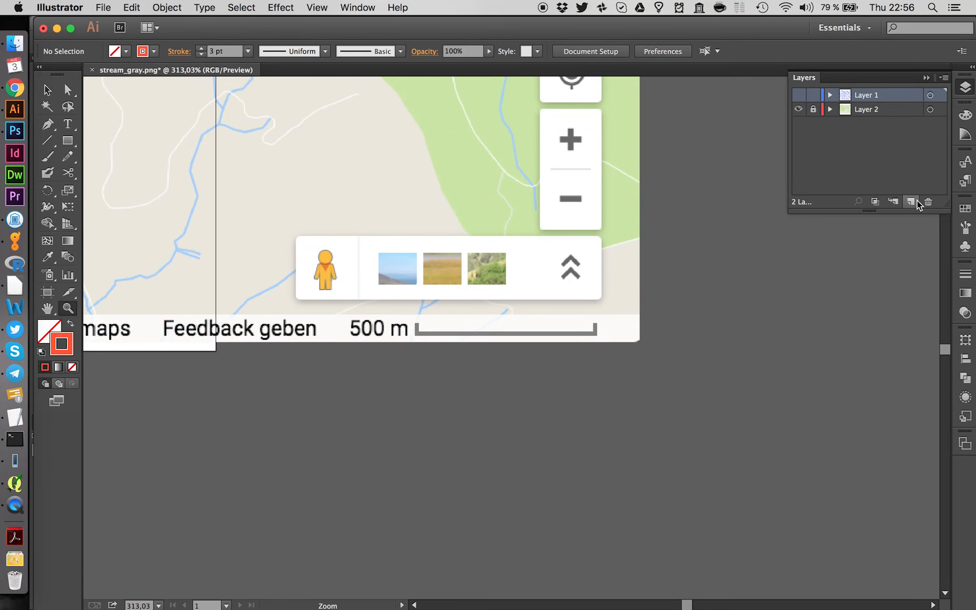
pyautogui.click(909, 202)
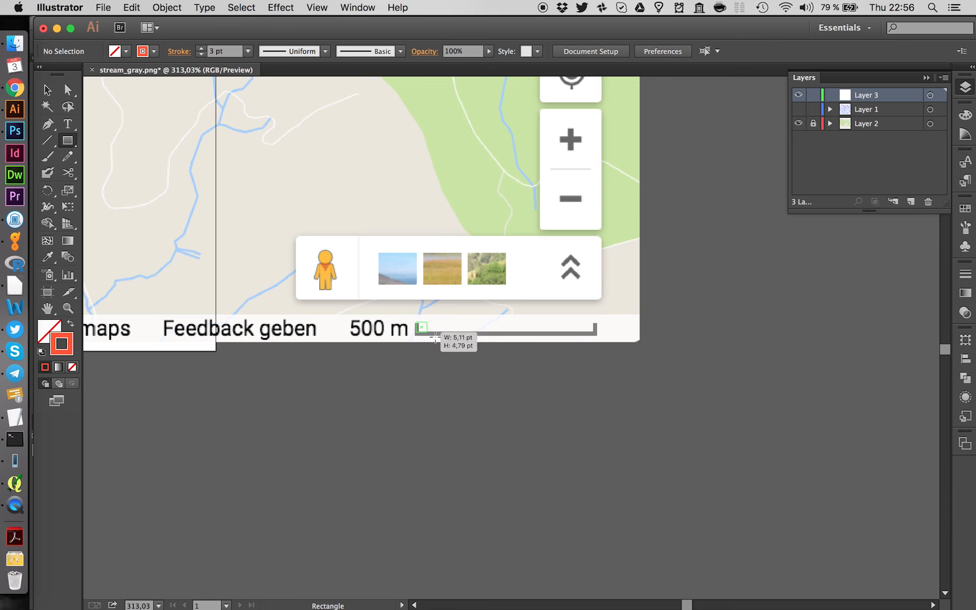
# Step: Draw a black, strokeless rectangle over the 500 m scale bar and start its 500m label
pyautogui.moveTo(420, 328); pyautogui.dragTo(594, 328)
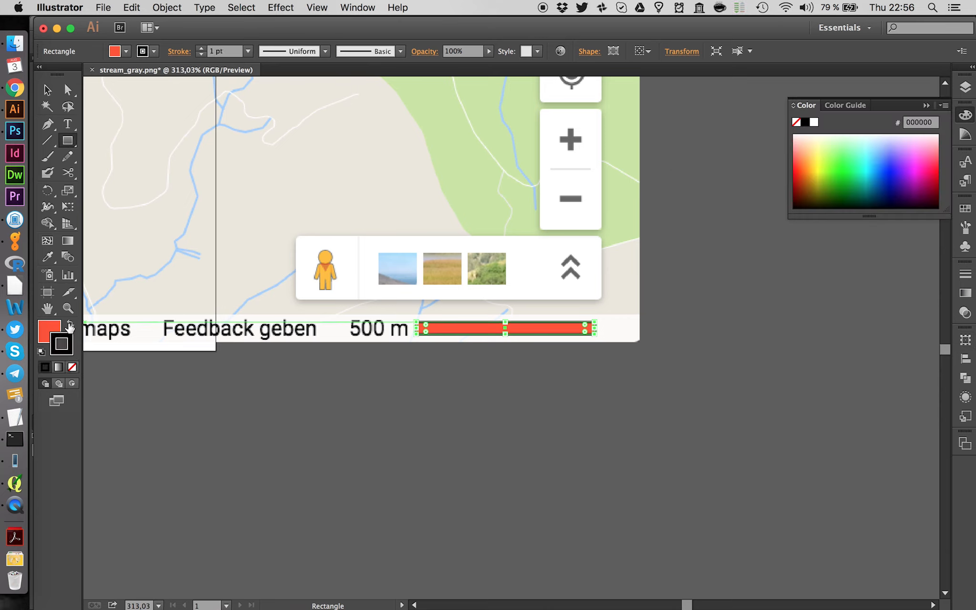
pyautogui.click(69, 324)
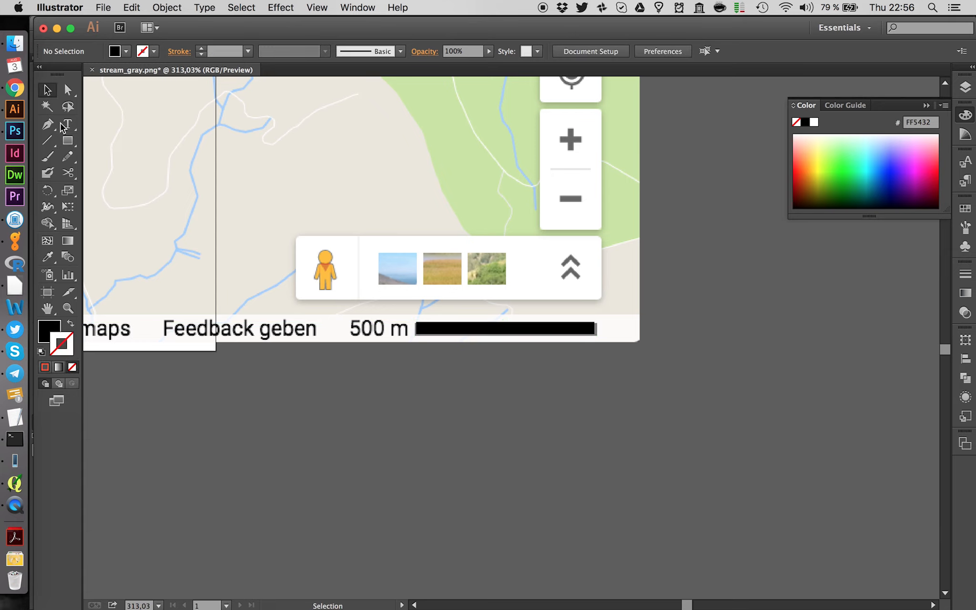
pyautogui.click(67, 124)
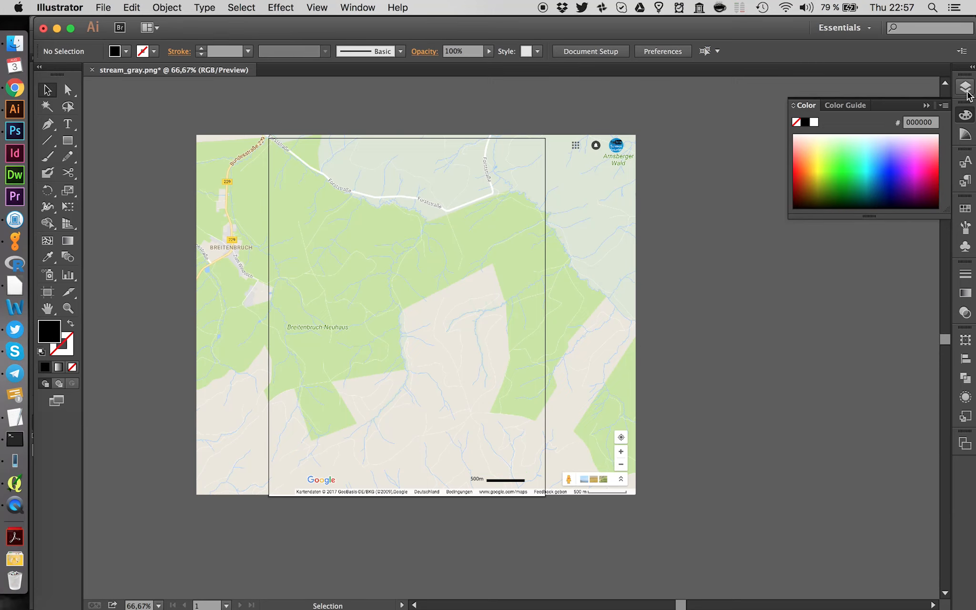
# Step: In Layers hide base-map Layer 2, show stream Layer 1 and lock the scale-bar layer
pyautogui.click(963, 88)
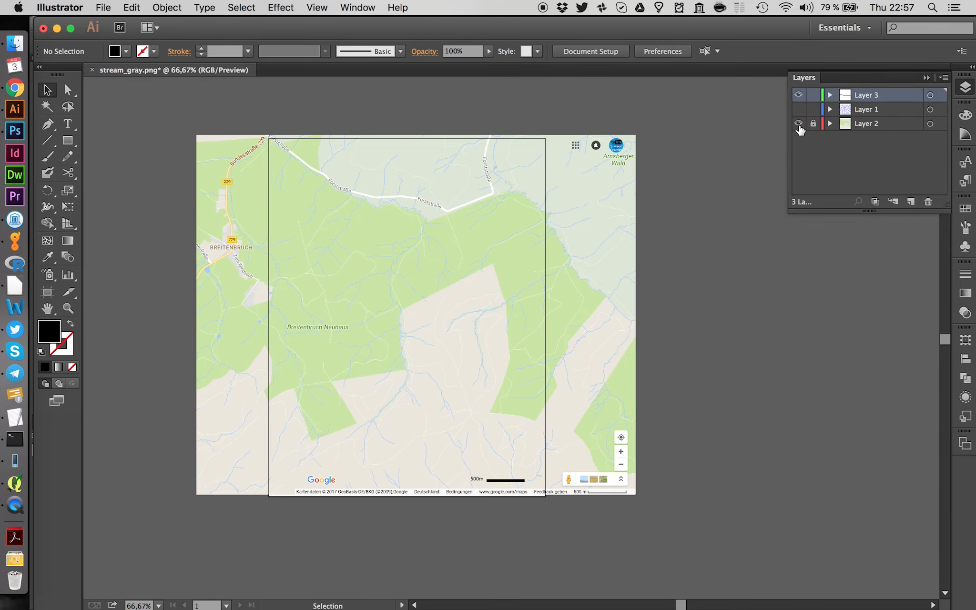
pyautogui.click(798, 124)
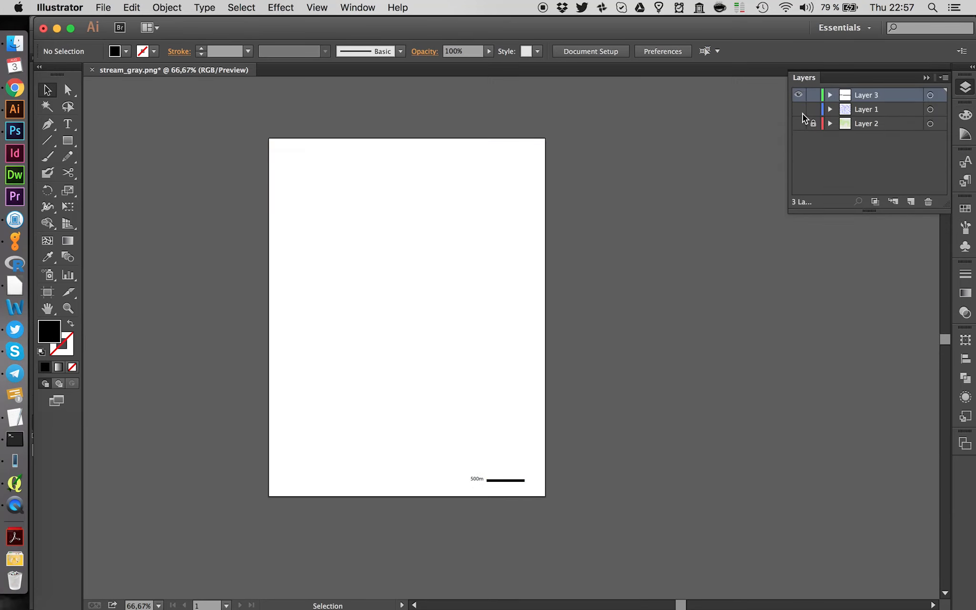
pyautogui.click(798, 109)
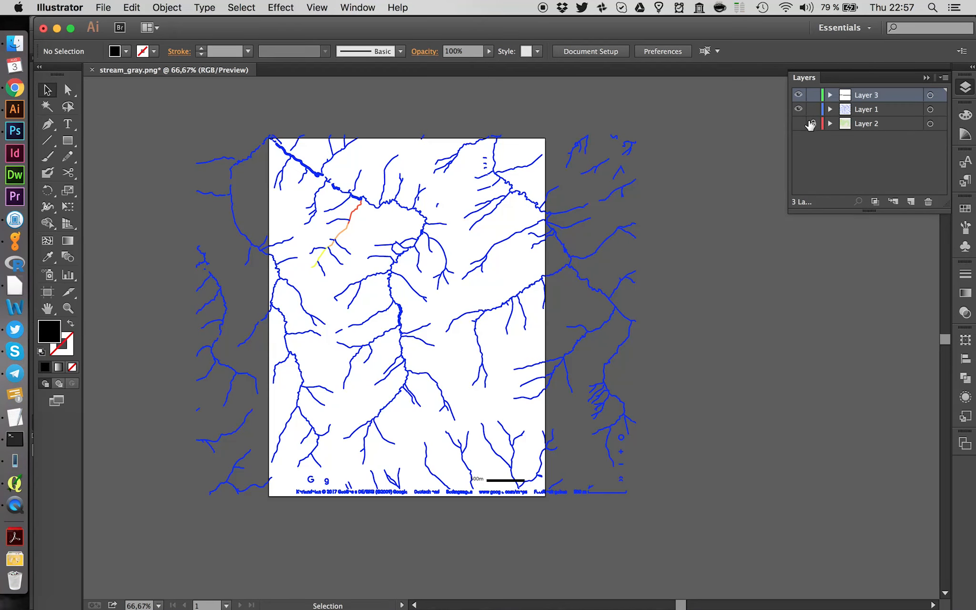
pyautogui.click(813, 123)
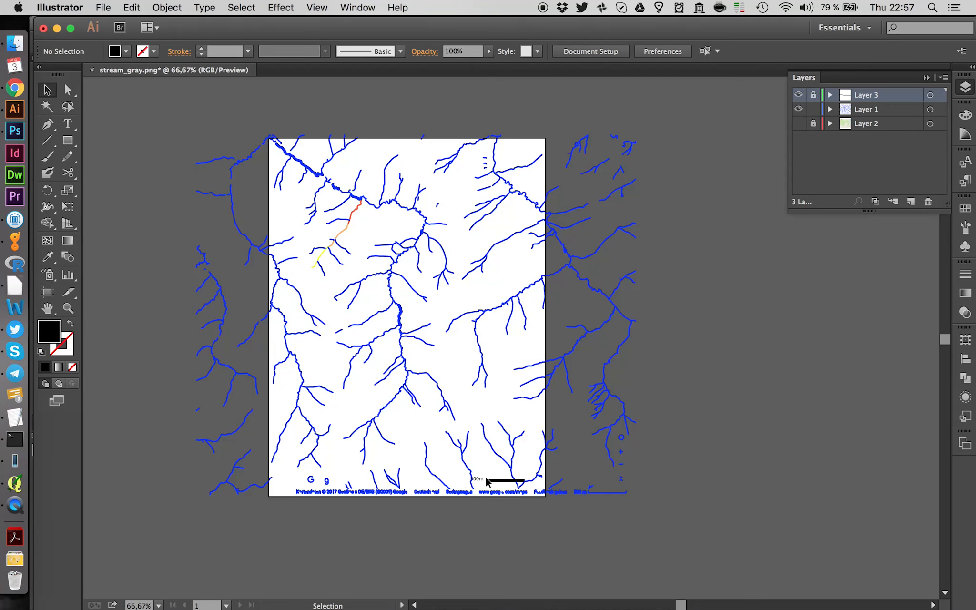
pyautogui.moveTo(321, 372)
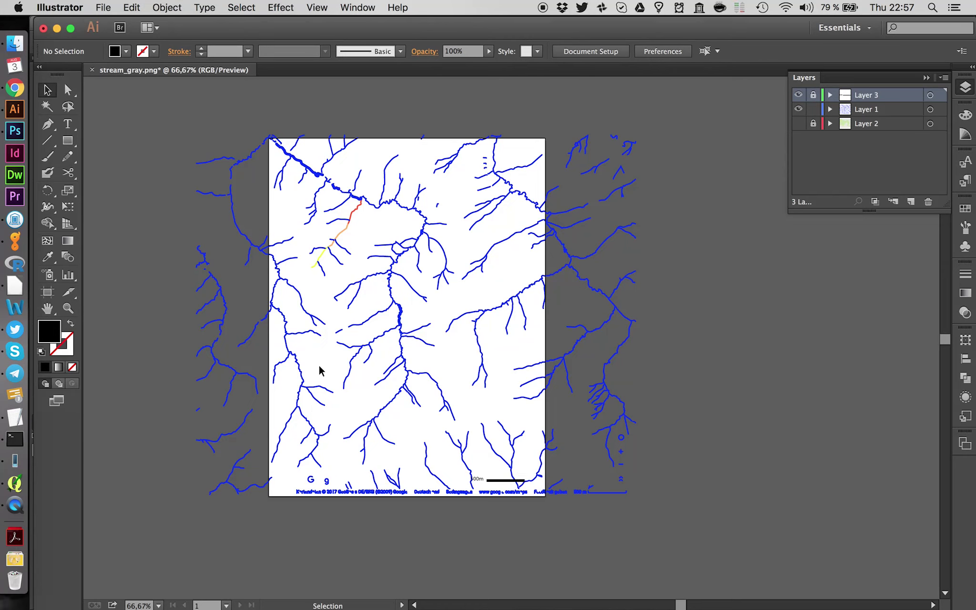
pyautogui.moveTo(336, 449)
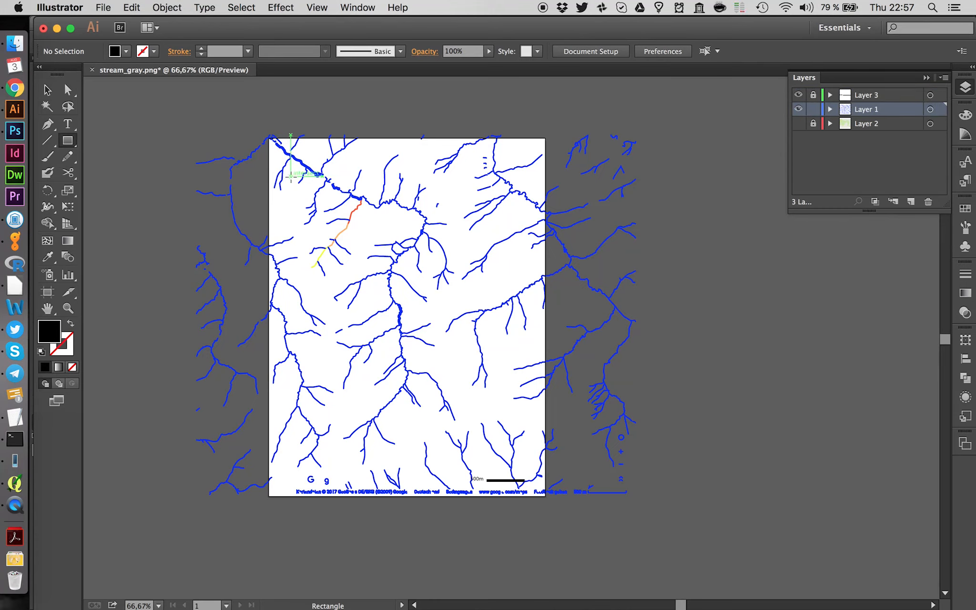
# Step: Draw a large rectangle framing the map area over the streams on Layer 1
pyautogui.moveTo(289, 177); pyautogui.dragTo(527, 459)
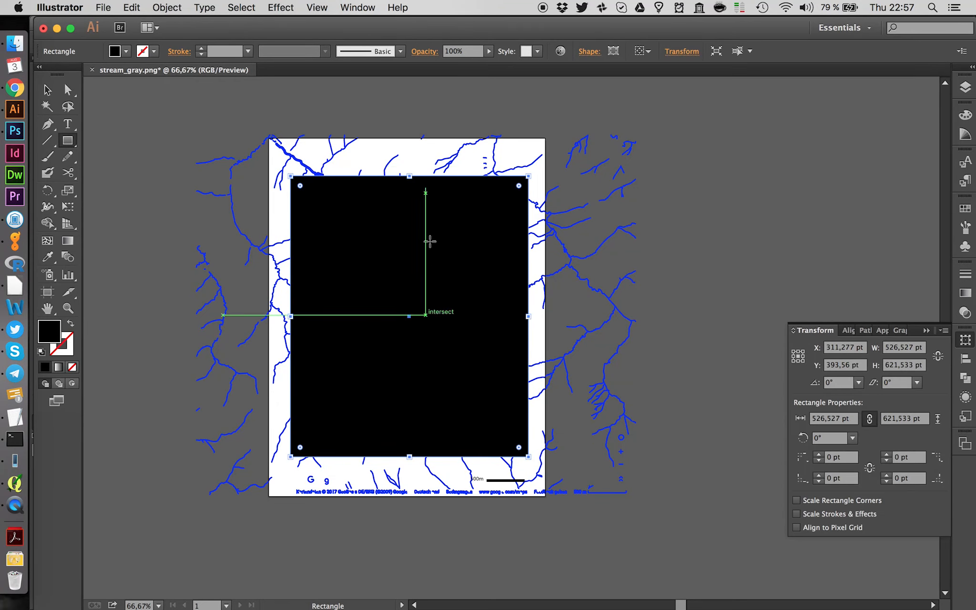
pyautogui.click(48, 90)
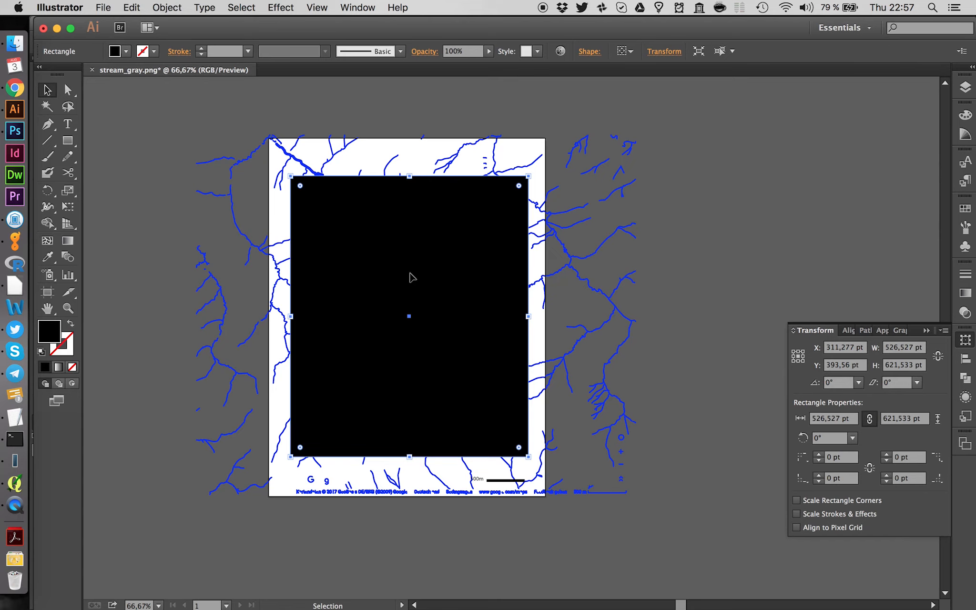
pyautogui.moveTo(410, 285)
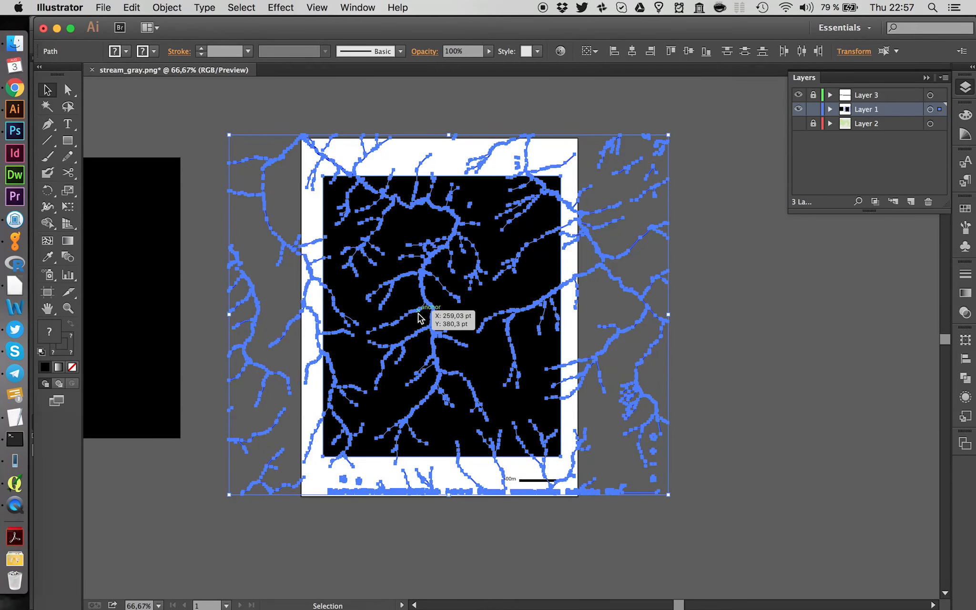
# Step: Make a Clipping Mask from the rectangle over the selected stream paths
pyautogui.rightClick(419, 319)
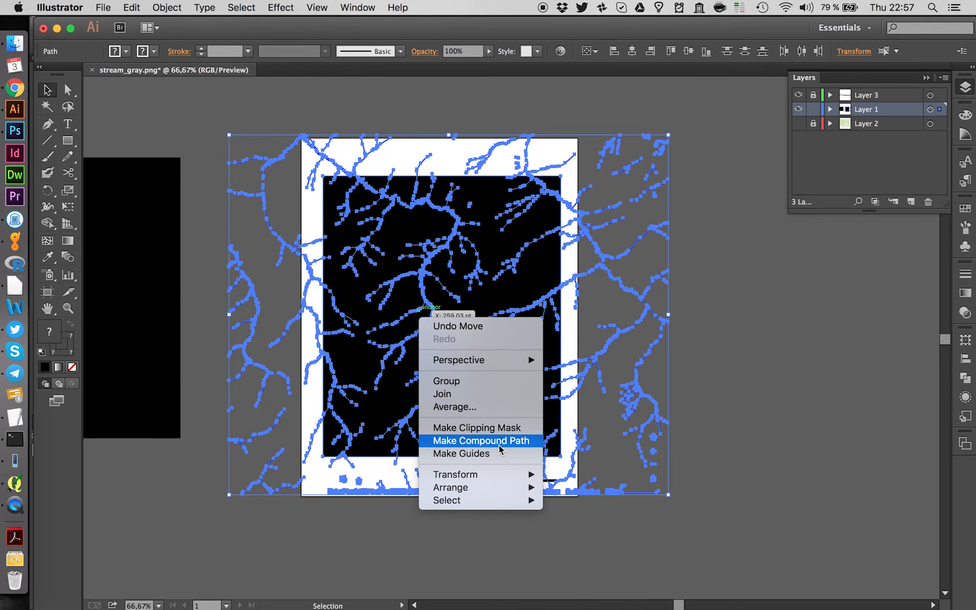
pyautogui.moveTo(494, 432)
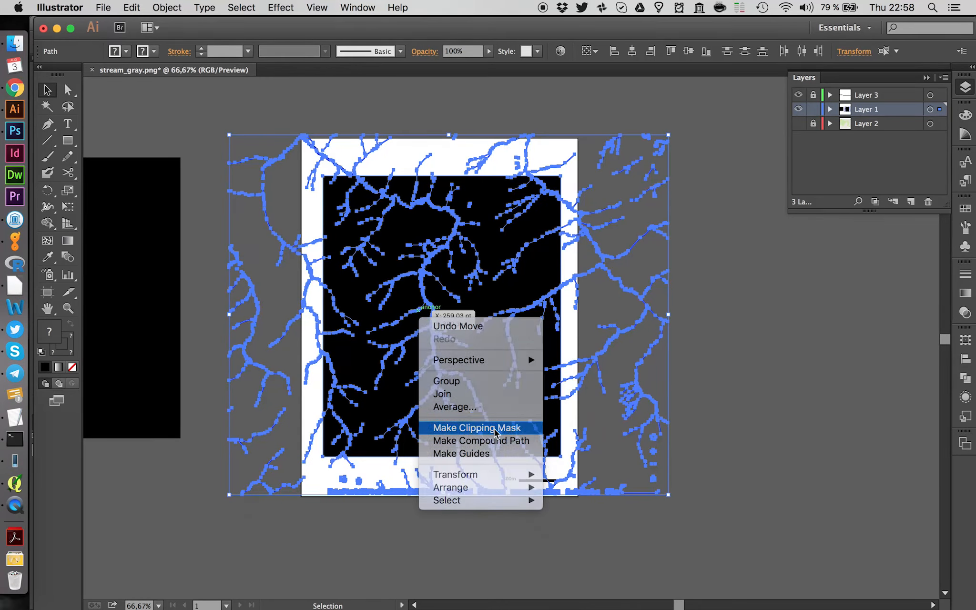
pyautogui.click(479, 427)
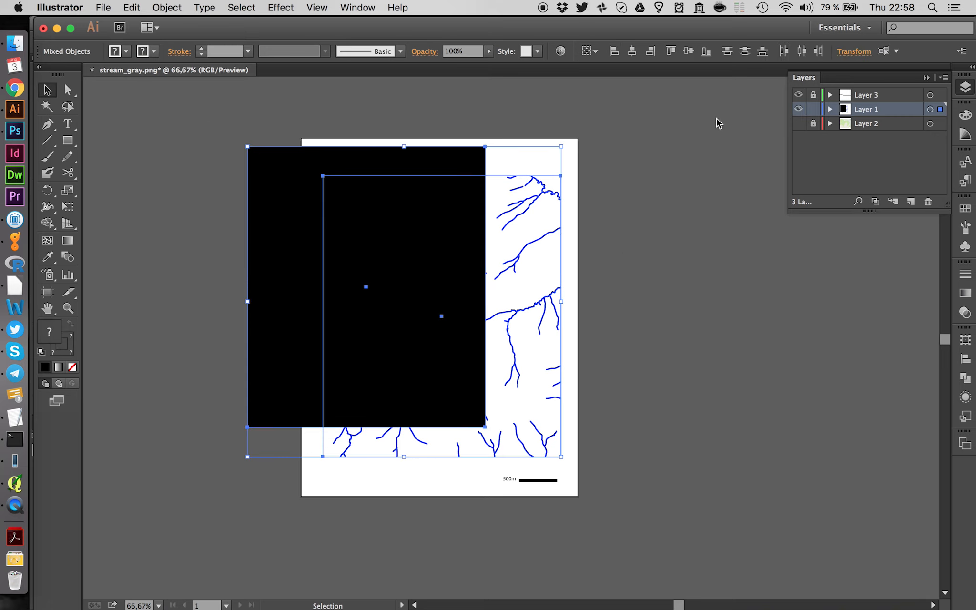
# Step: Align the rectangle and clipped streams to horizontal and vertical centre
pyautogui.click(688, 52)
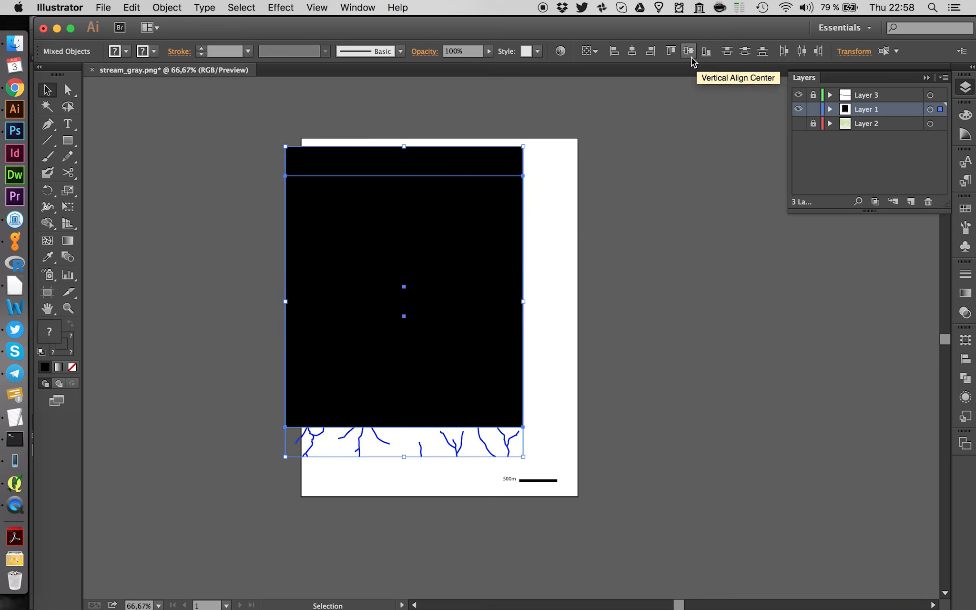
pyautogui.click(687, 52)
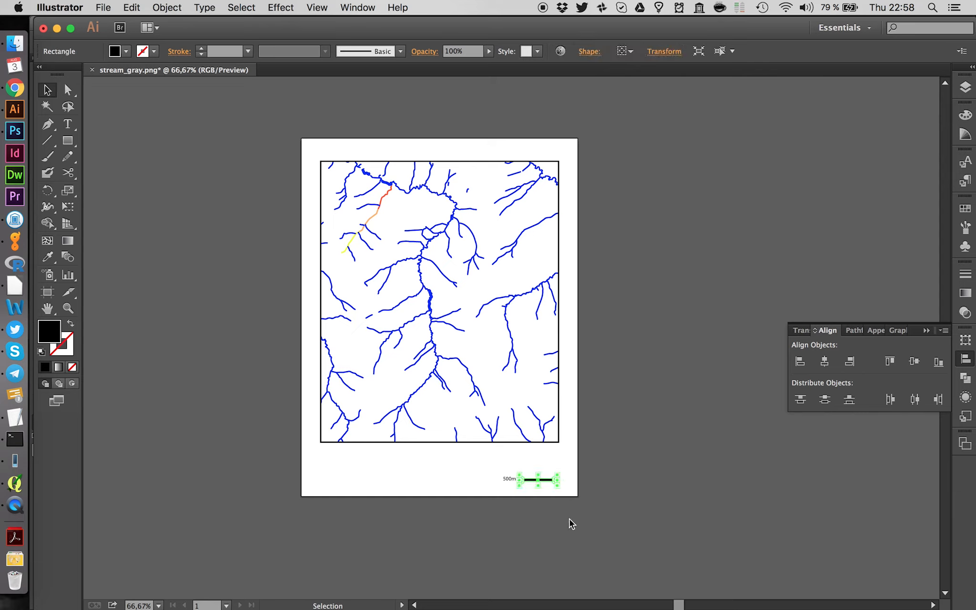
# Step: Move the 500m scale bar and label into the framed map's lower-right corner
pyautogui.click(539, 480)
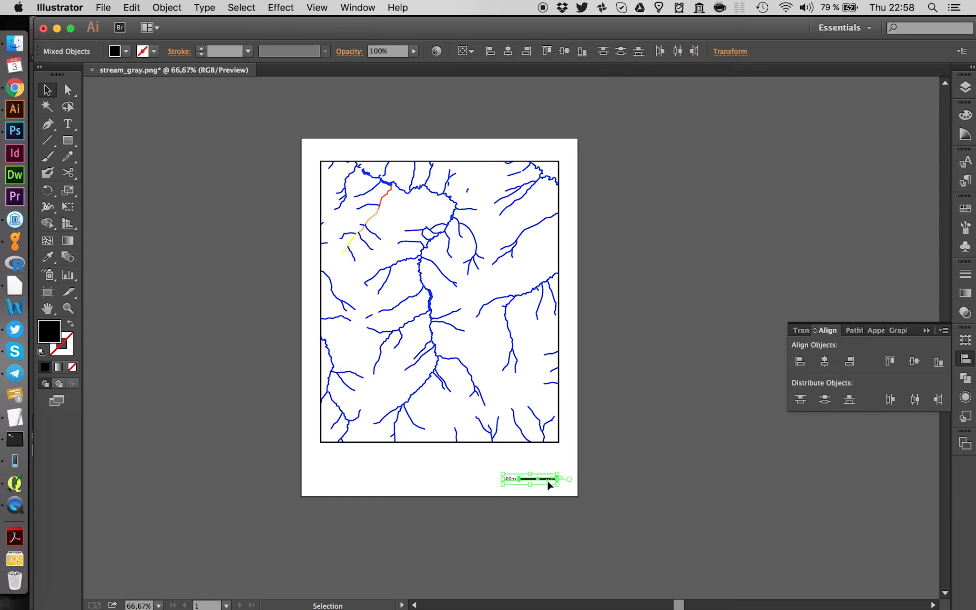
pyautogui.moveTo(548, 478); pyautogui.dragTo(548, 435)
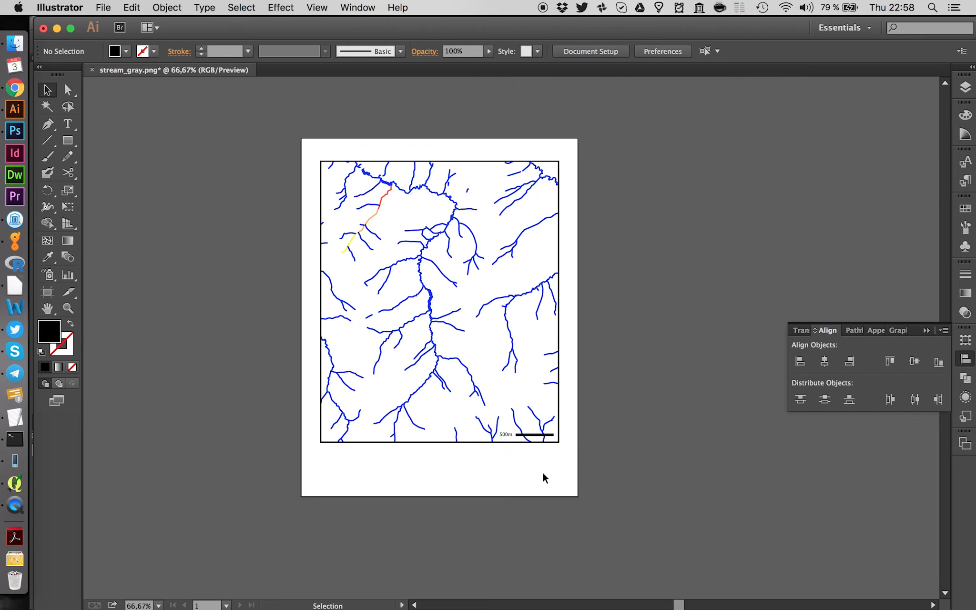
pyautogui.moveTo(233, 21)
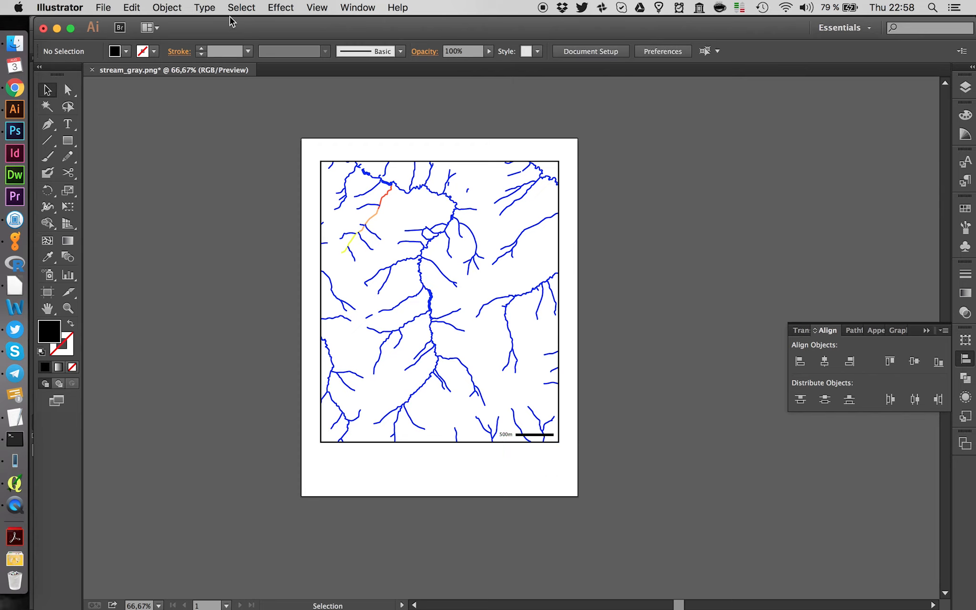
pyautogui.moveTo(380, 256)
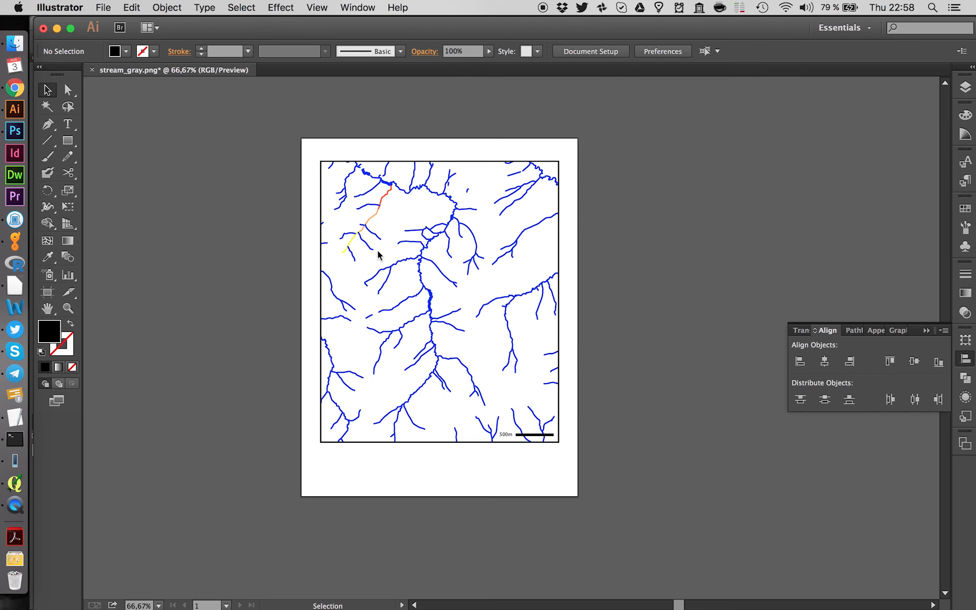
pyautogui.moveTo(289, 125)
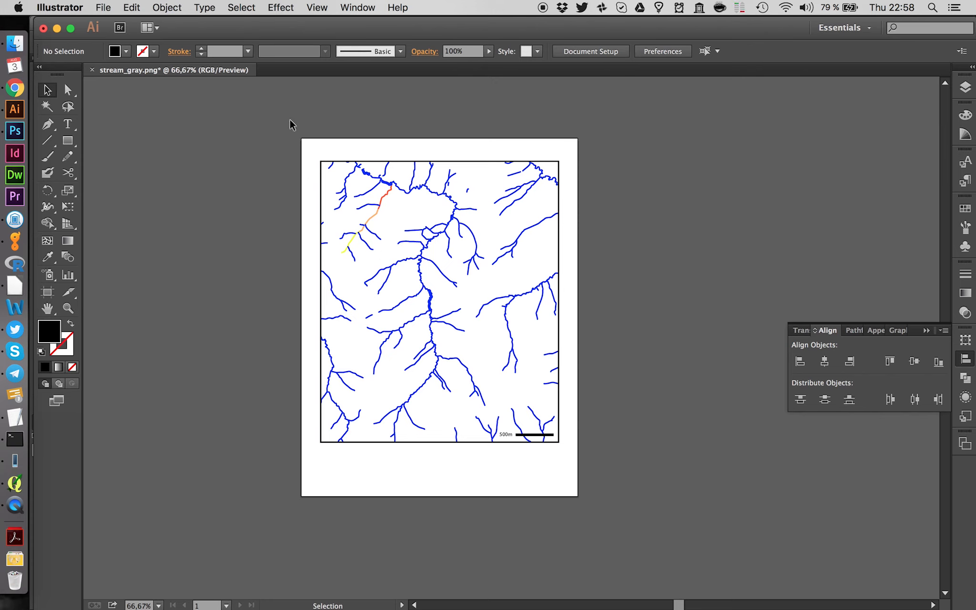
pyautogui.click(316, 8)
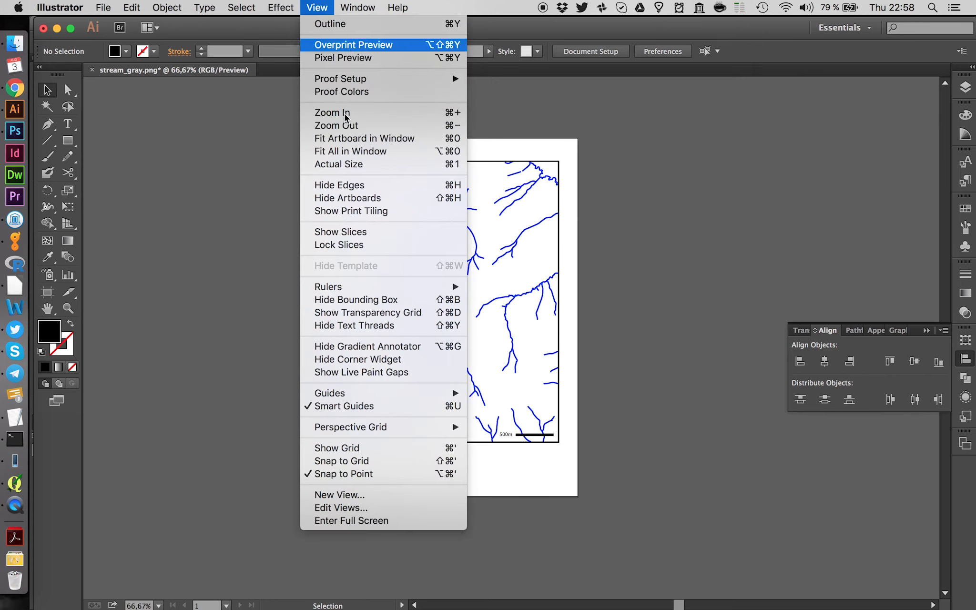
pyautogui.moveTo(365, 409)
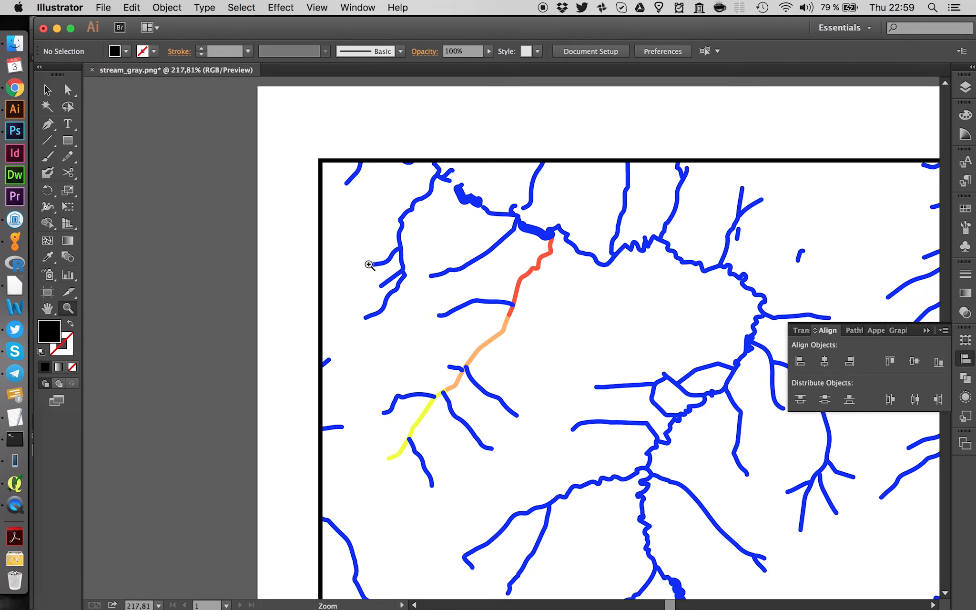
# Step: Shape a black triangle into an arrowhead and place it in the map's top-left corner
pyautogui.click(68, 139)
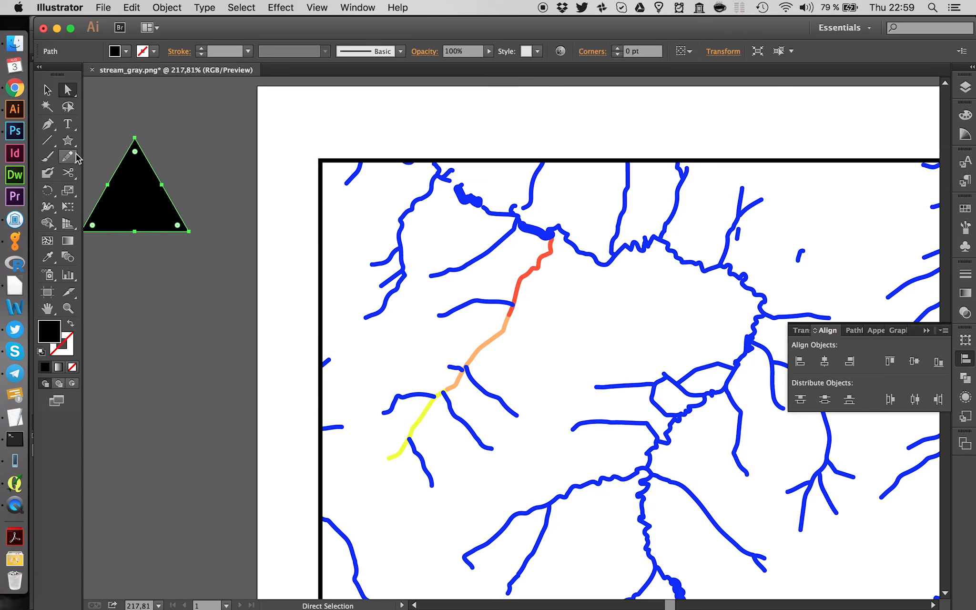
pyautogui.click(134, 231)
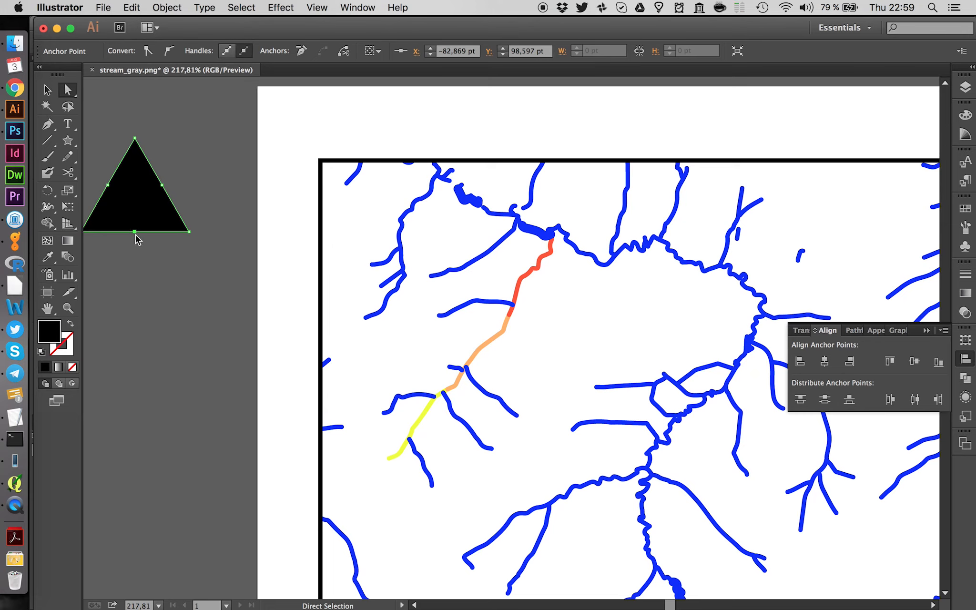
pyautogui.click(136, 229)
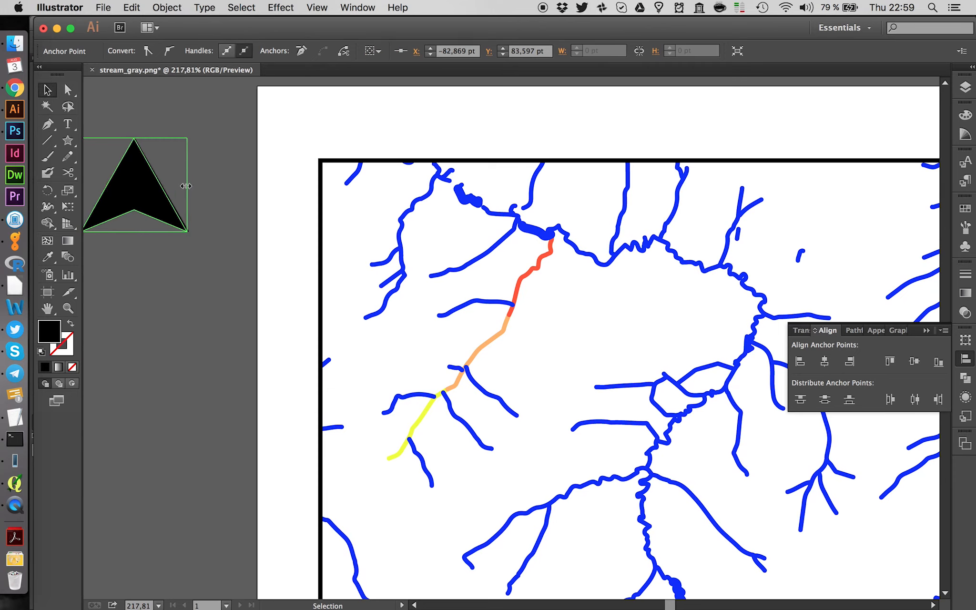
pyautogui.moveTo(137, 185); pyautogui.dragTo(342, 218)
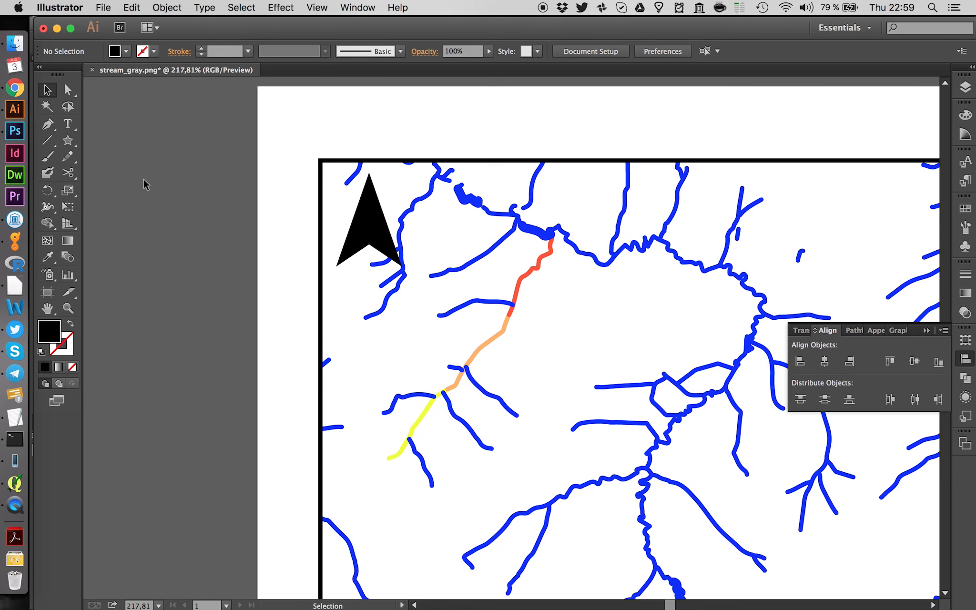
# Step: Label the north arrow with a white N
pyautogui.click(67, 124)
pyautogui.write('N')
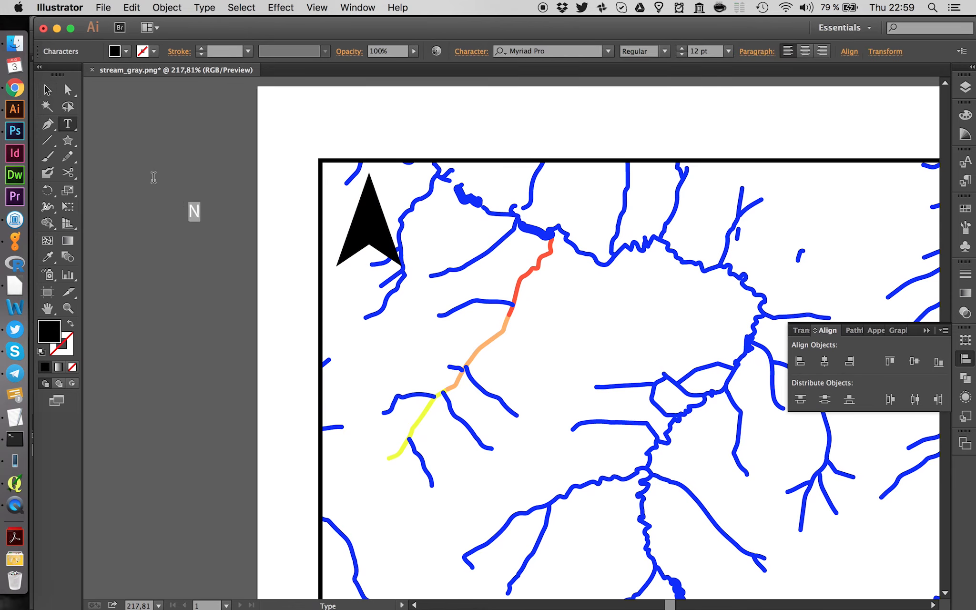
pyautogui.click(194, 211)
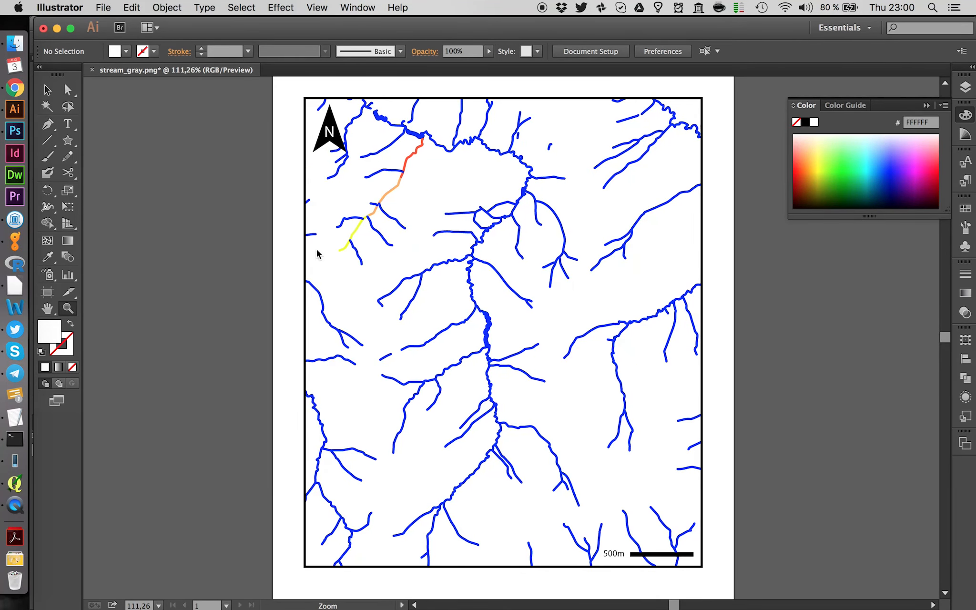
pyautogui.moveTo(421, 217)
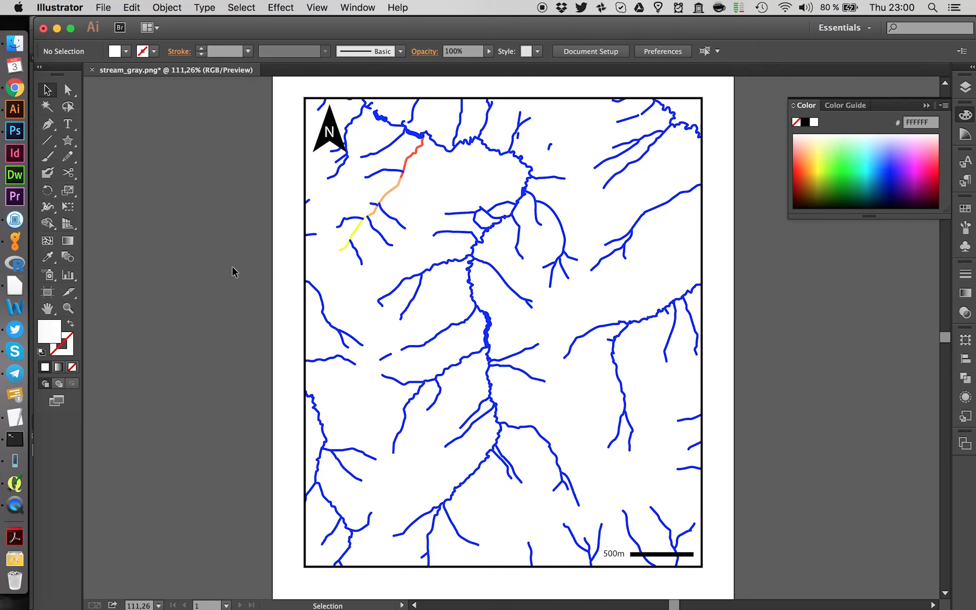
pyautogui.moveTo(247, 282)
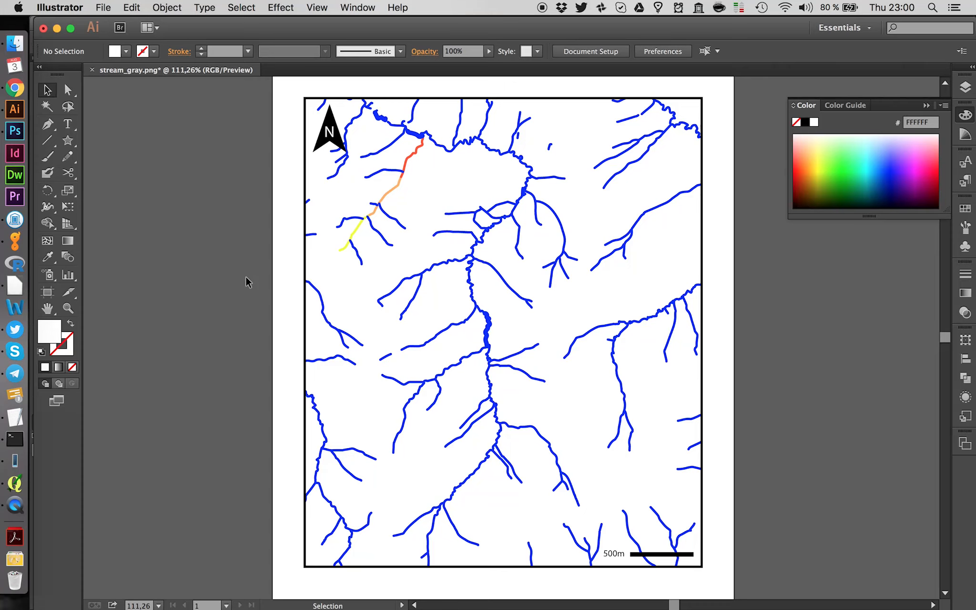
pyautogui.moveTo(116, 50)
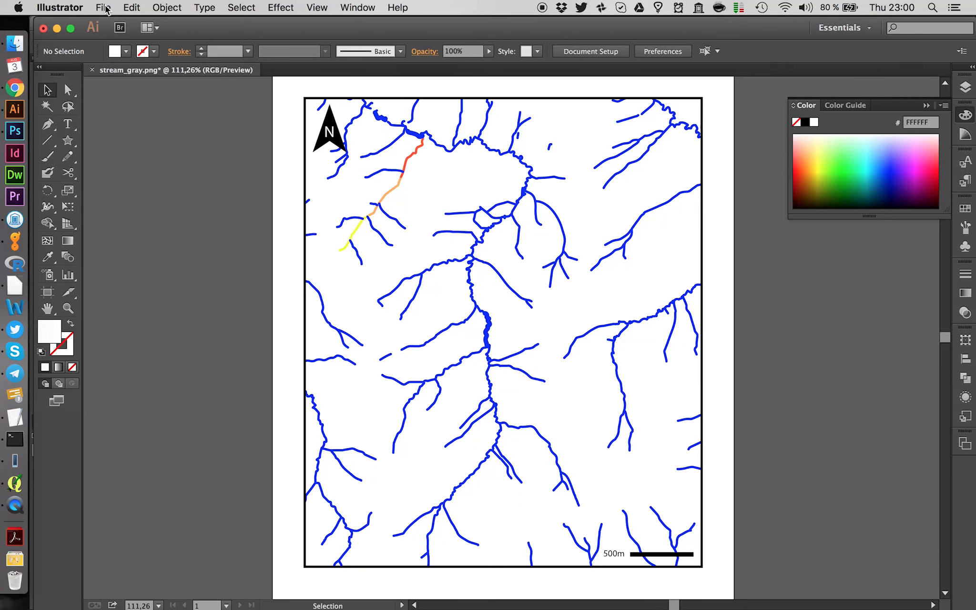
# Step: Save the map as stream_gray.ai on the Desktop in Adobe Illustrator format
pyautogui.click(101, 8)
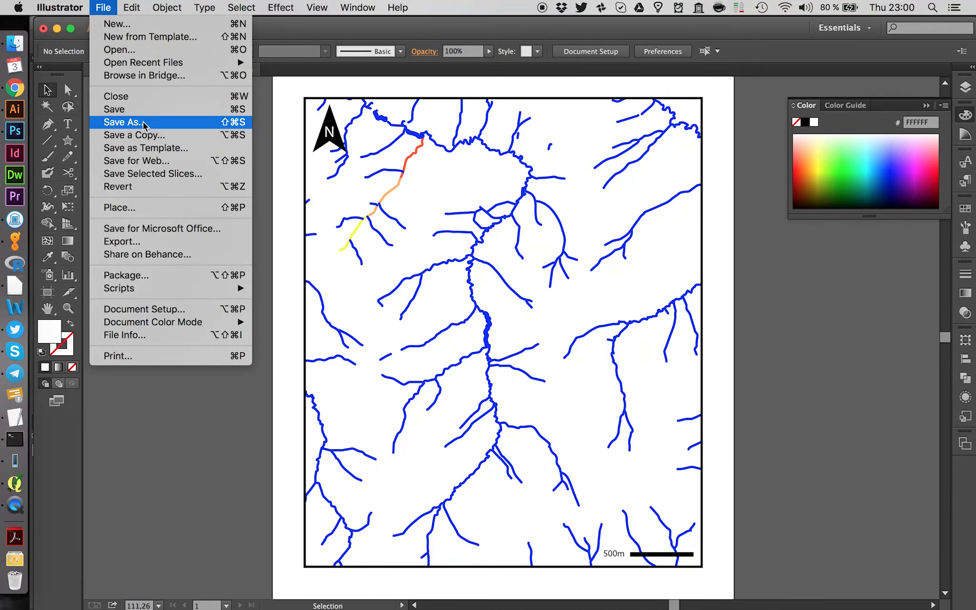
pyautogui.click(125, 122)
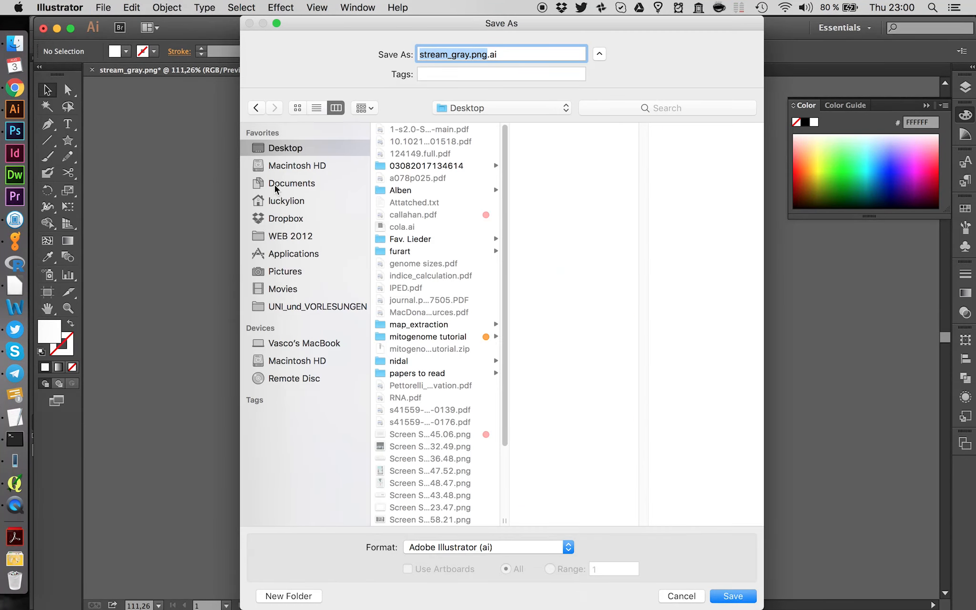
pyautogui.click(292, 183)
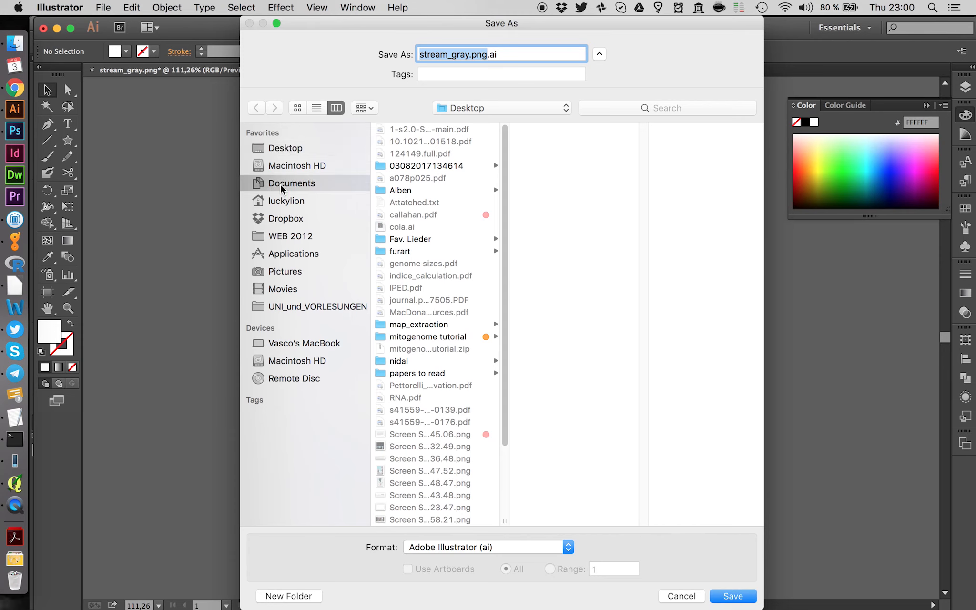
pyautogui.click(285, 147)
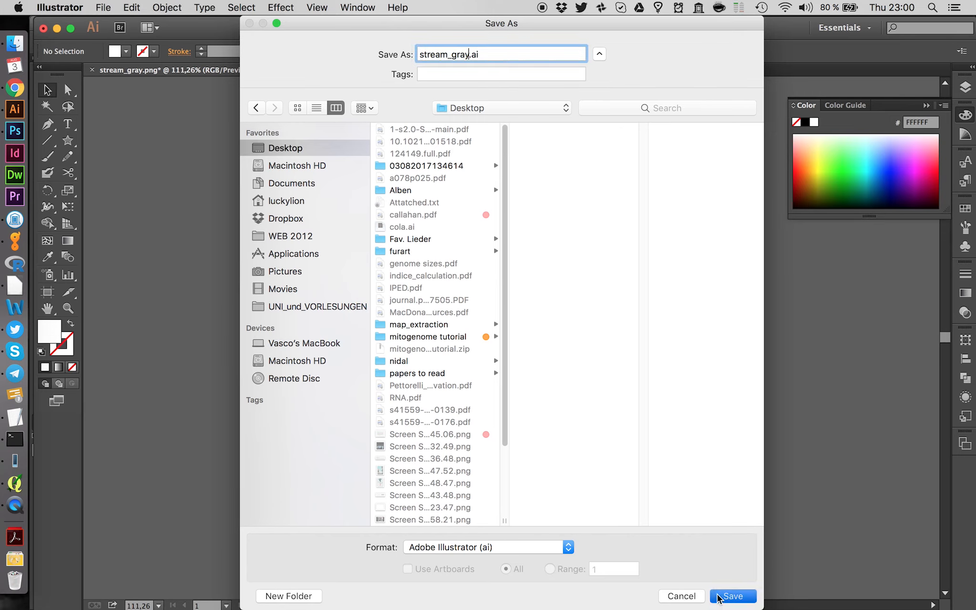
pyautogui.click(735, 596)
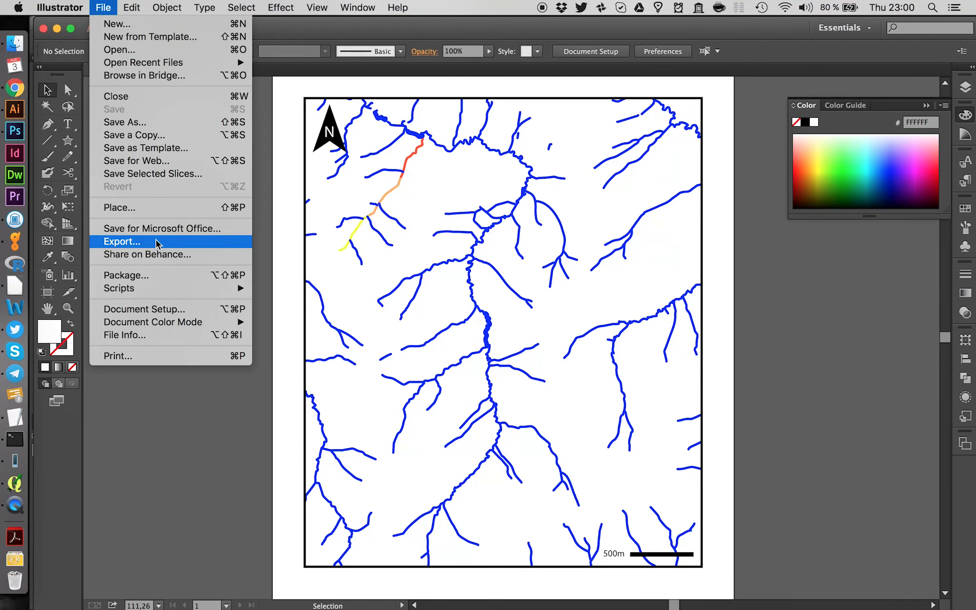
# Step: Save a PDF copy, stream_gray copy.pdf, to the Desktop with default PDF settings
pyautogui.click(122, 242)
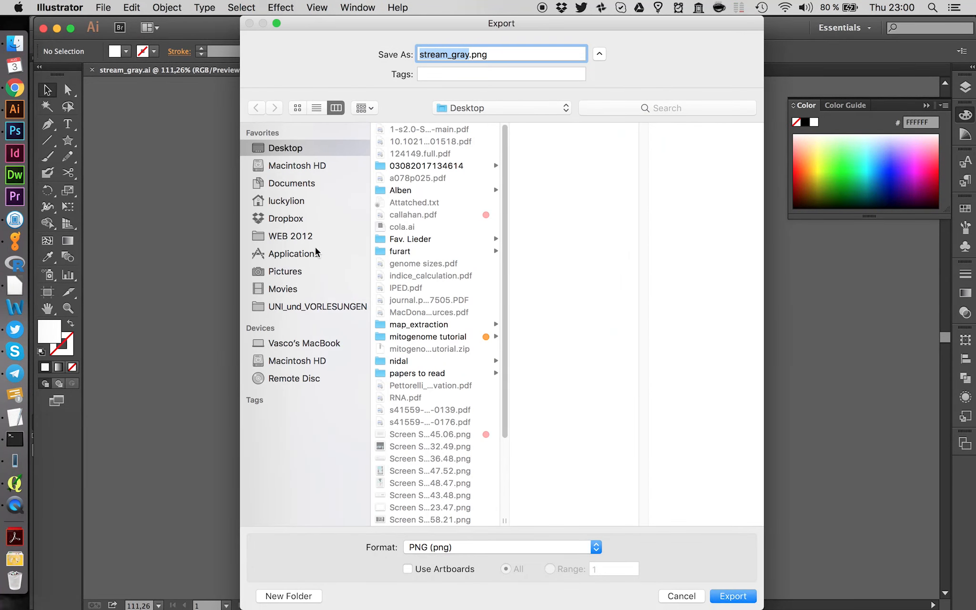
pyautogui.moveTo(680, 600)
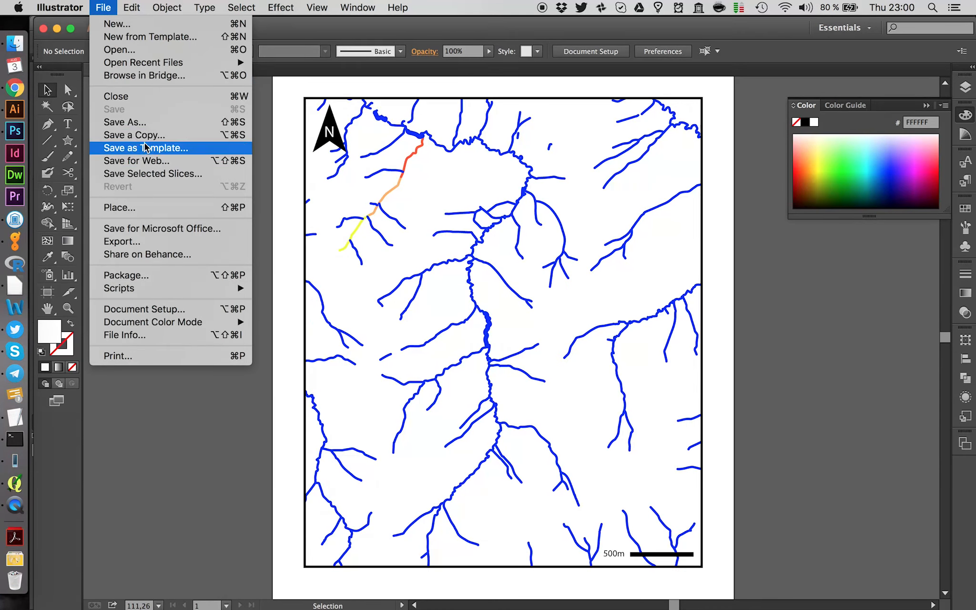
pyautogui.click(134, 135)
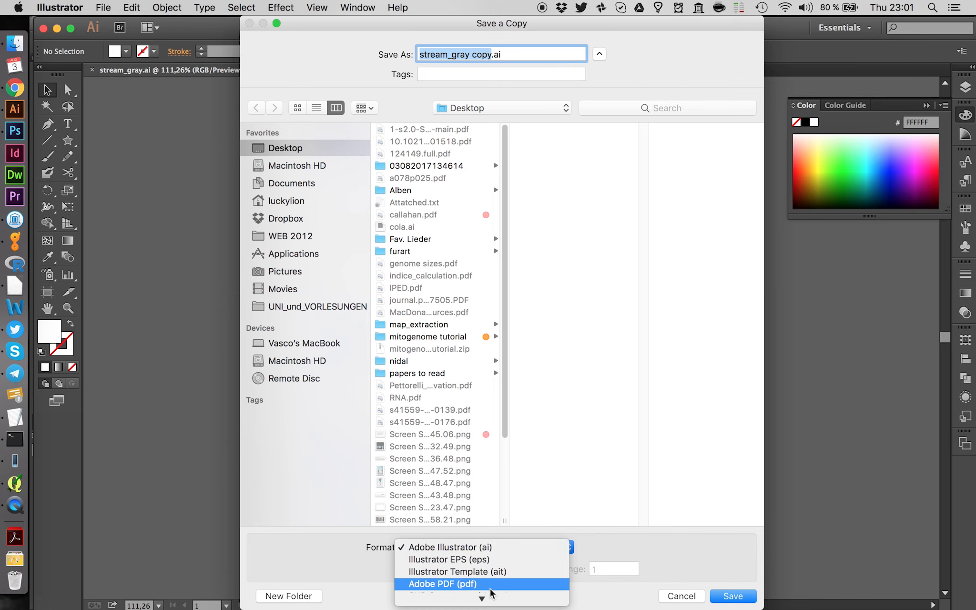
pyautogui.click(440, 583)
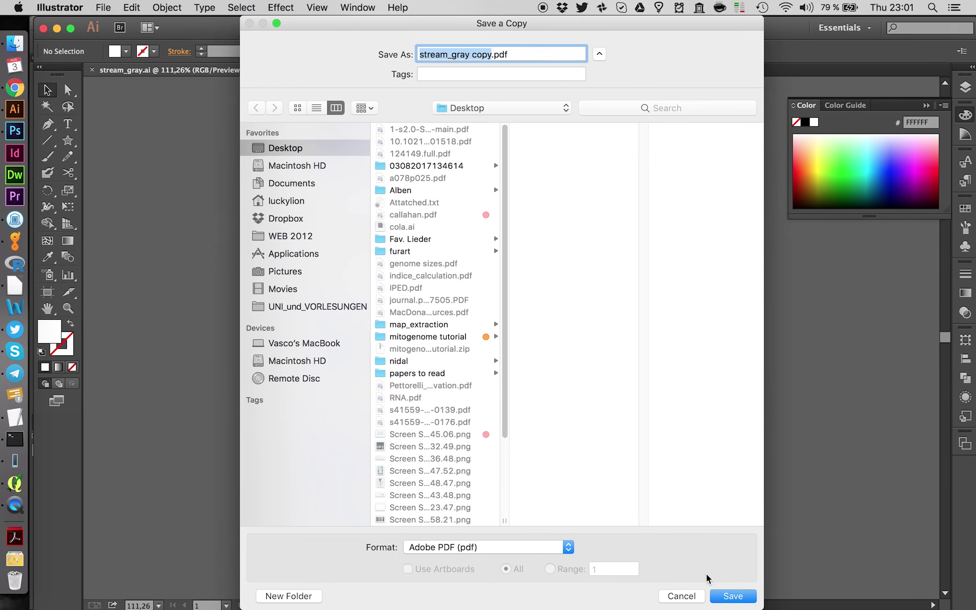
pyautogui.click(737, 597)
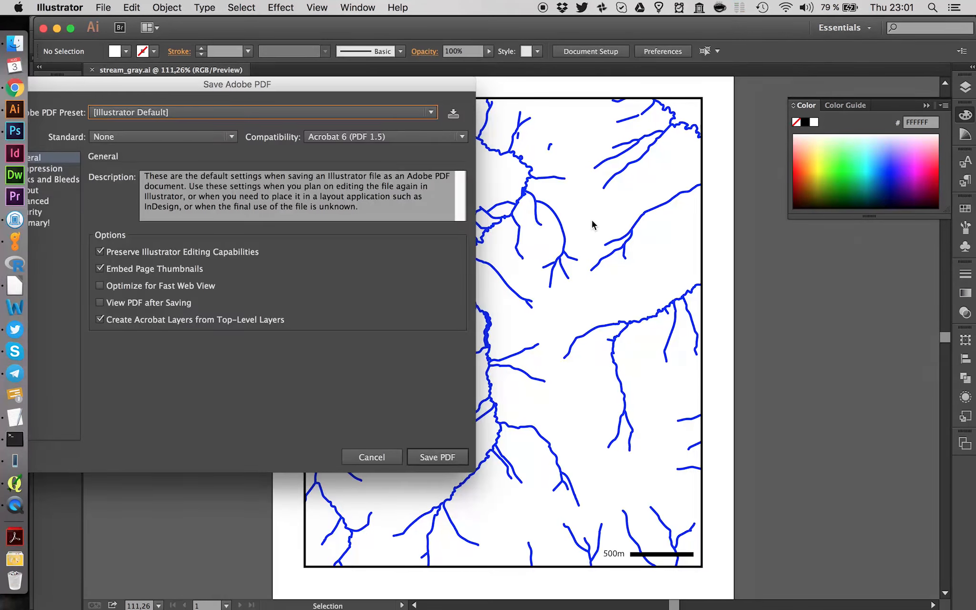
pyautogui.click(436, 457)
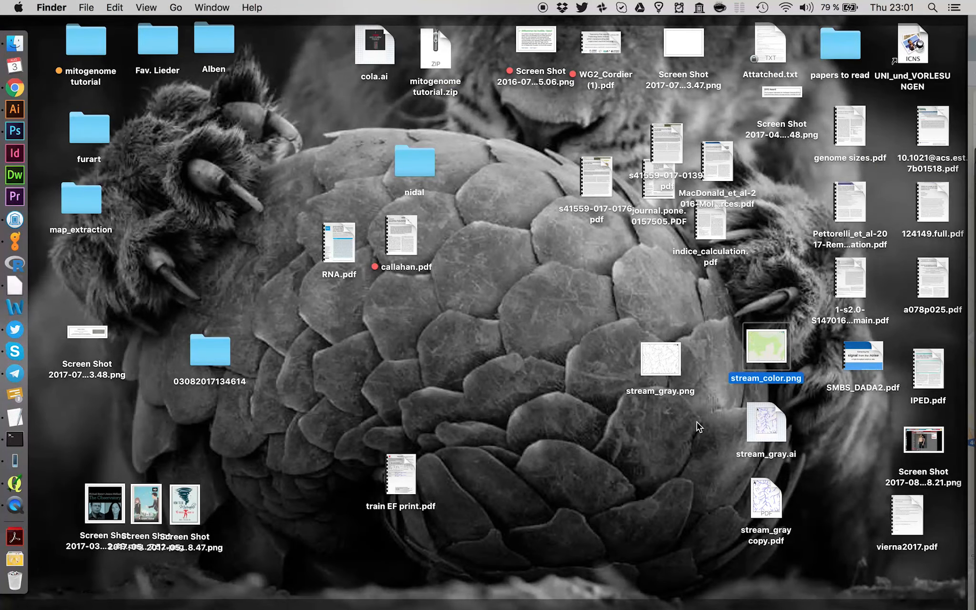
# Step: Preview stream_gray copy.pdf in Quick Look beside the Google Maps view
pyautogui.moveTo(766, 493); pyautogui.dragTo(480, 317)
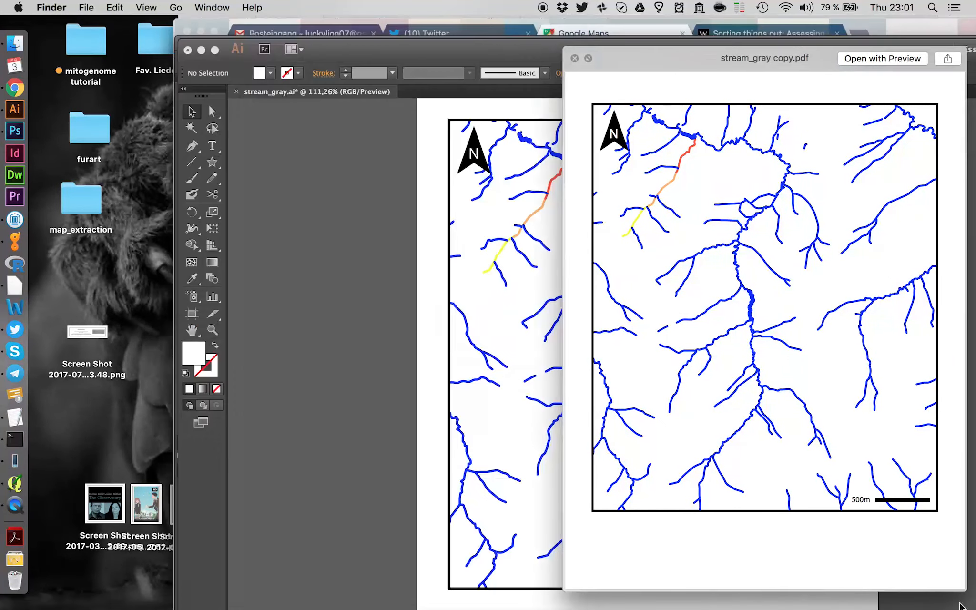
pyautogui.click(16, 87)
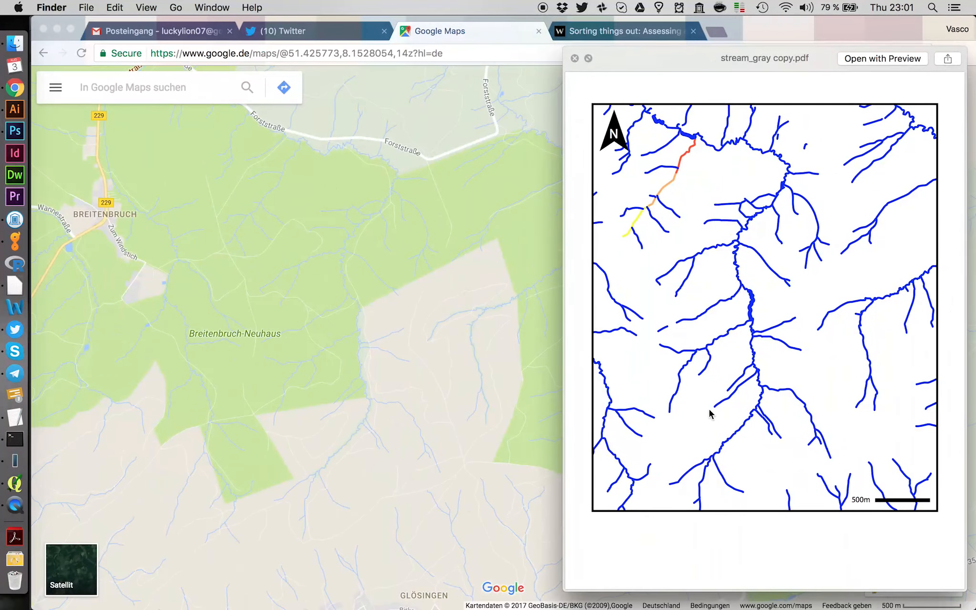
pyautogui.moveTo(475, 423)
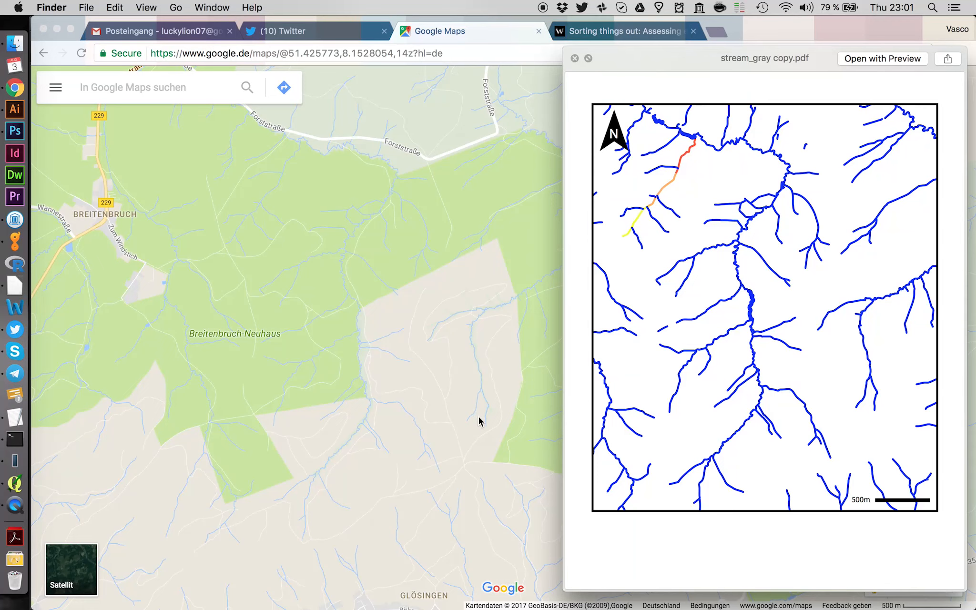